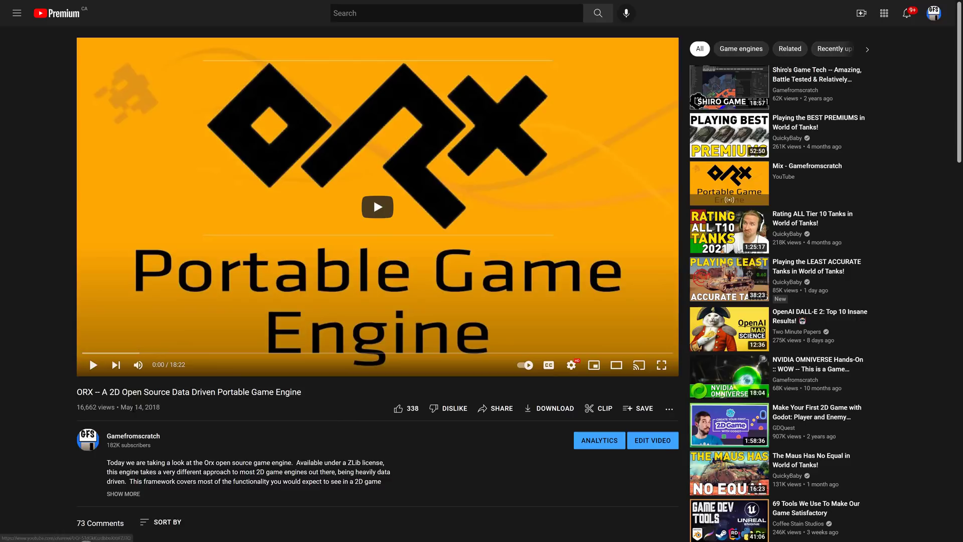
mouse_move(251, 429)
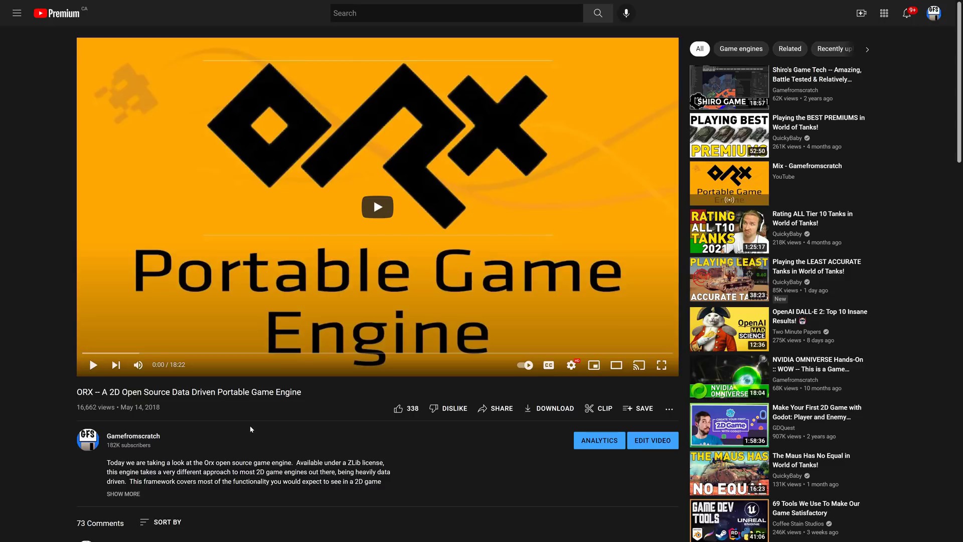
mouse_move(3, 405)
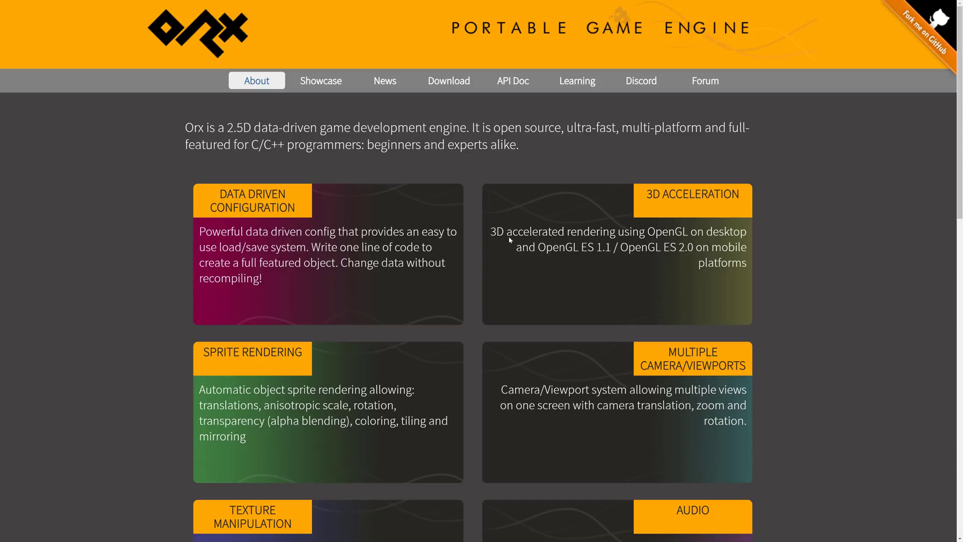
mouse_move(538, 158)
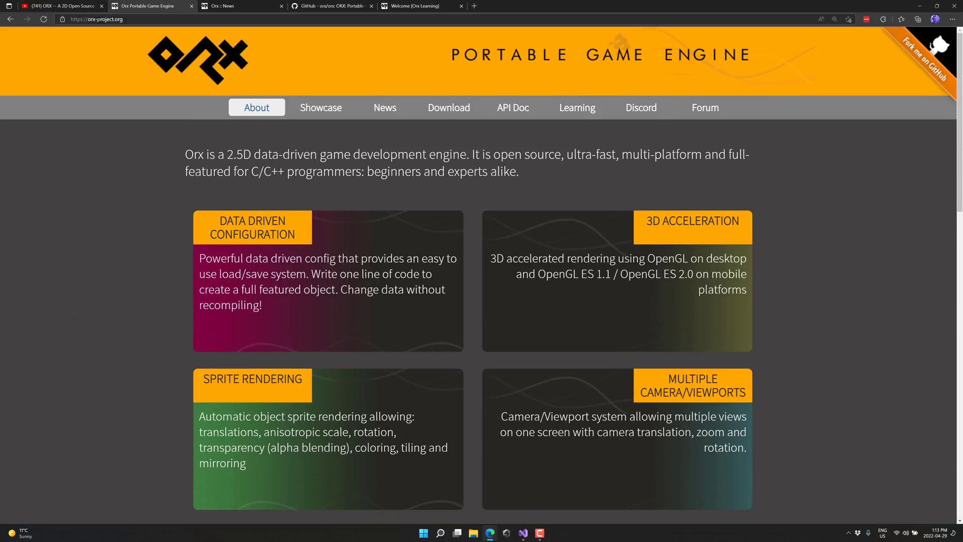
Expand the orxLIB project's src folder and its anim module to list the anim source files
key("F11")
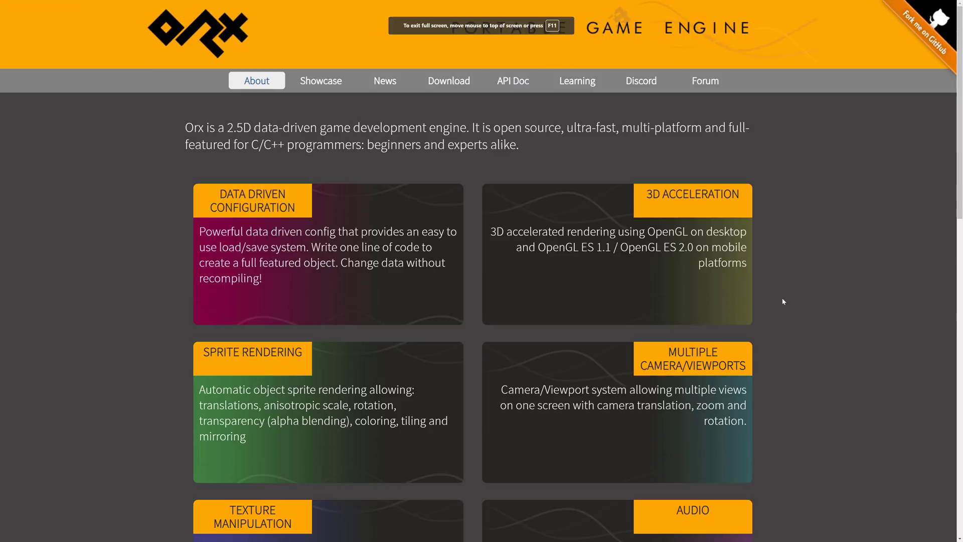
mouse_move(333, 157)
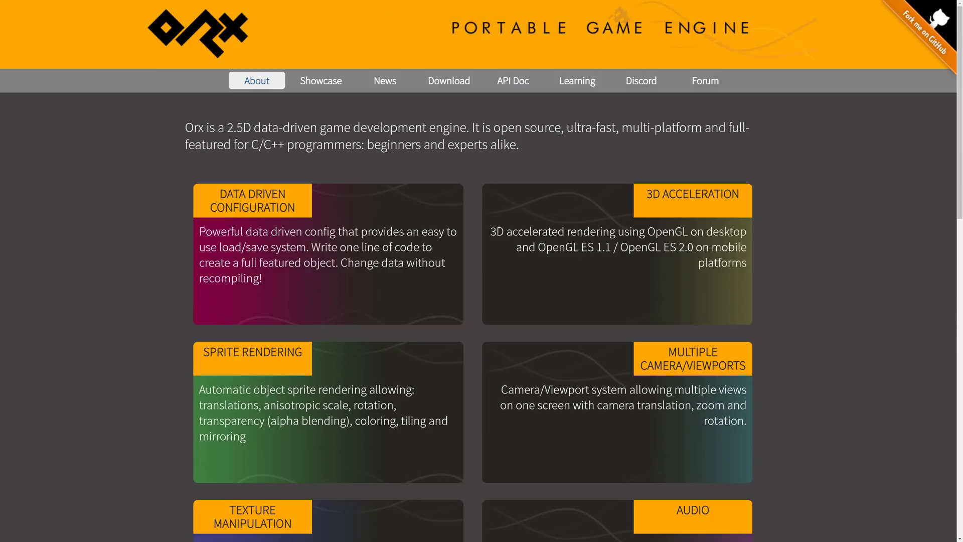
mouse_move(545, 136)
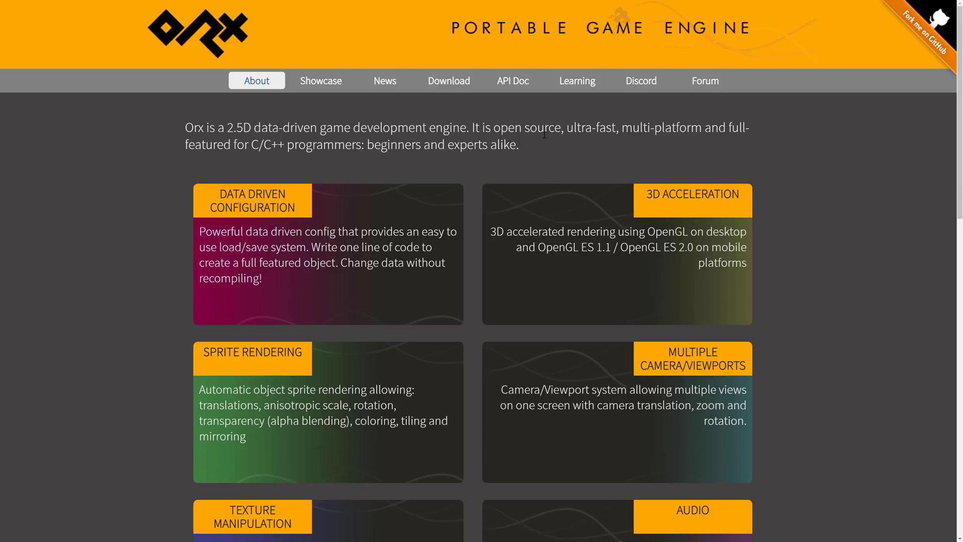
mouse_move(531, 156)
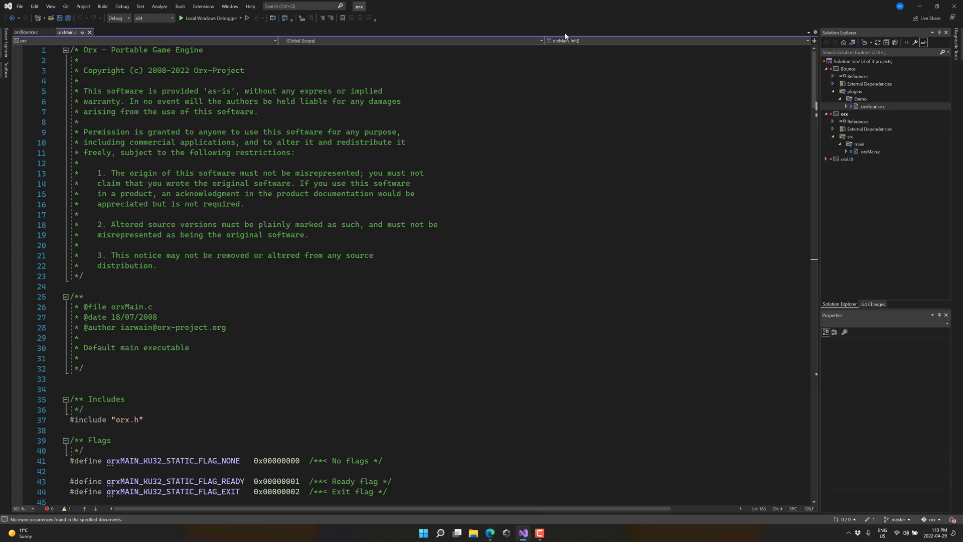
mouse_move(789, 115)
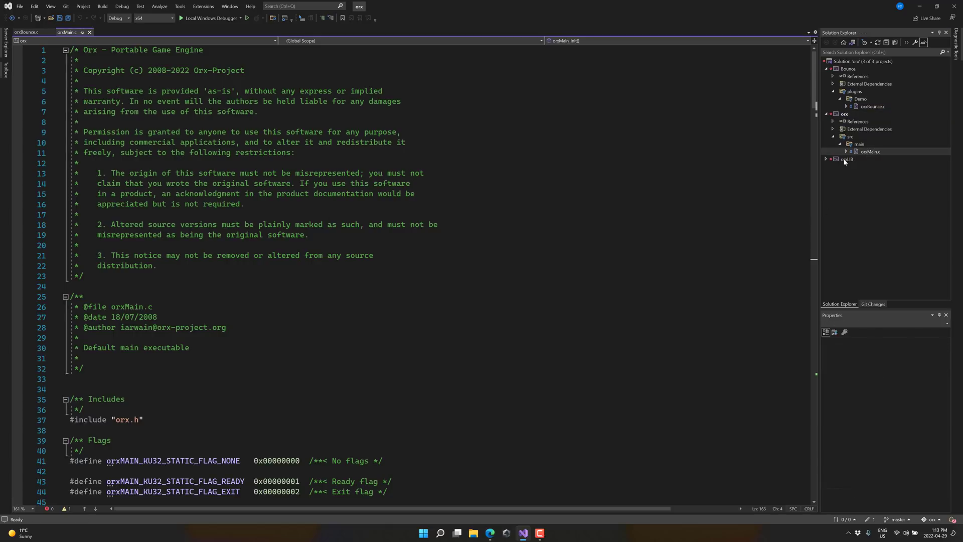
left_click(846, 160)
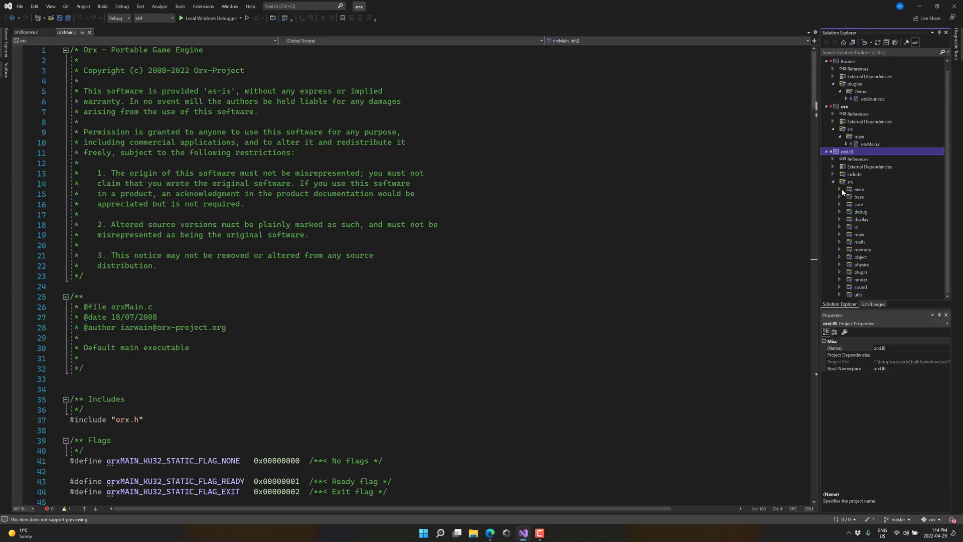
left_click(840, 189)
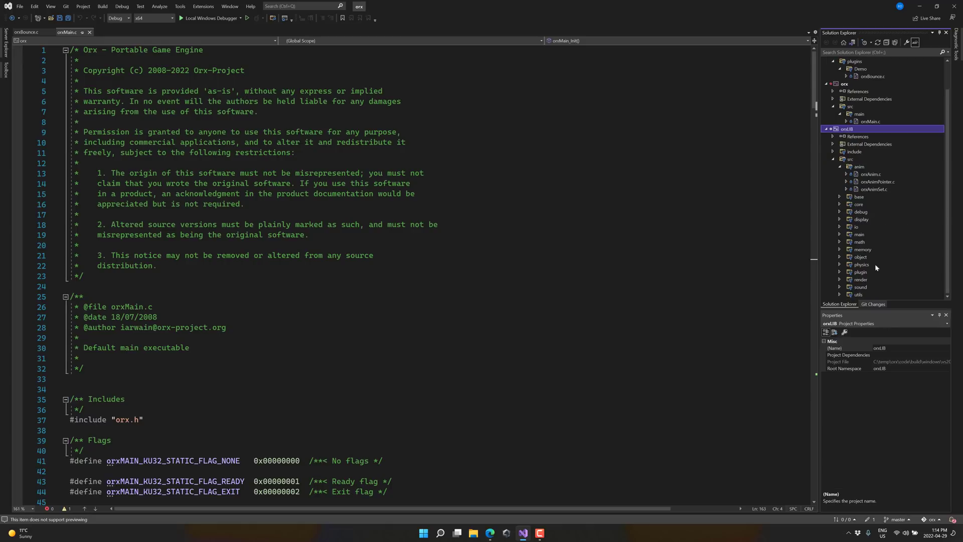
mouse_move(902, 273)
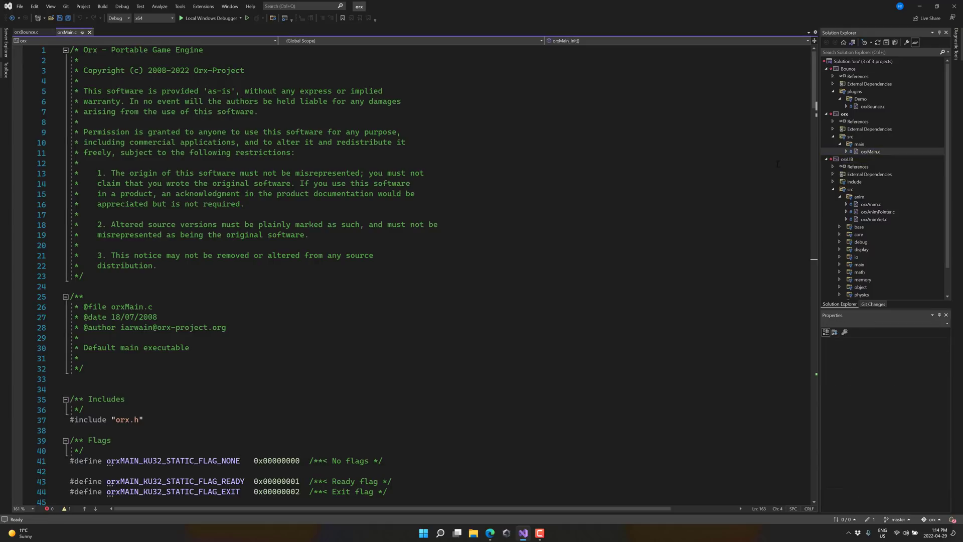
scroll("down", 3)
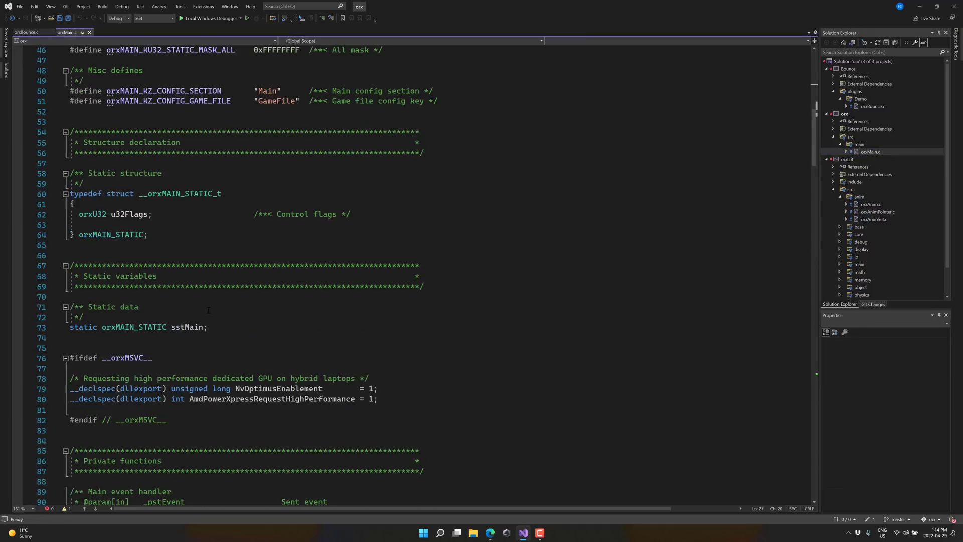
scroll("down", 3)
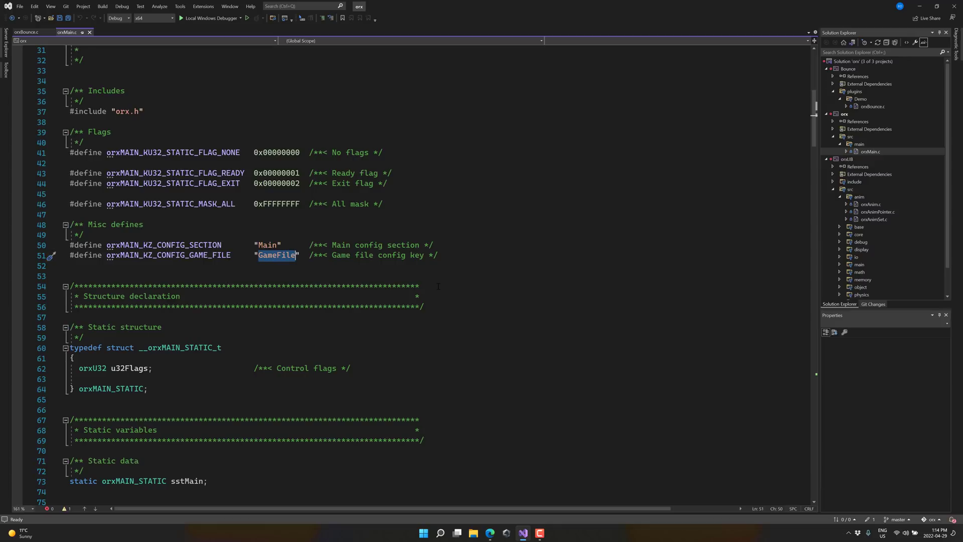
scroll("down", 3)
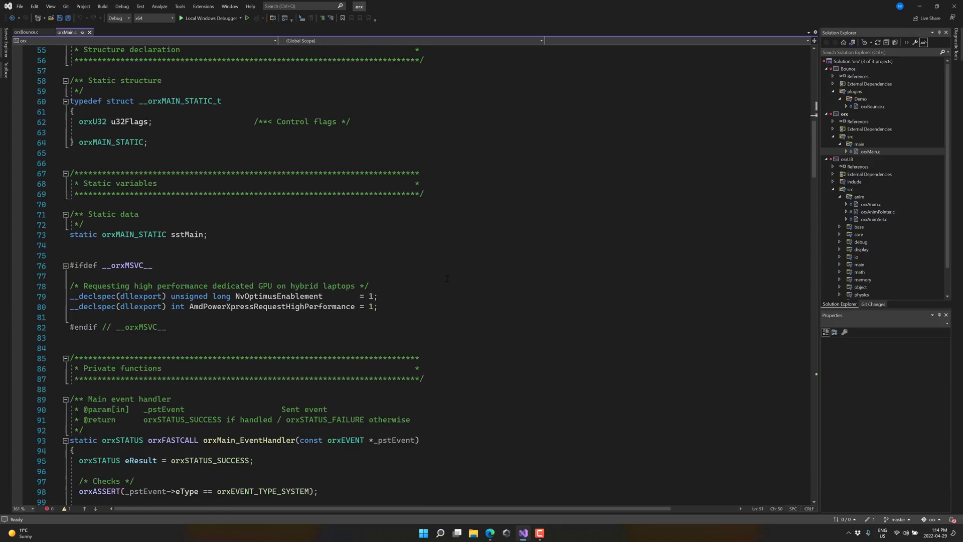
left_click_drag(70, 286, 378, 307)
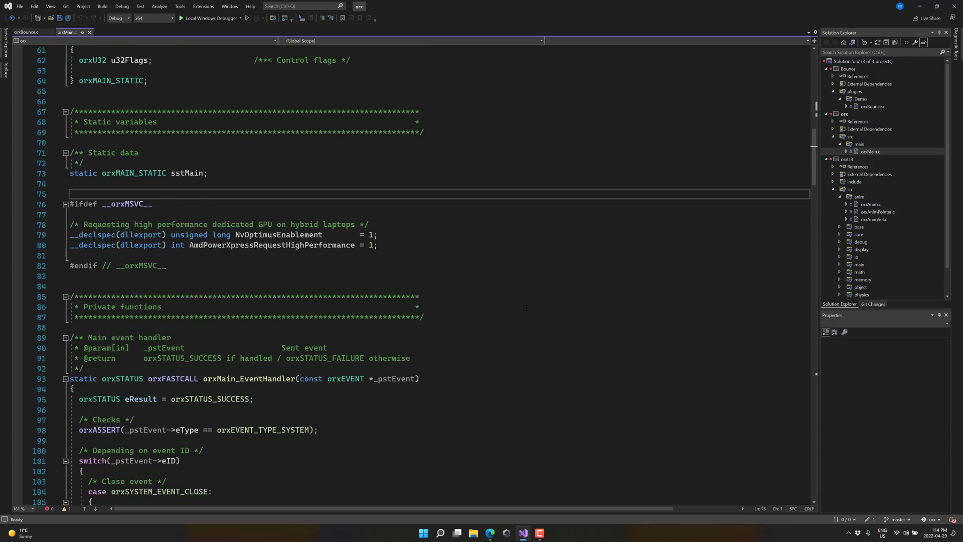
scroll("down", 3)
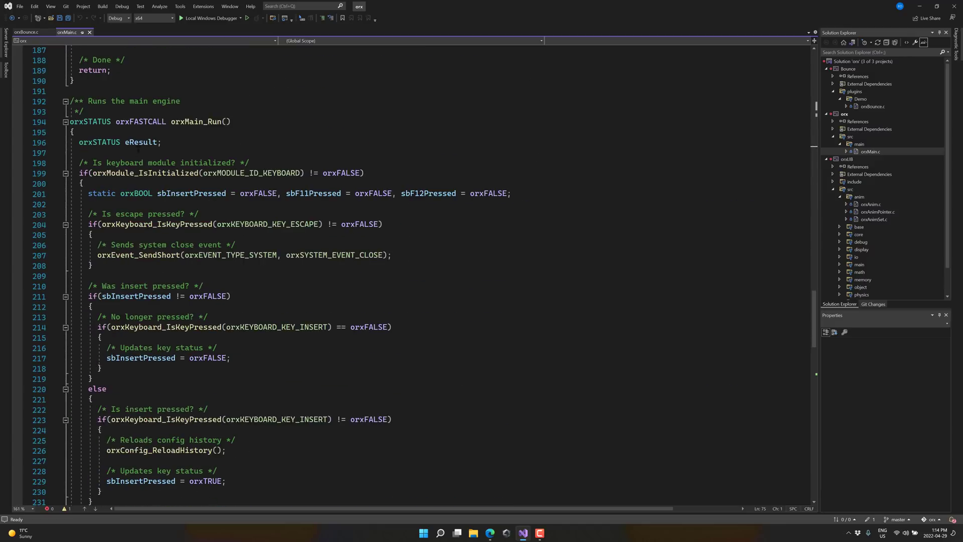
scroll("down", 3)
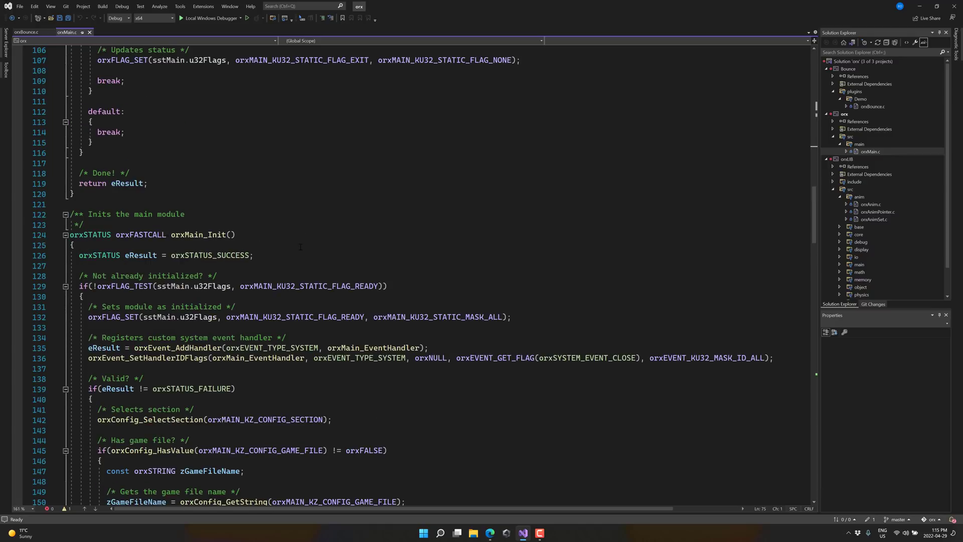
scroll("down", 3)
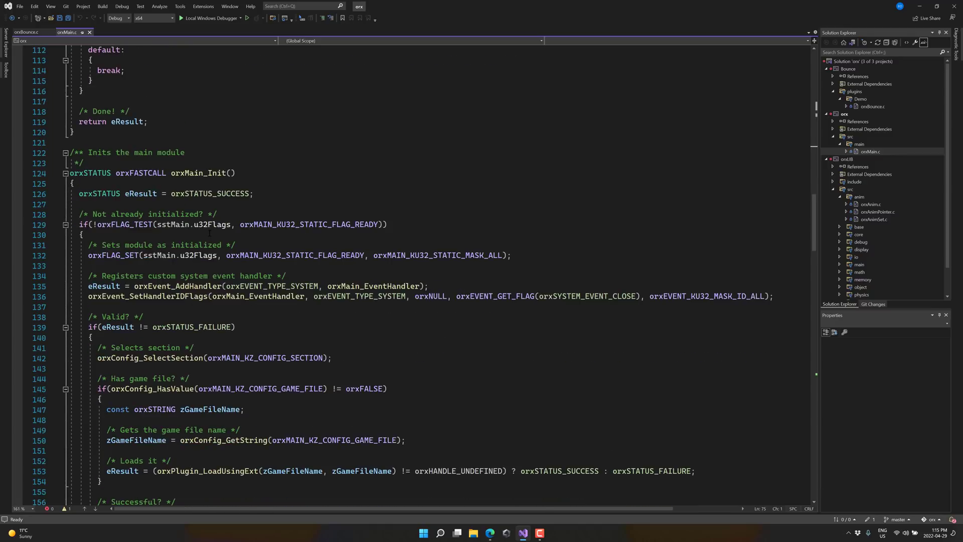
scroll("down", 3)
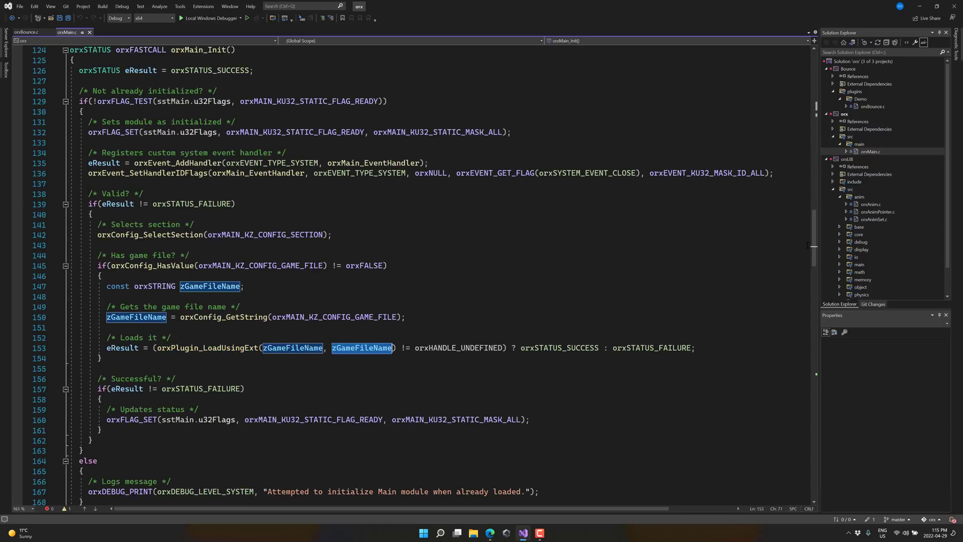
Bring up orxBounce.c and scroll to orxBounce_UpdateTrail reading TrailTimer and TrailSpeed from config
left_click(29, 32)
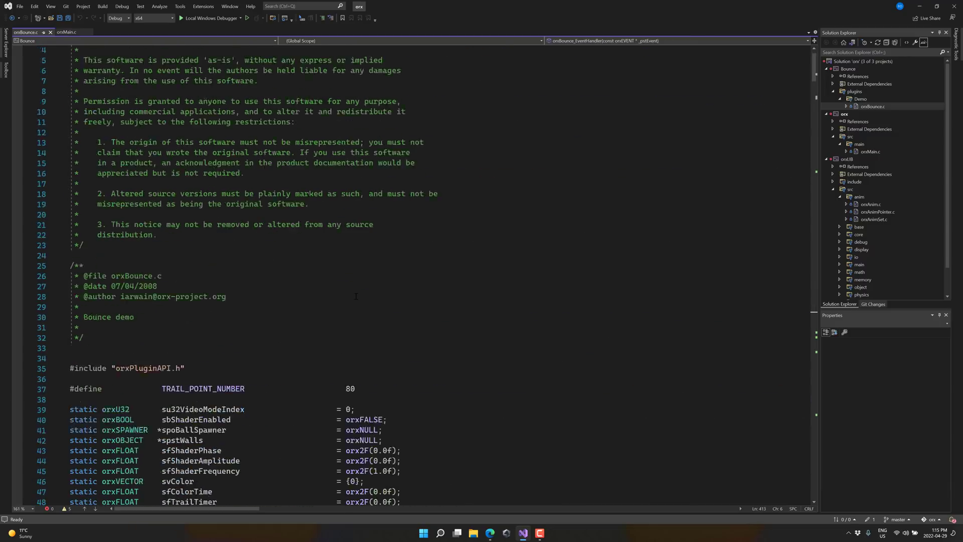
scroll("down", 3)
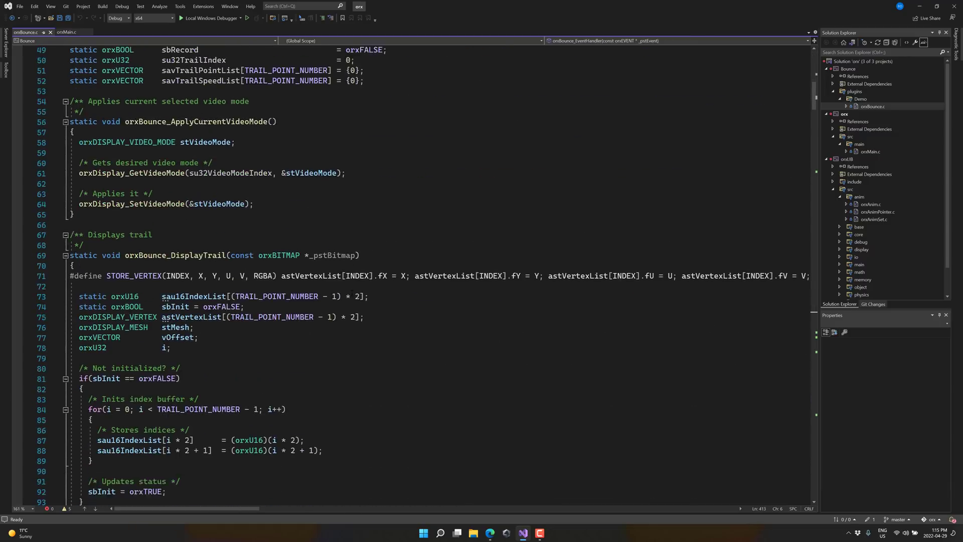
scroll("down", 3)
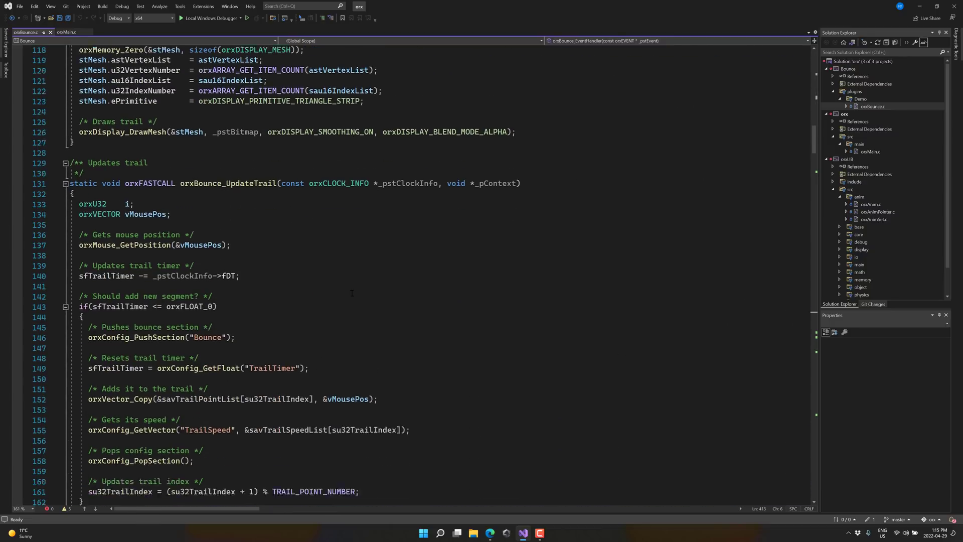
scroll("down", 3)
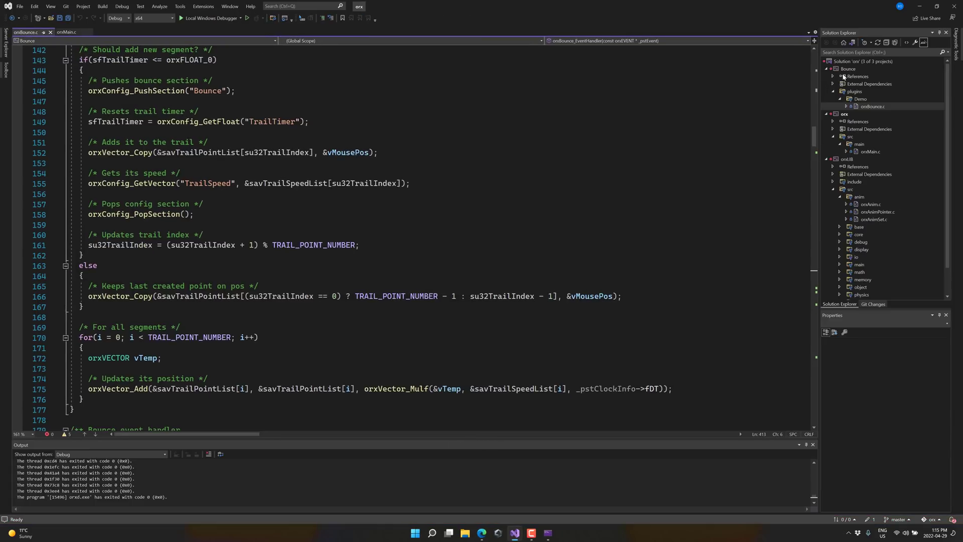
From the orx project's actions, reach the checkout's code folder in File Explorer
left_click(845, 113)
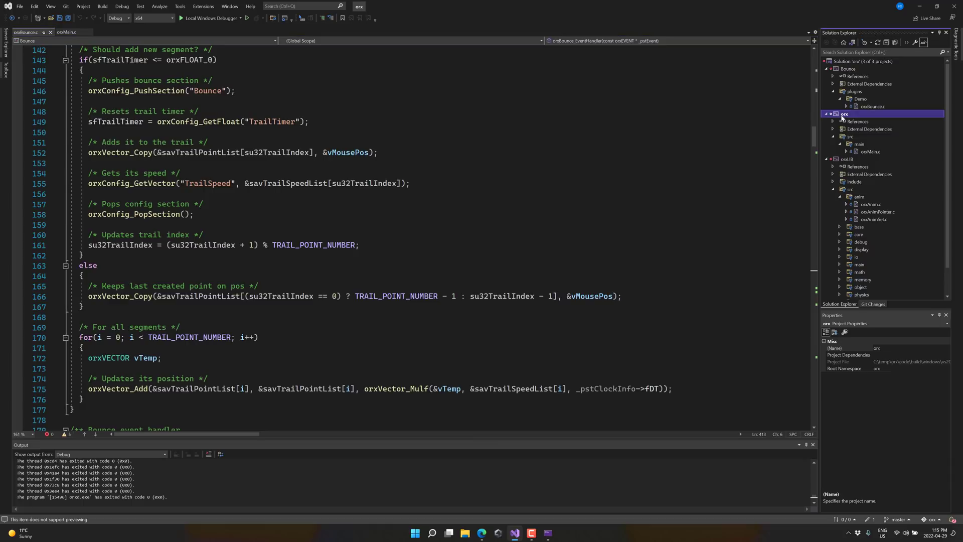
right_click(844, 114)
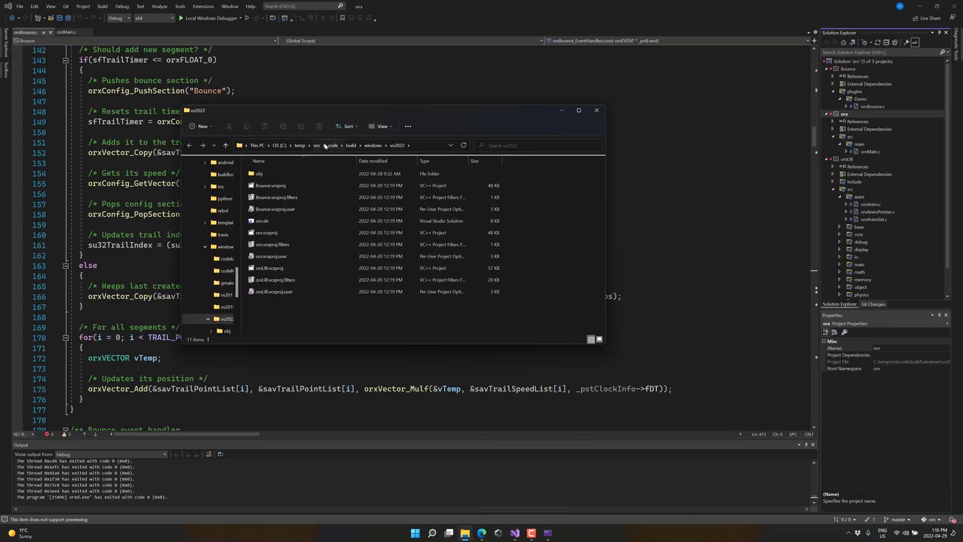
left_click(332, 145)
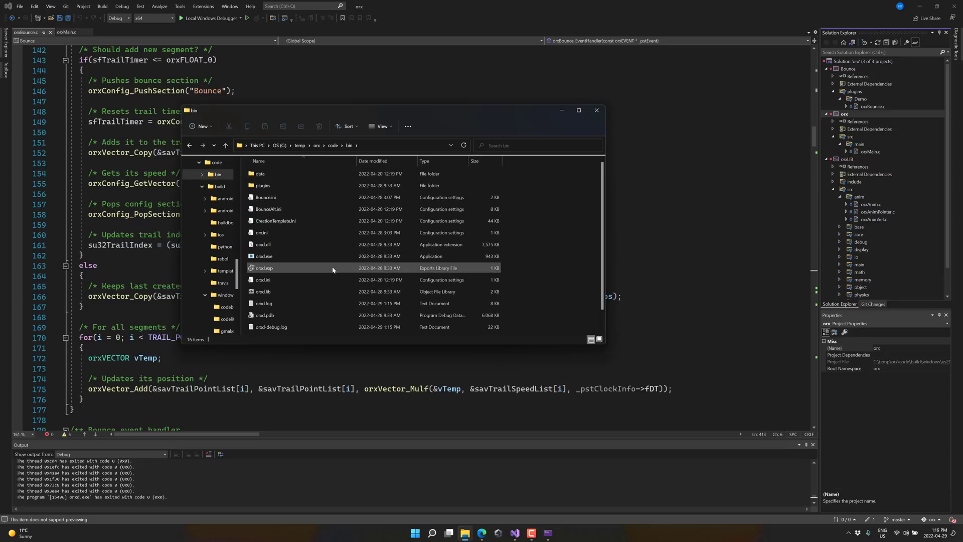
mouse_move(264, 256)
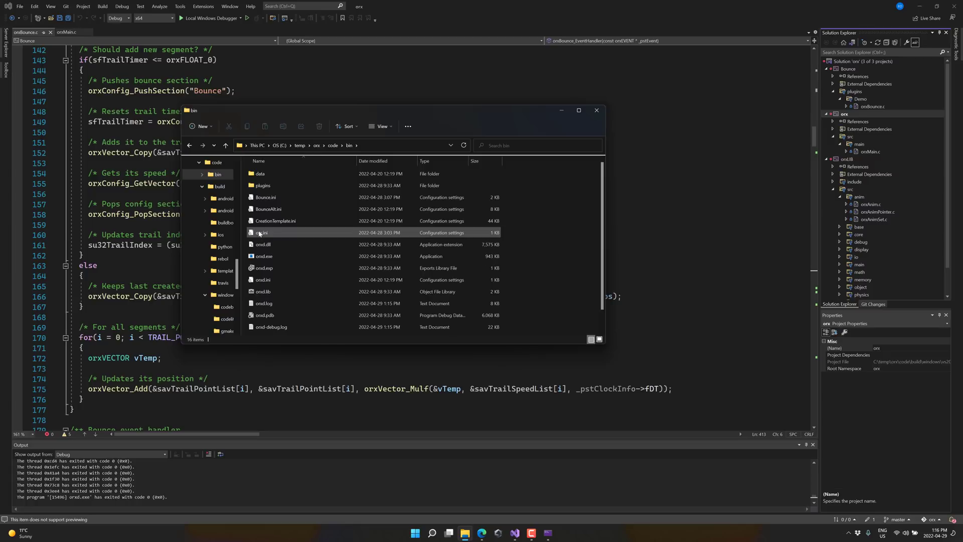
Open orx.ini from the bin folder with Code
left_click(261, 233)
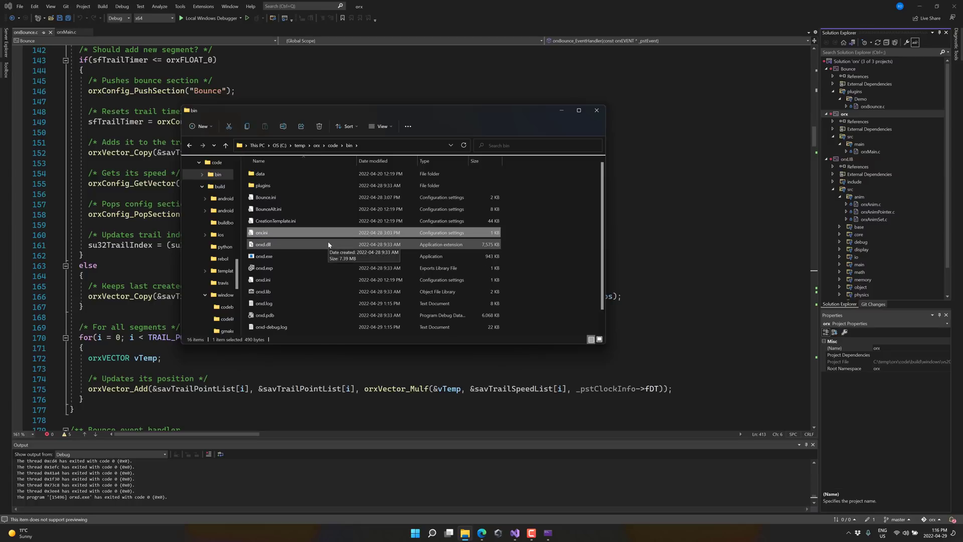
right_click(262, 233)
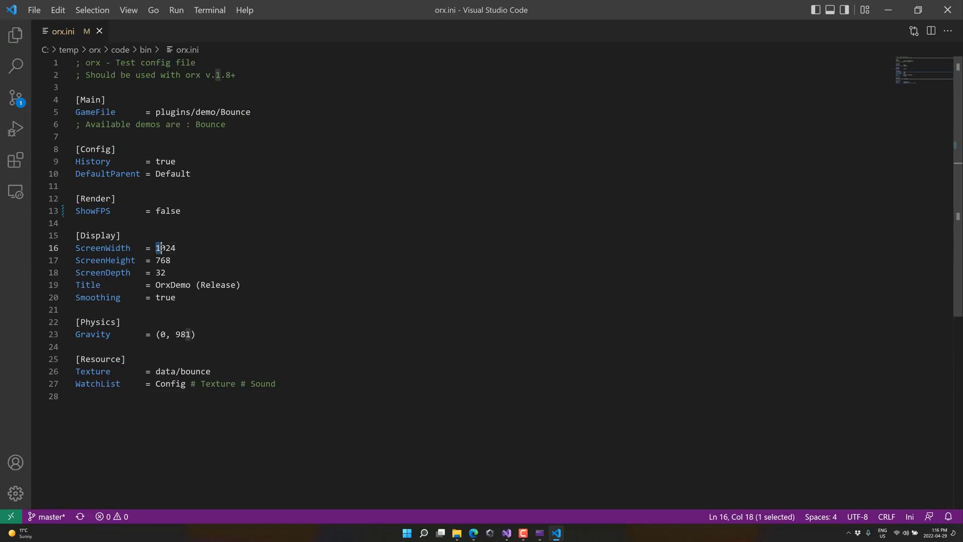
Set ScreenWidth 1600 and ScreenHeight 900 in orx.ini and save
key("Delete")
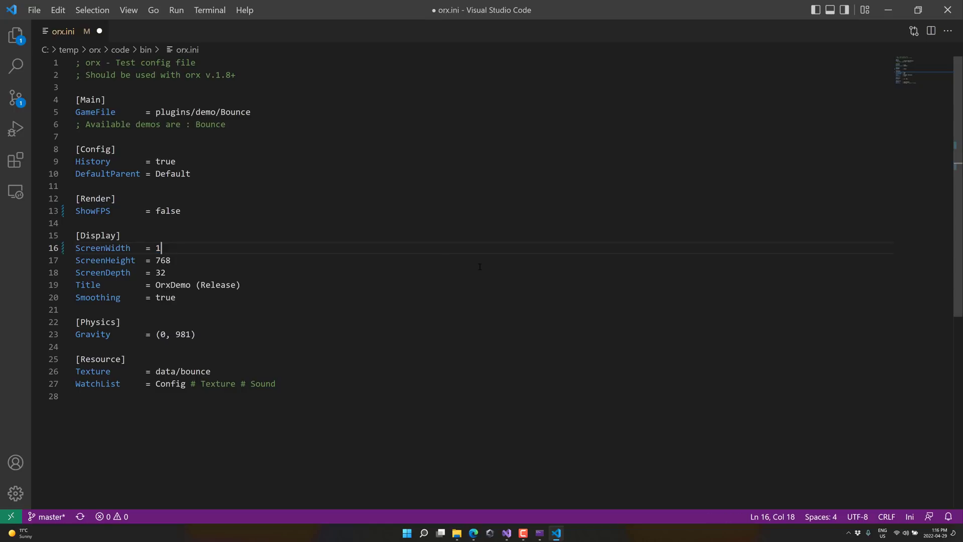
type("600")
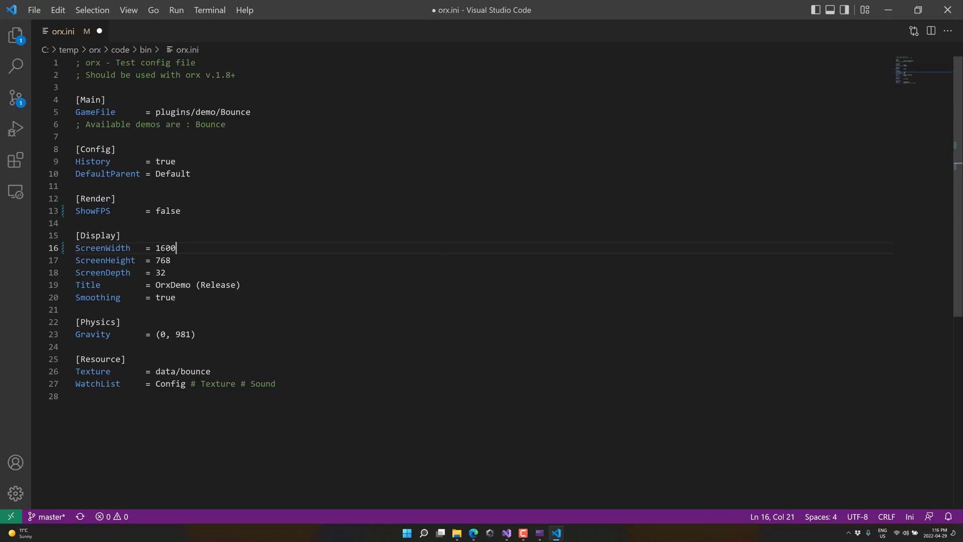
double_click(163, 260)
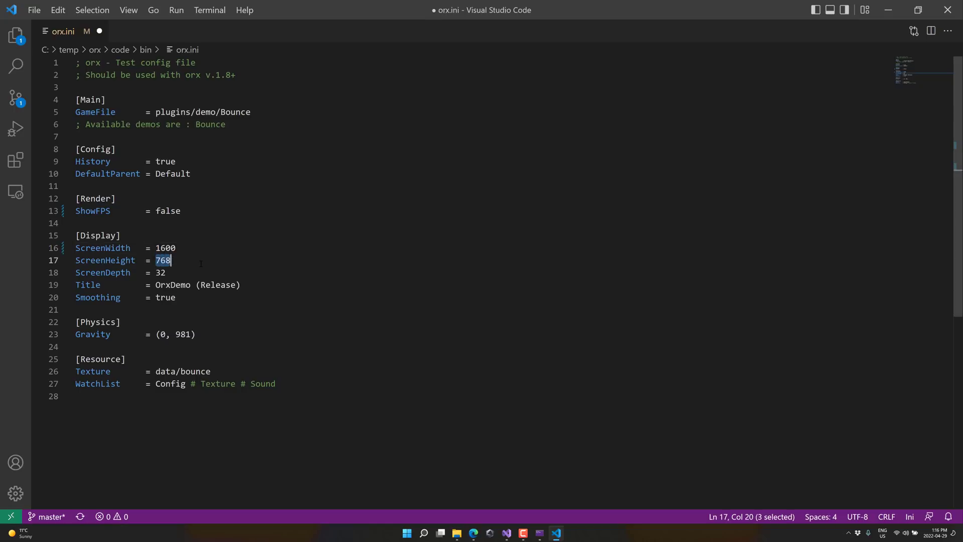
type("900")
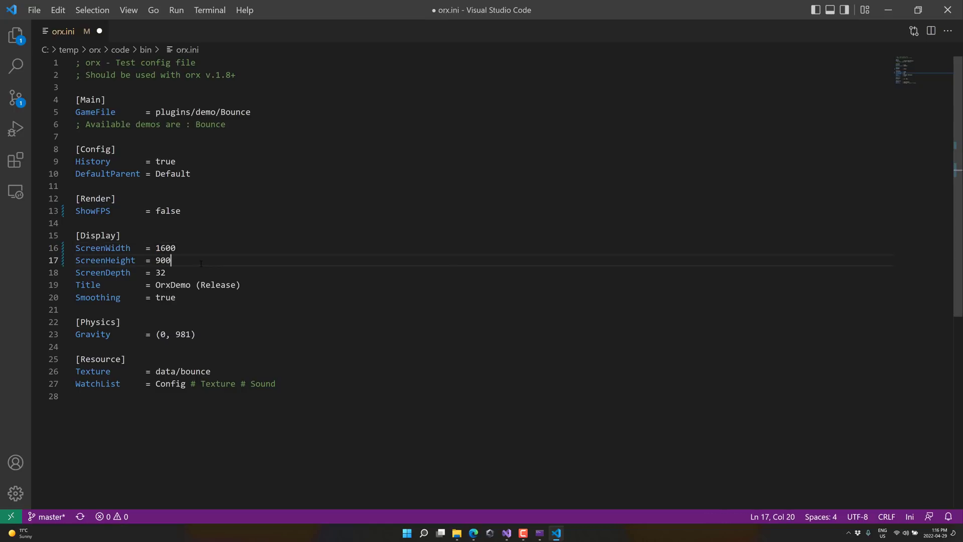
key("Ctrl+s")
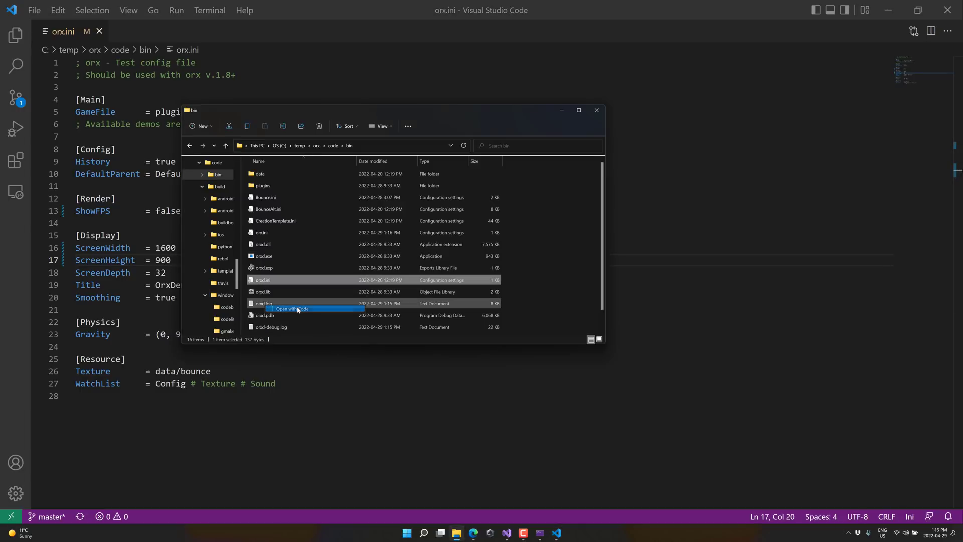
Open orxd.ini, run the Bounce demo from Visual Studio and close it, leaving orx.ini back at 1024 by 768
left_click(291, 309)
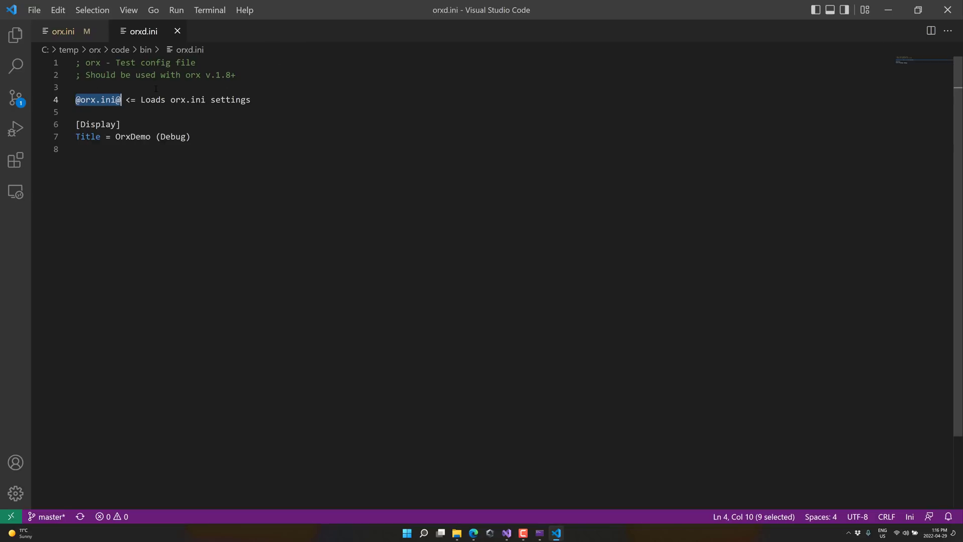
left_click(59, 31)
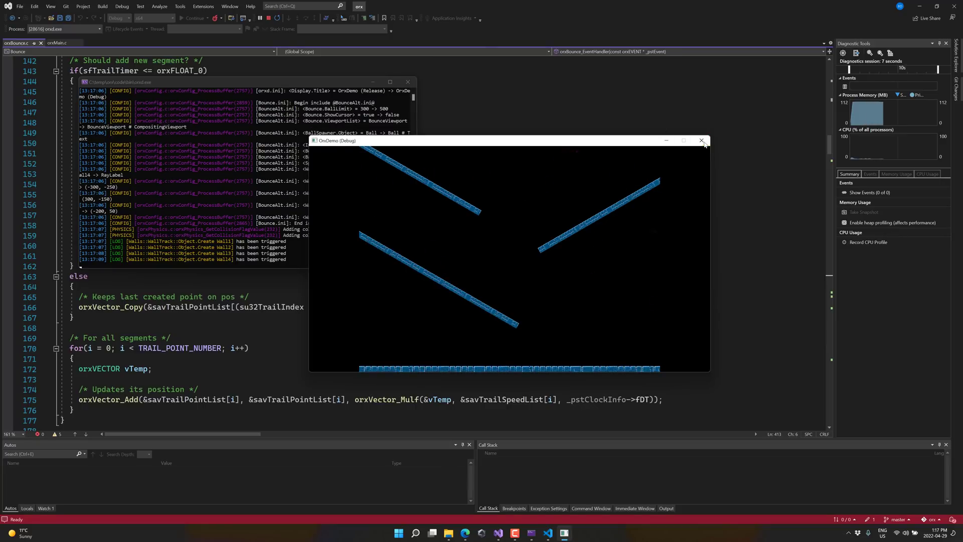
left_click(702, 139)
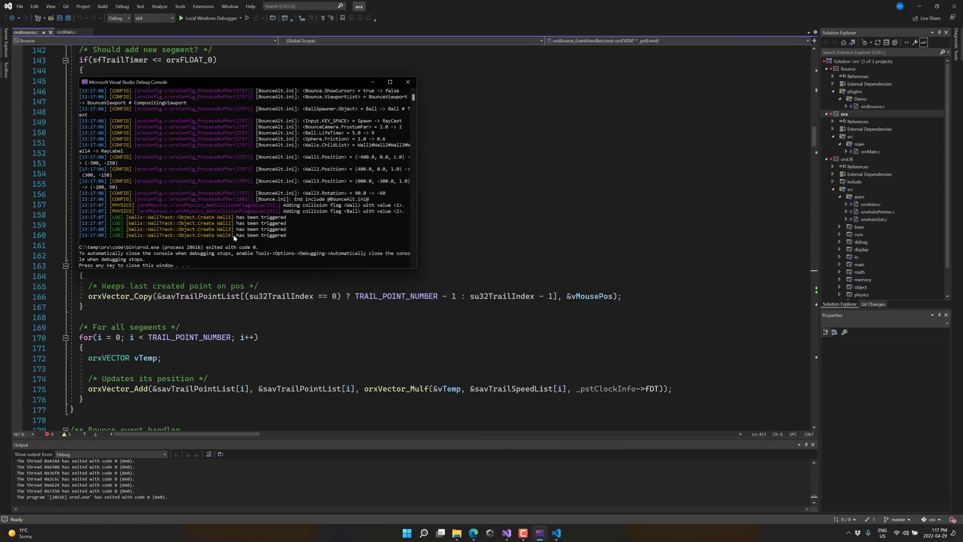
key("Alt+Tab")
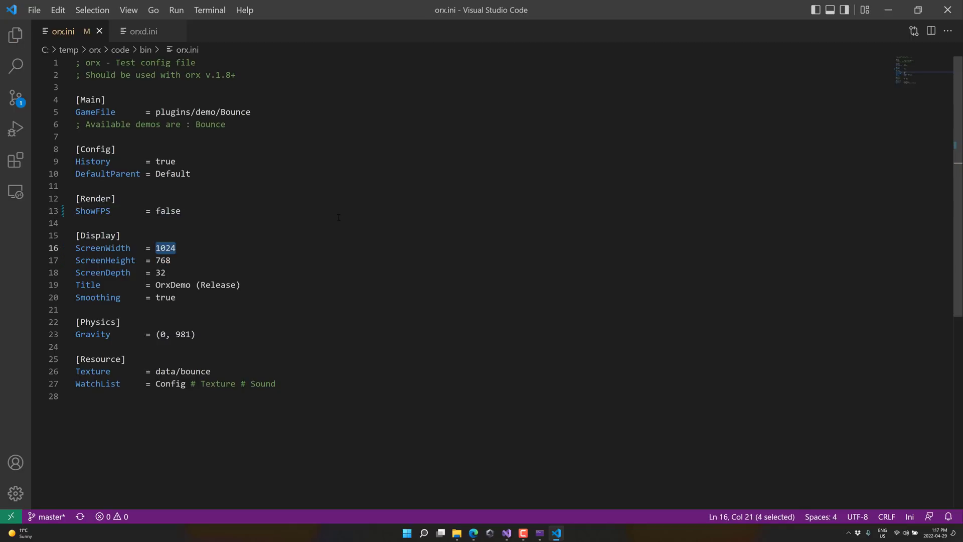
Open Bounce.ini with Code from File Explorer, then return to orxBounce.c in Visual Studio
key("Alt+Tab")
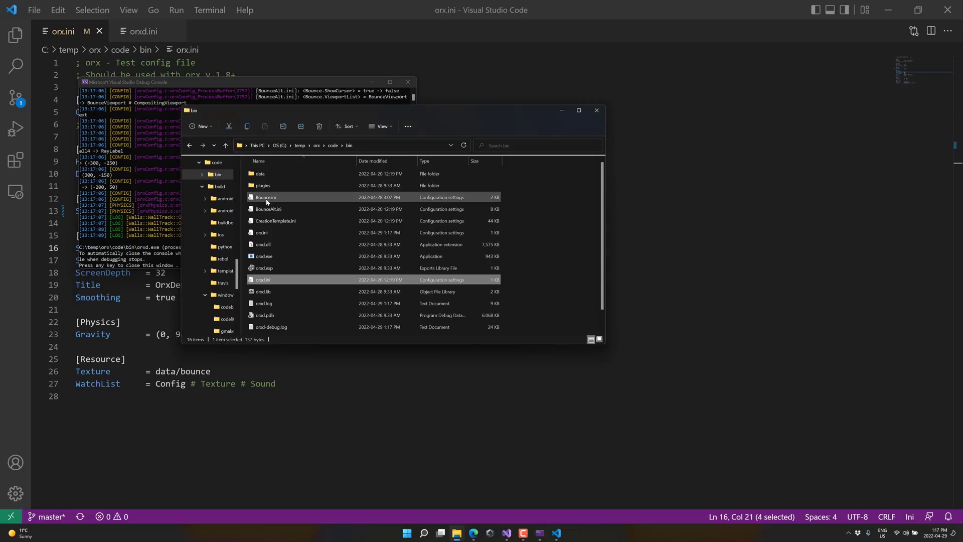
right_click(266, 197)
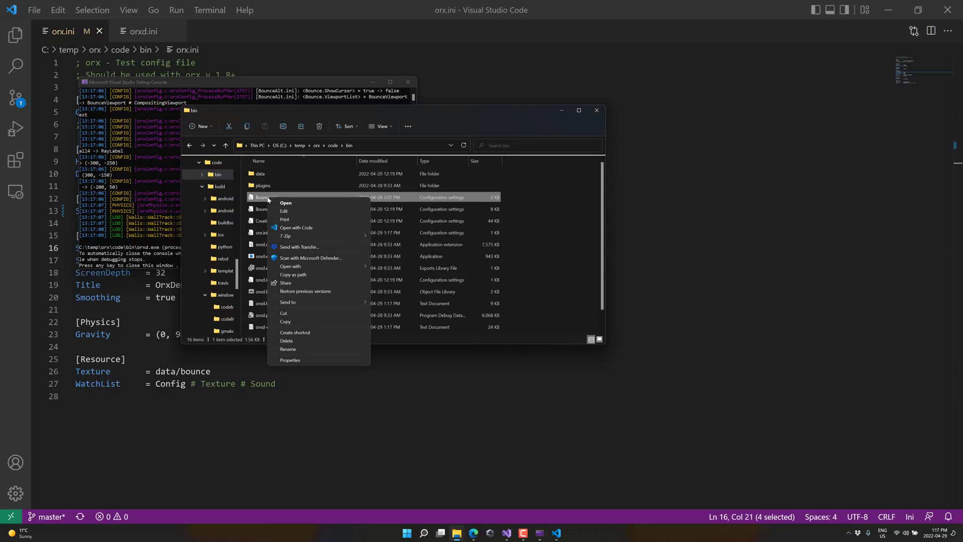
mouse_move(302, 227)
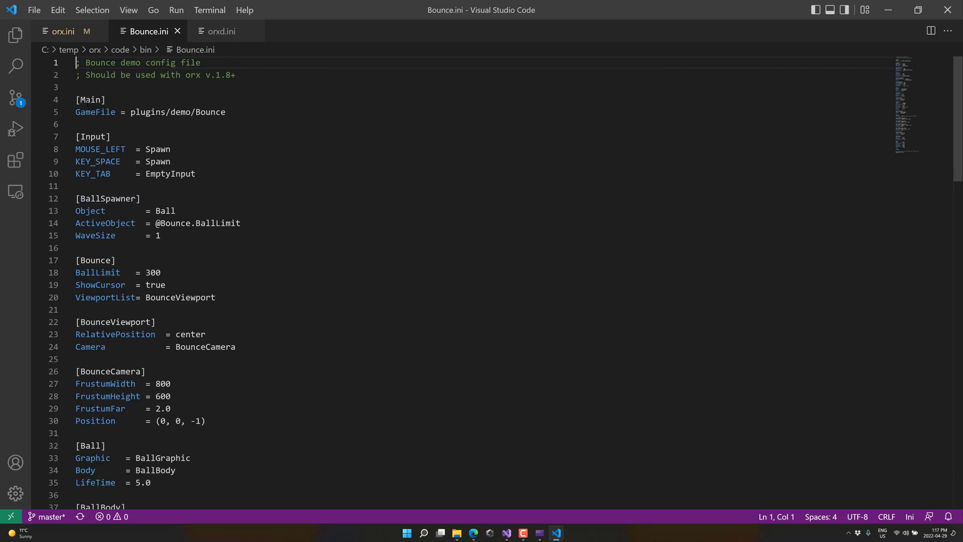
double_click(95, 112)
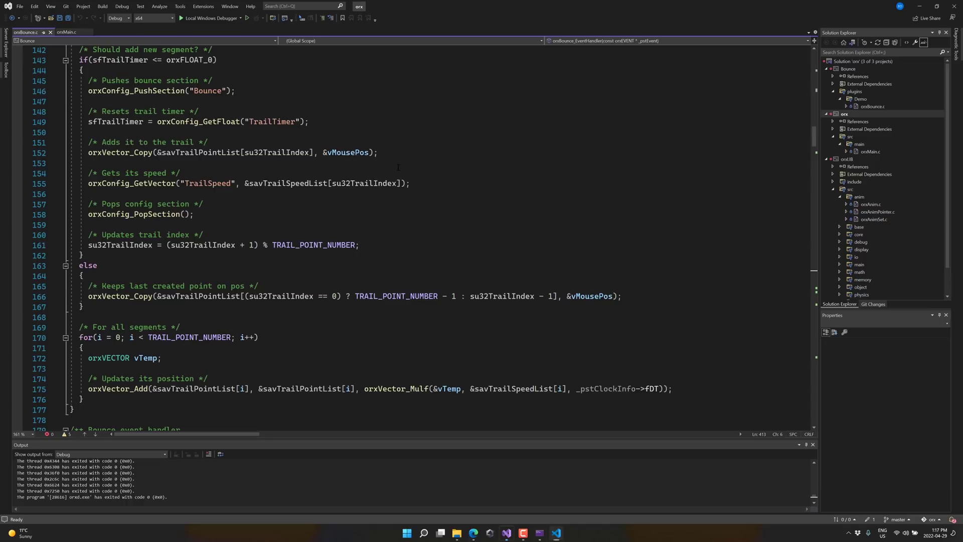
left_click(65, 32)
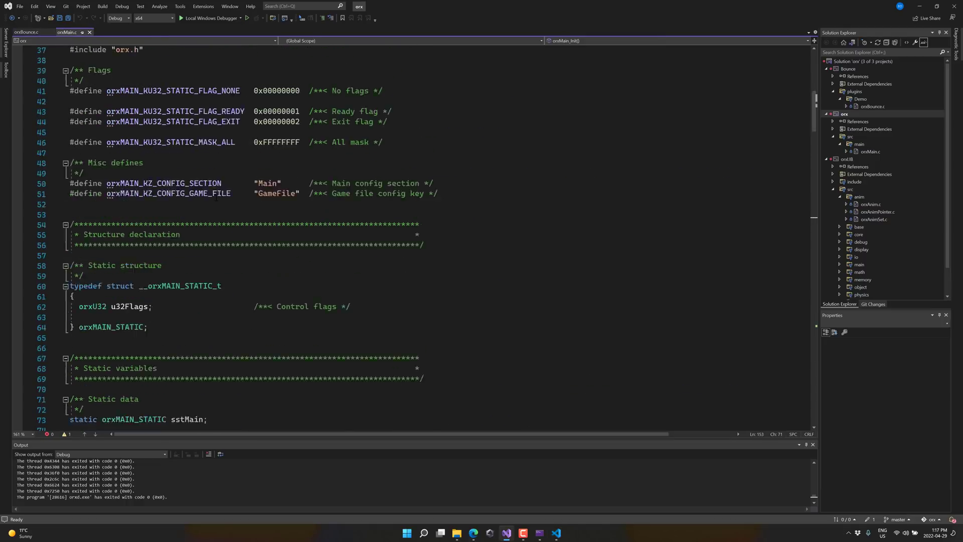
scroll("down", 3)
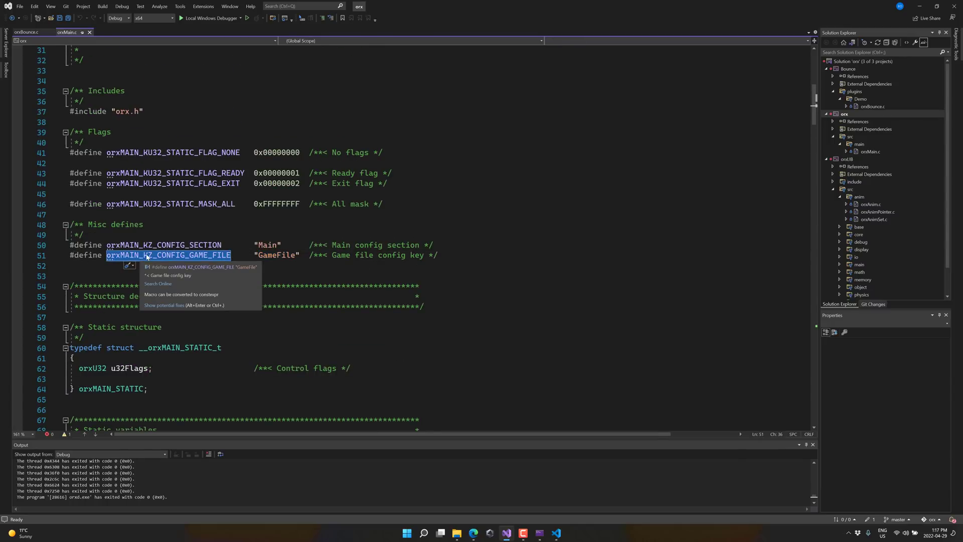
scroll("down", 3)
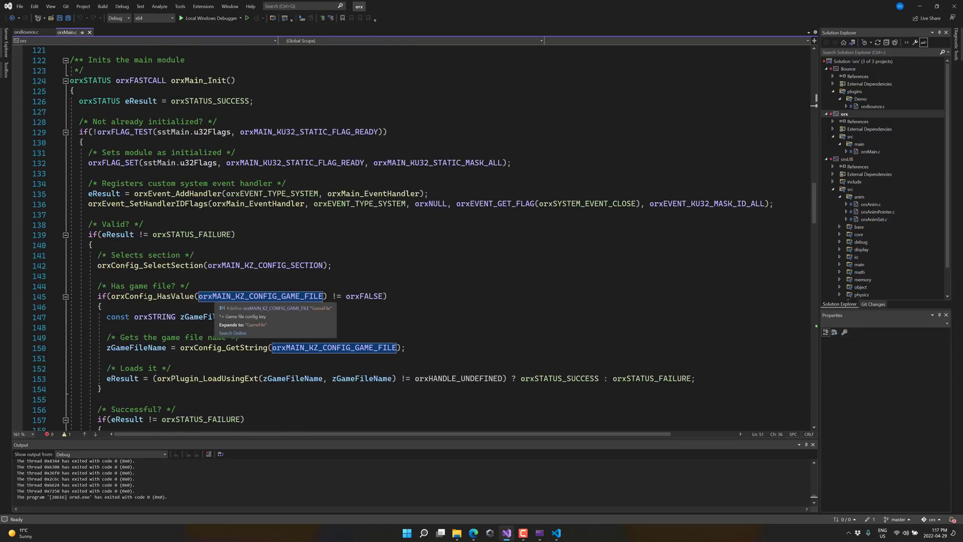
mouse_move(146, 296)
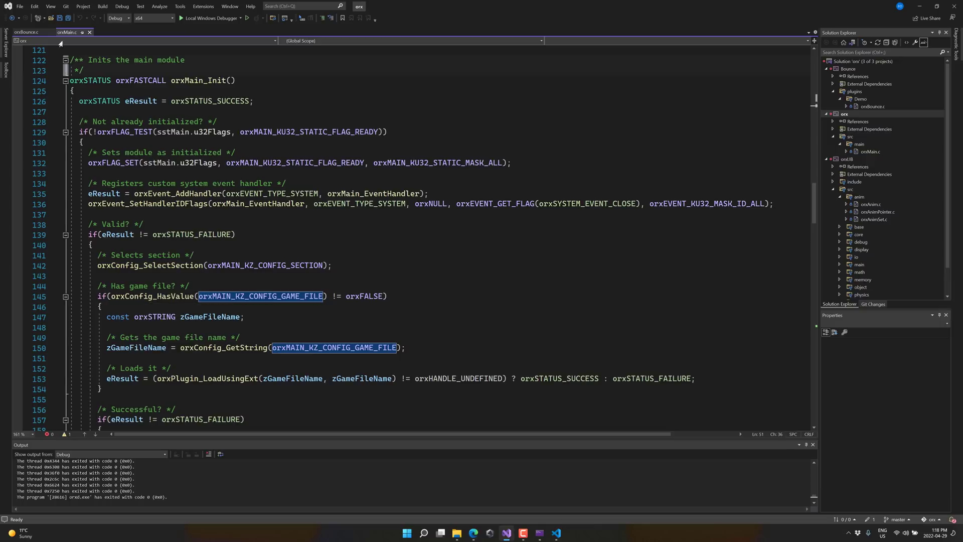
Scroll through Bounce.ini's ball, sphere and wall sections in the editor
left_click(25, 31)
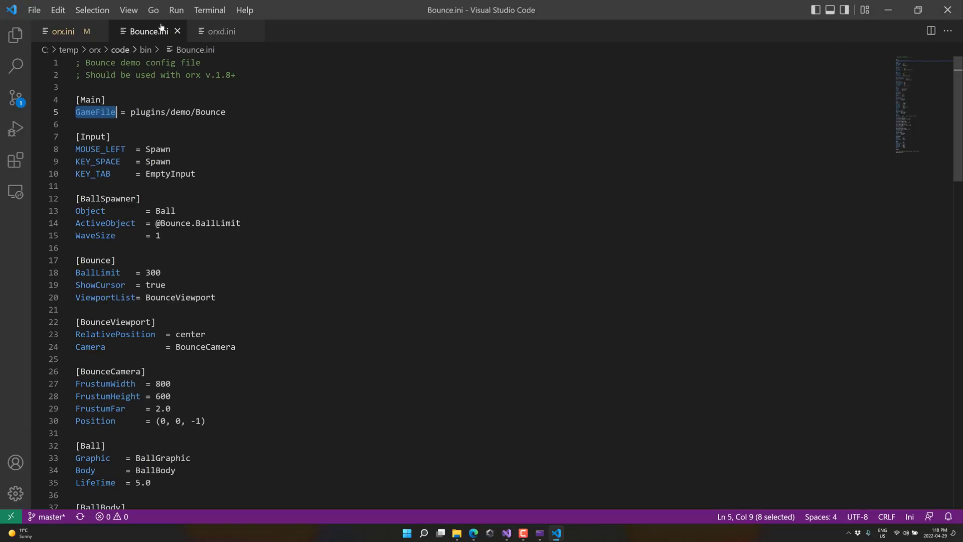
scroll("down", 3)
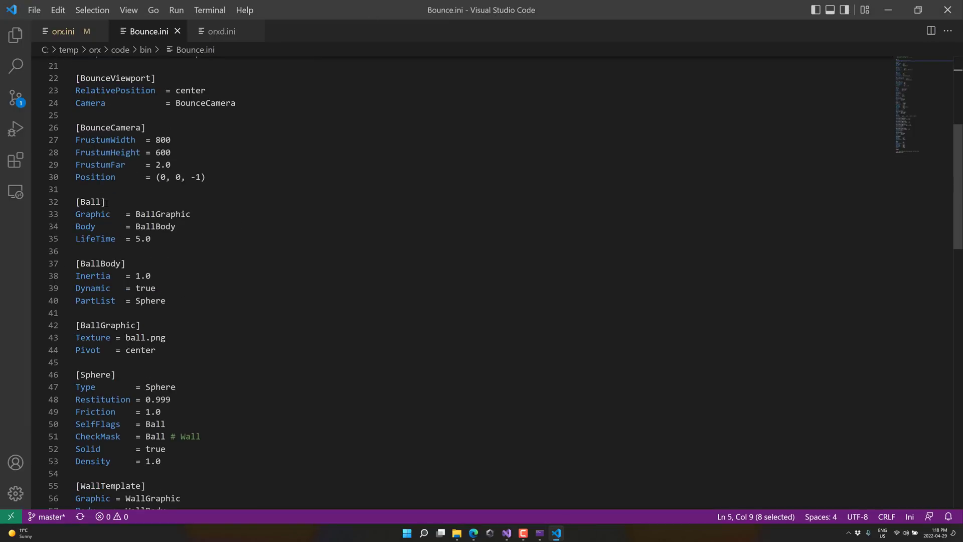
scroll("down", 3)
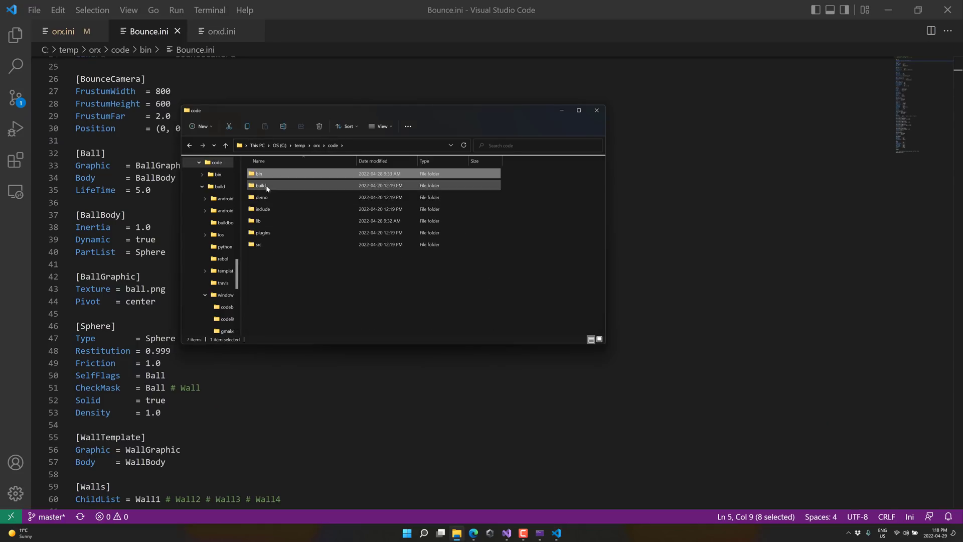
Browse bin > data > bounce to view its png textures including ball.png, then close Explorer
left_click(279, 173)
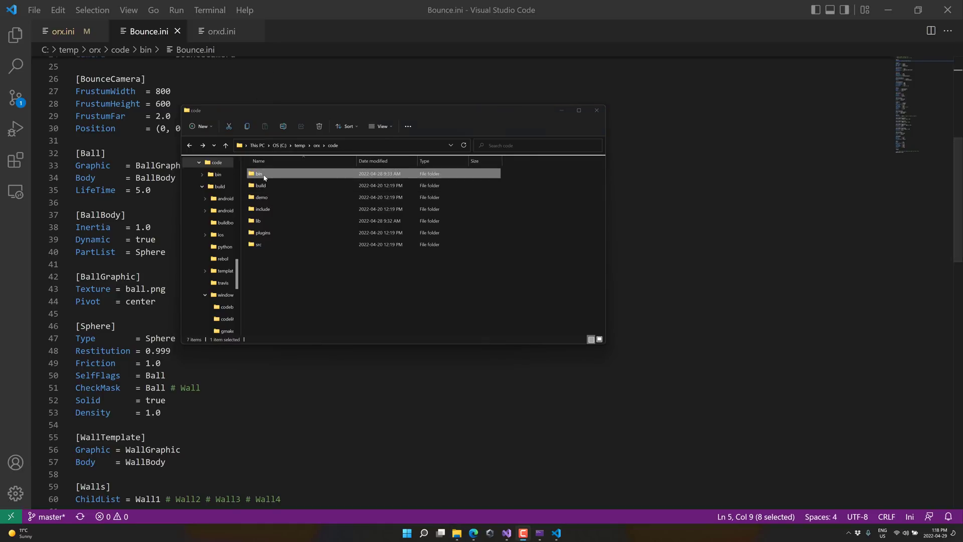
double_click(258, 174)
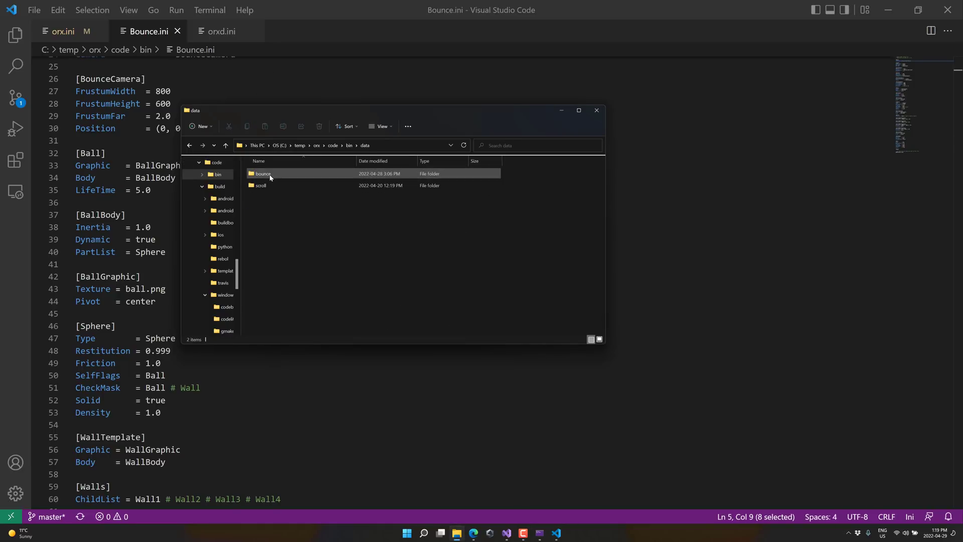
double_click(263, 174)
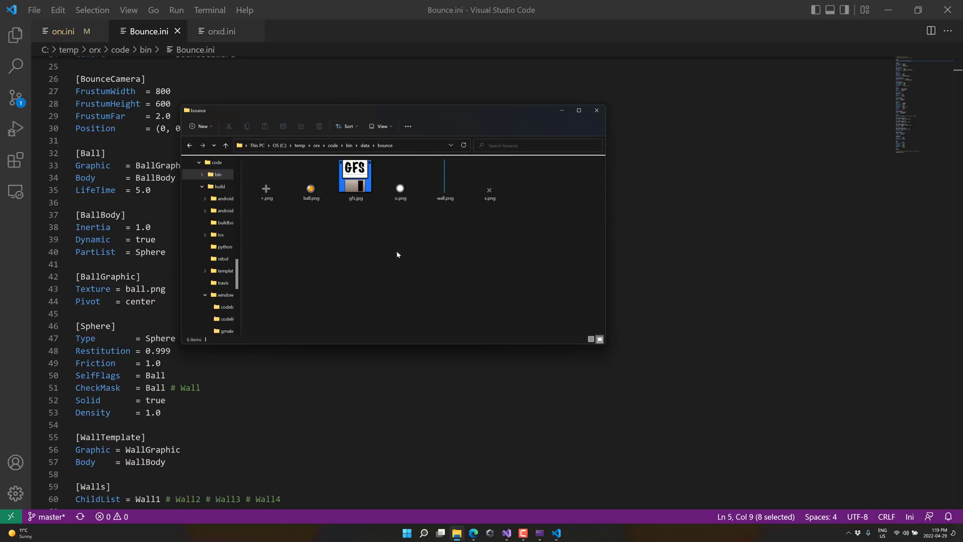
mouse_move(345, 210)
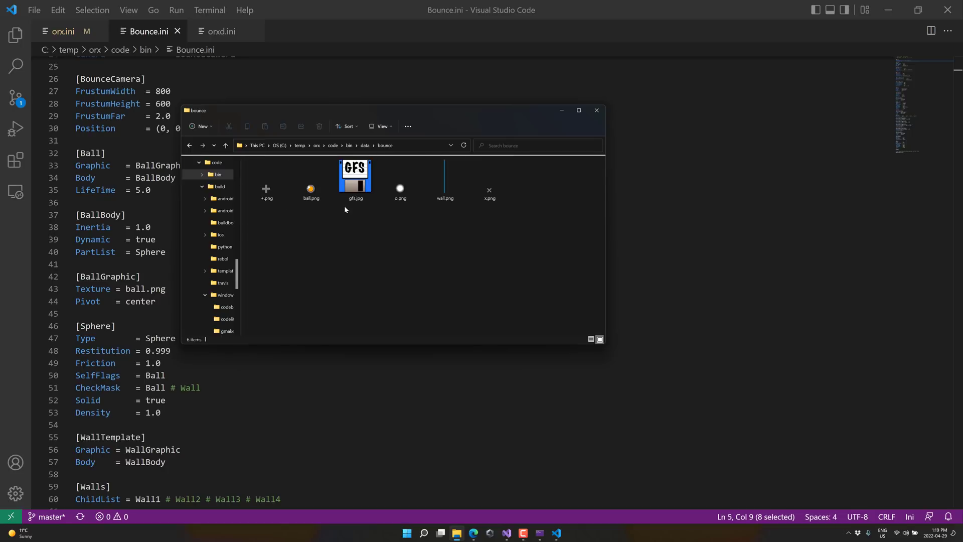
left_click(311, 187)
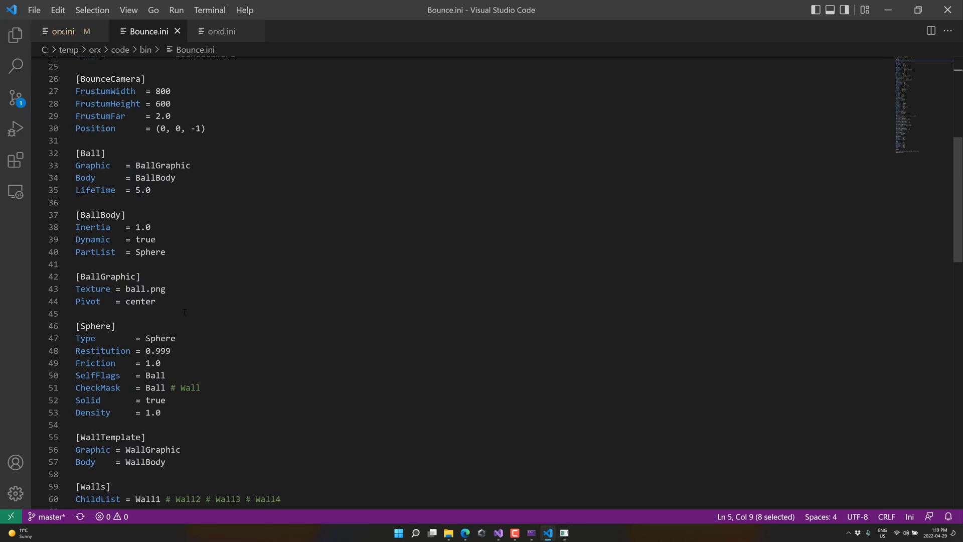
Replace the ball graphic's Texture value ball.png with GFS.jpg in Bounce.ini
left_click(131, 289)
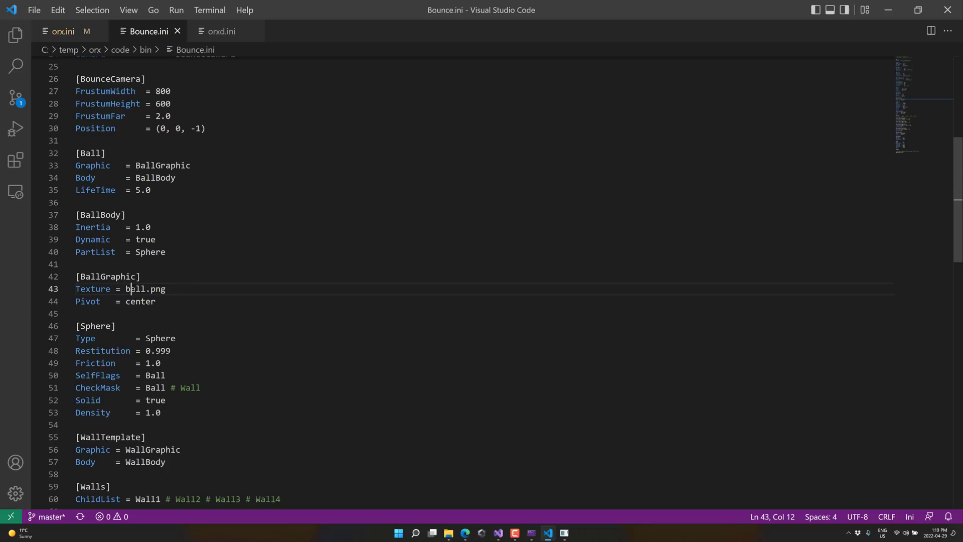
double_click(136, 289)
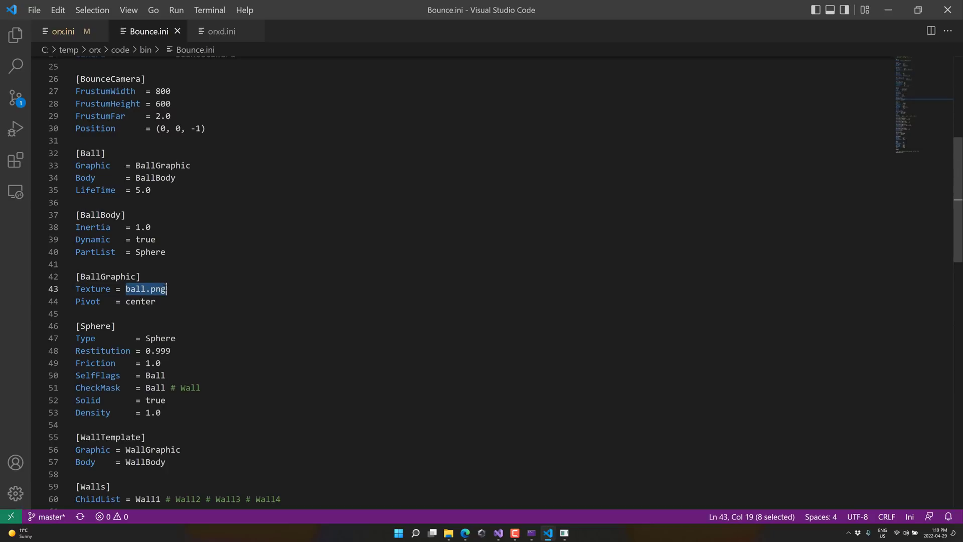
type("GFS.jpg")
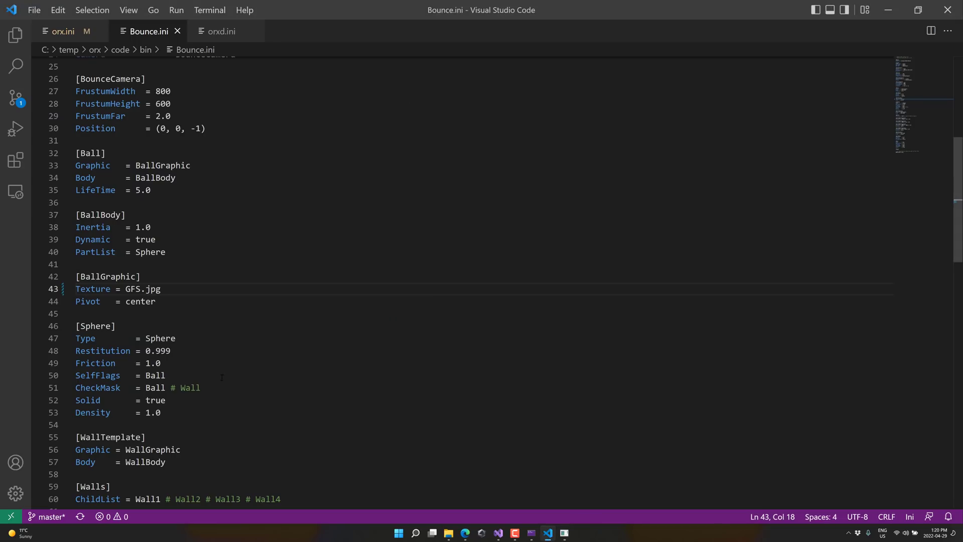
Restore the ball texture to ball.png and bring the Bounce.ini editor back in front
double_click(132, 289)
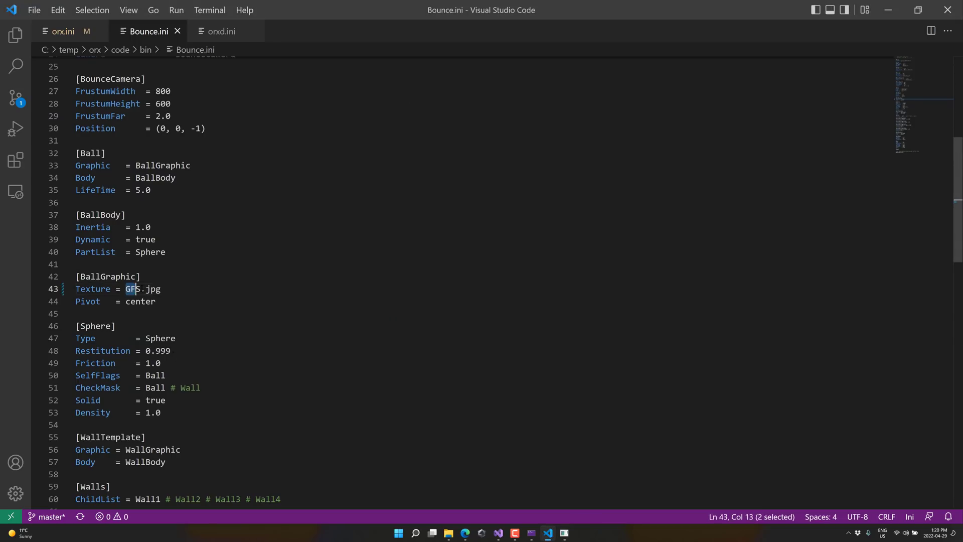
left_click_drag(127, 289, 162, 289)
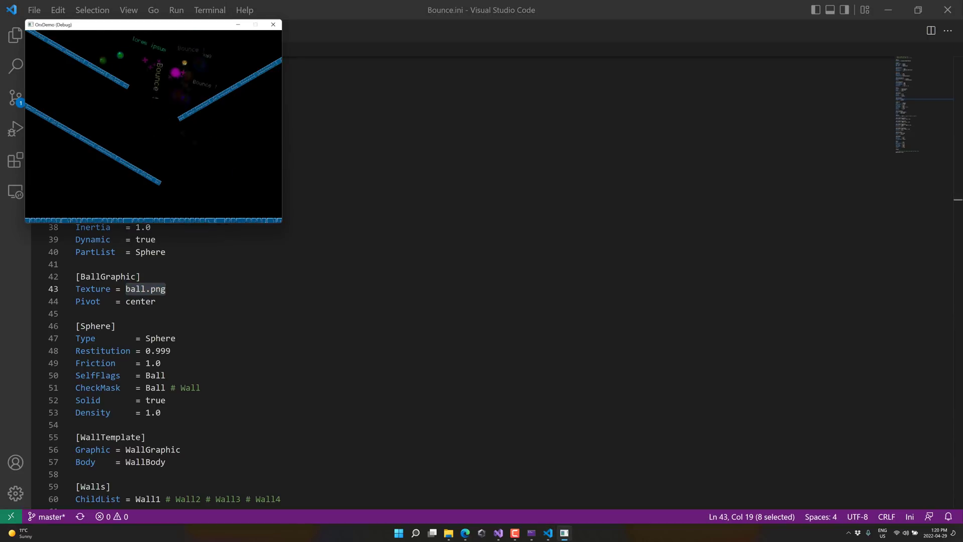
left_click(273, 24)
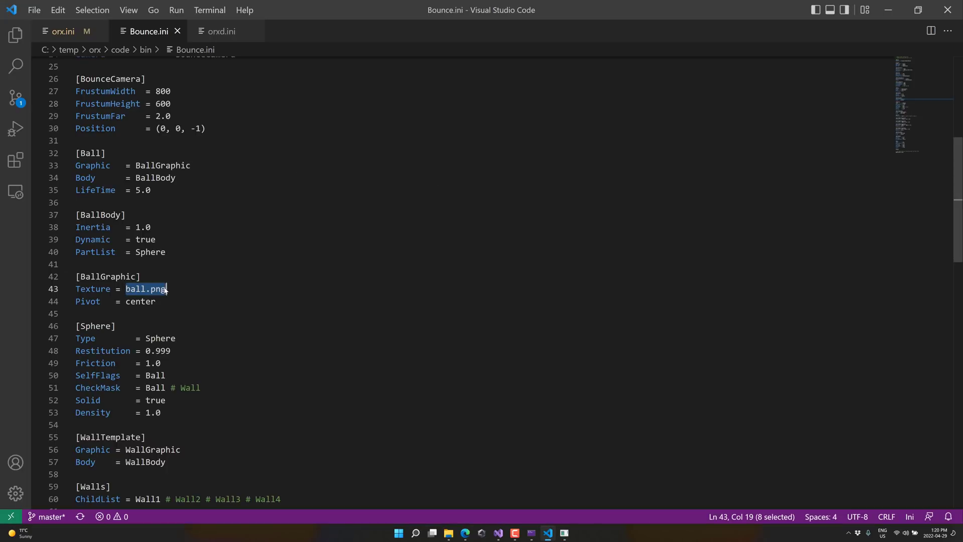
Set the ball texture on line 43 to GFS.jpg again and save so the running demo reloads it
type("ba")
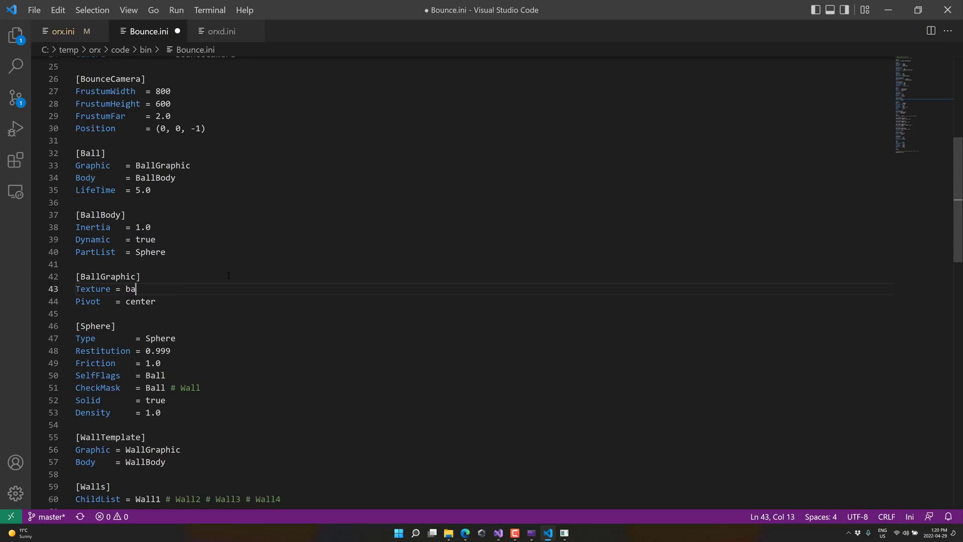
type("GFS.pn")
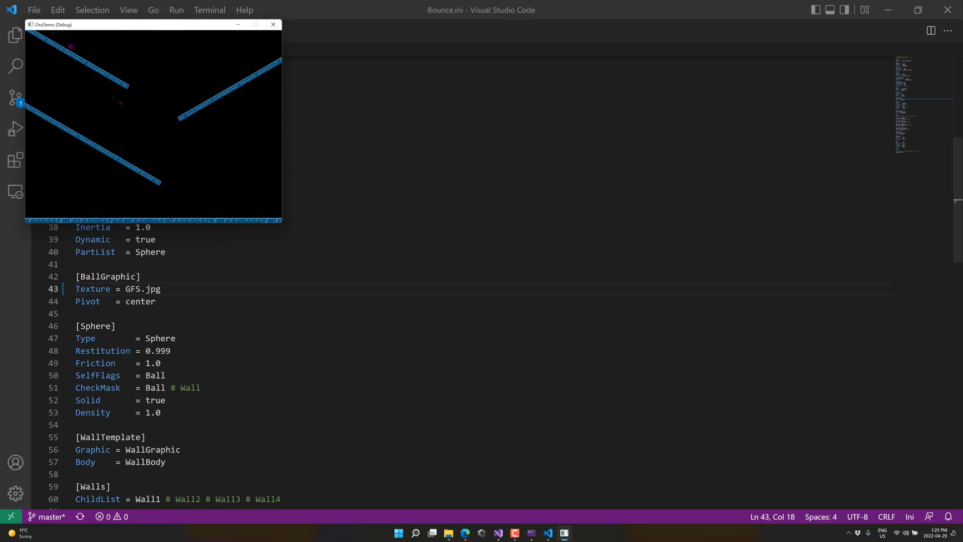
left_click(273, 24)
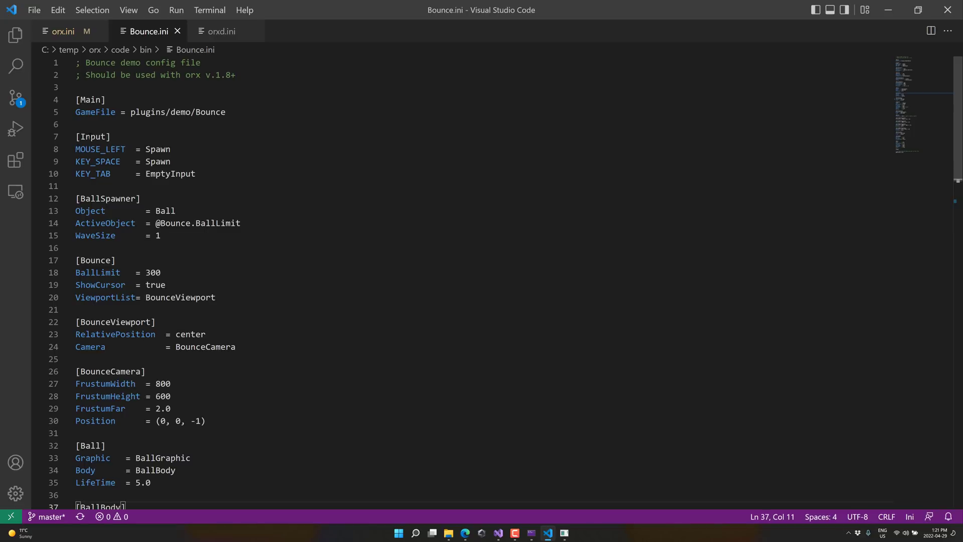
mouse_move(68, 171)
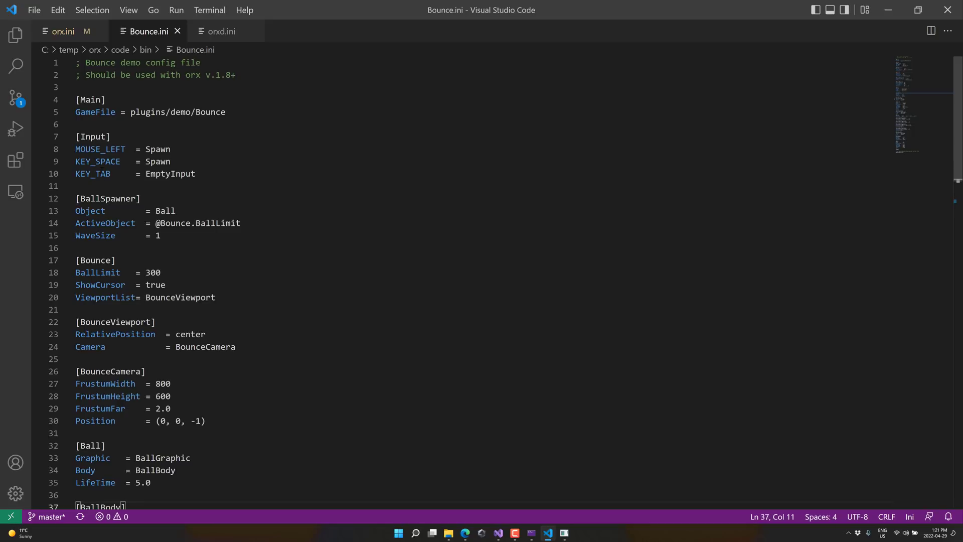
scroll("down", 3)
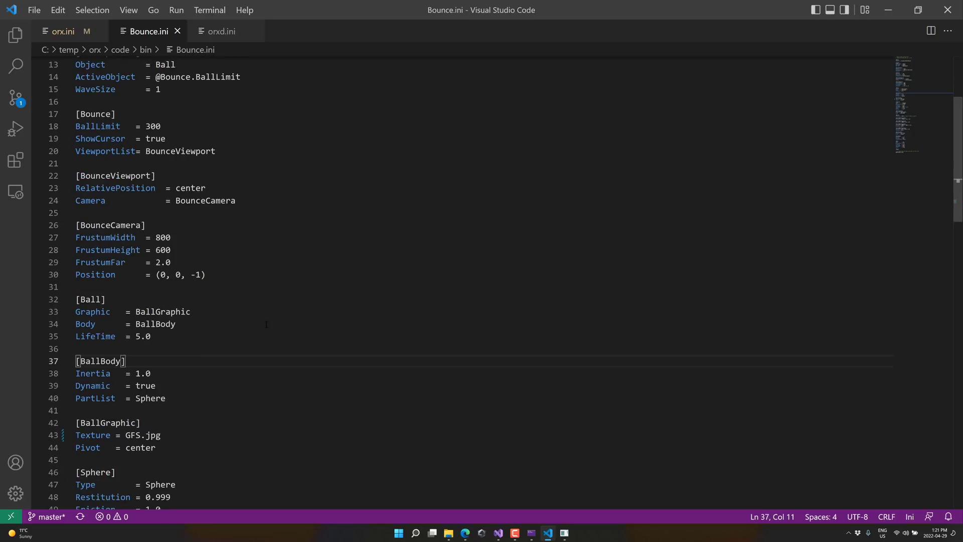
Flip Gravity in orx.ini to (0, -981), save, then close the running OrxDemo window
left_click(60, 31)
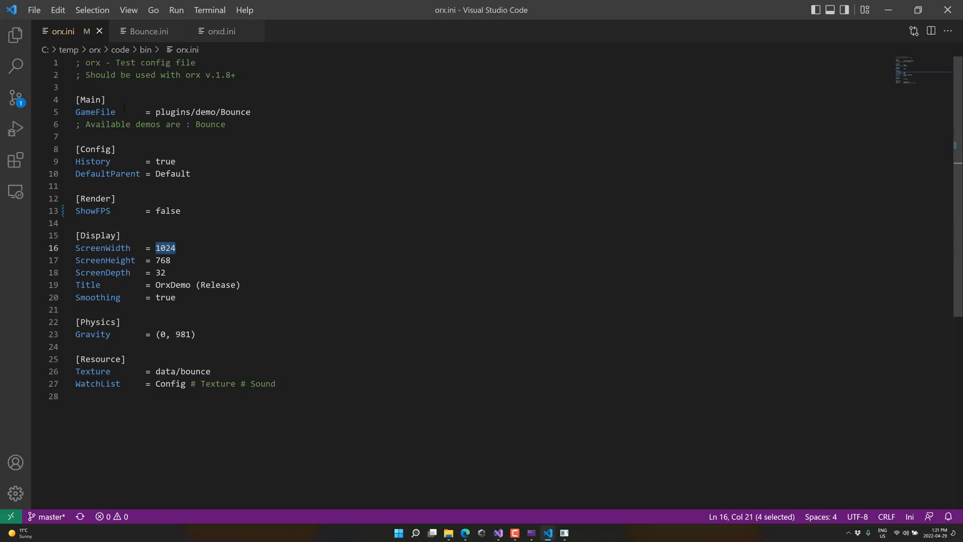
double_click(167, 211)
type("-")
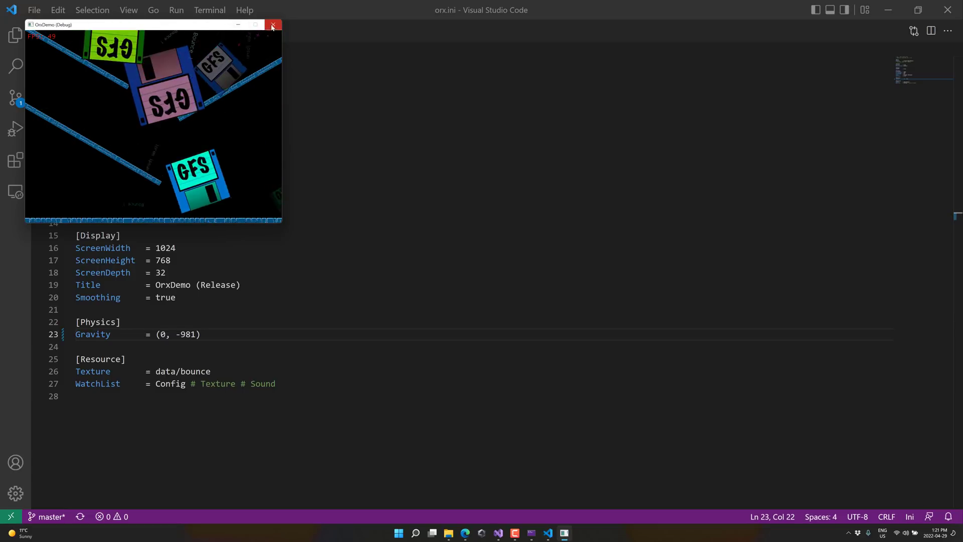
left_click(272, 26)
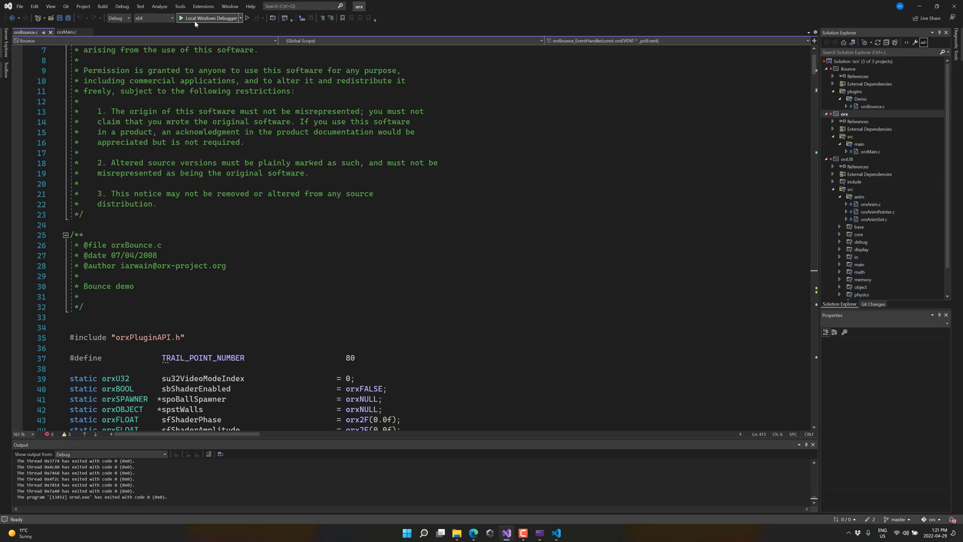
Dismiss the leftover Visual Studio Debug Console so orxBounce.c shows again
left_click(180, 19)
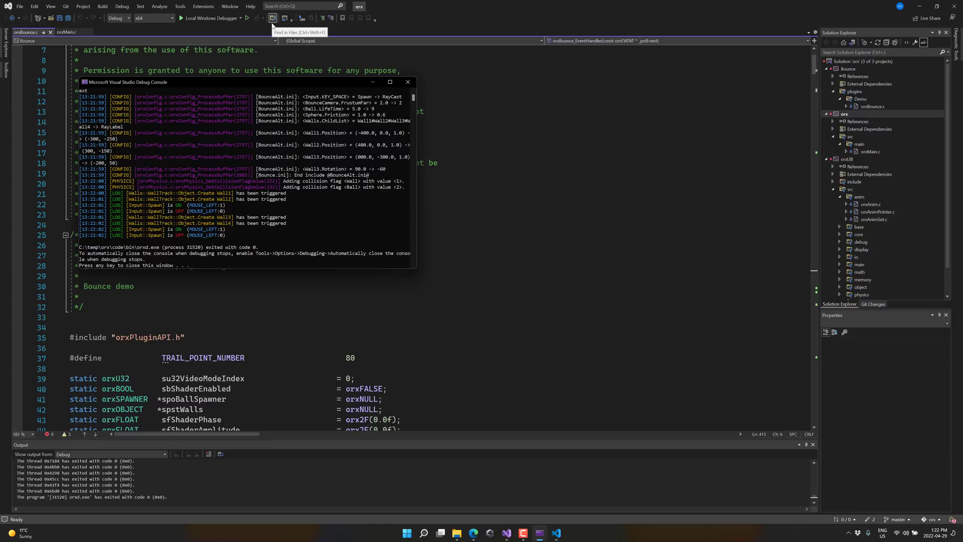
mouse_move(273, 26)
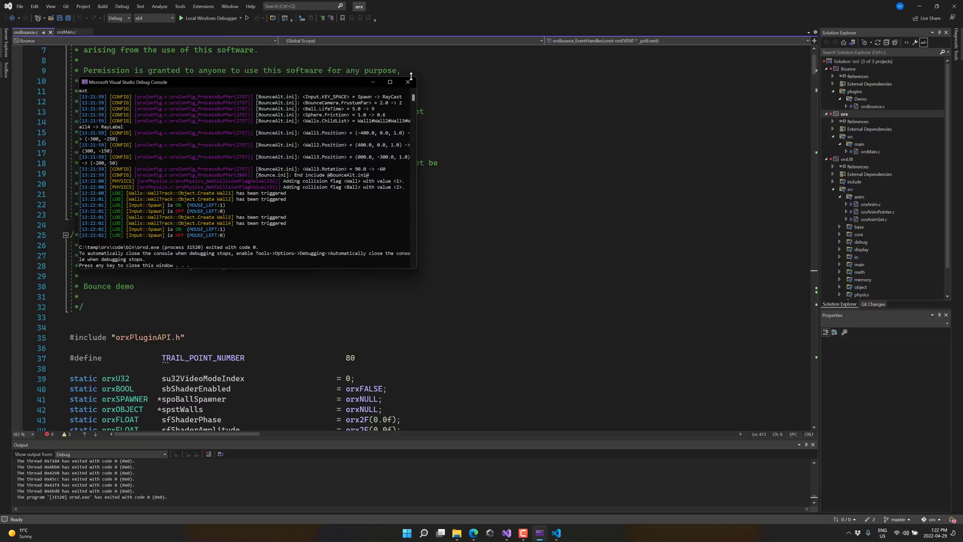
left_click(406, 81)
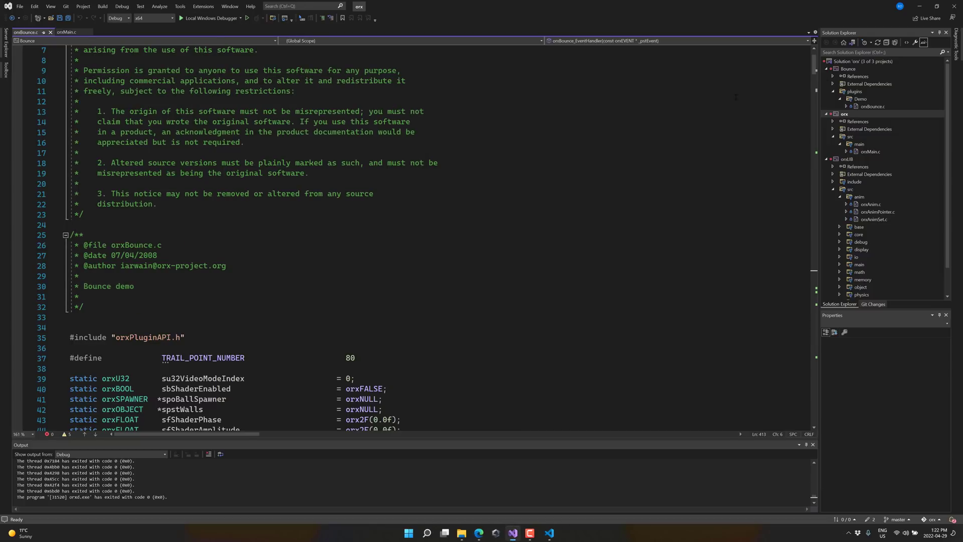
mouse_move(468, 138)
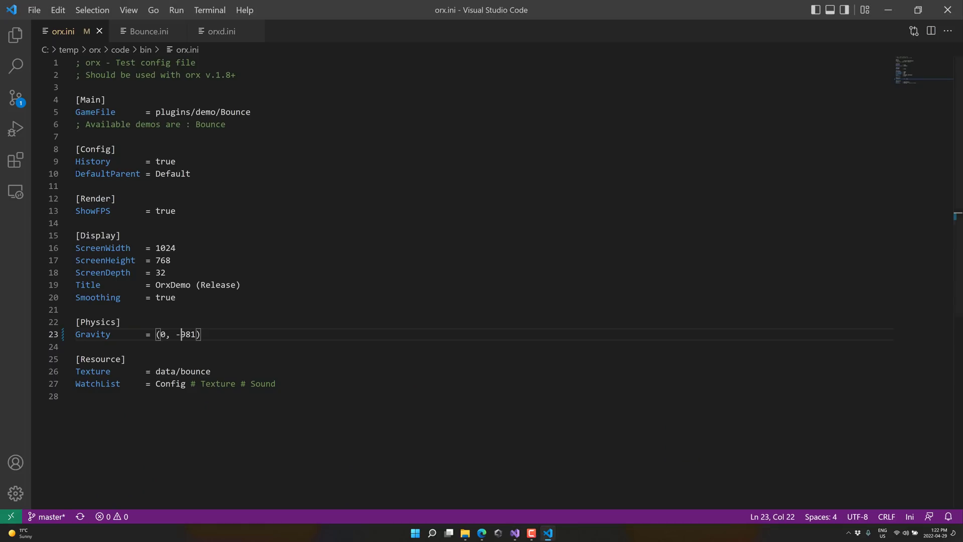
mouse_move(70, 160)
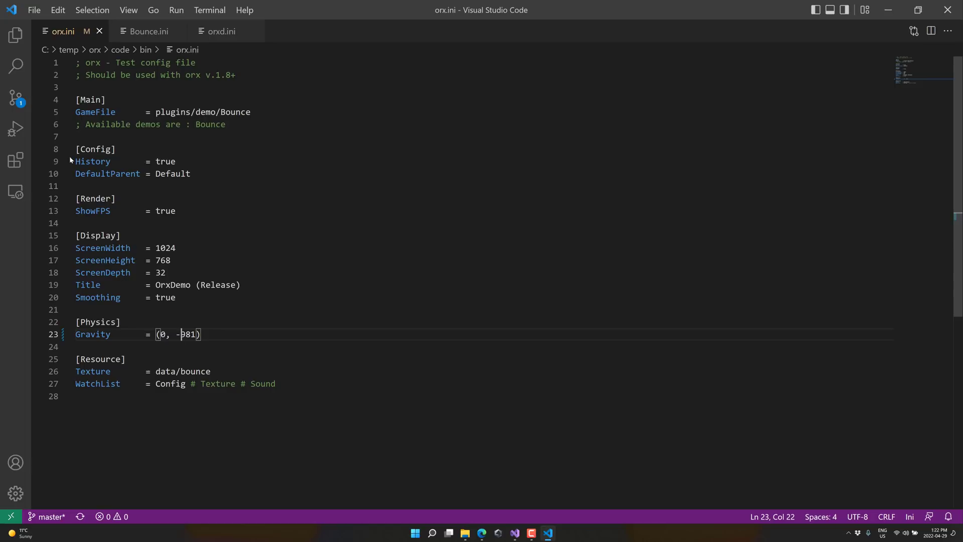
mouse_move(353, 209)
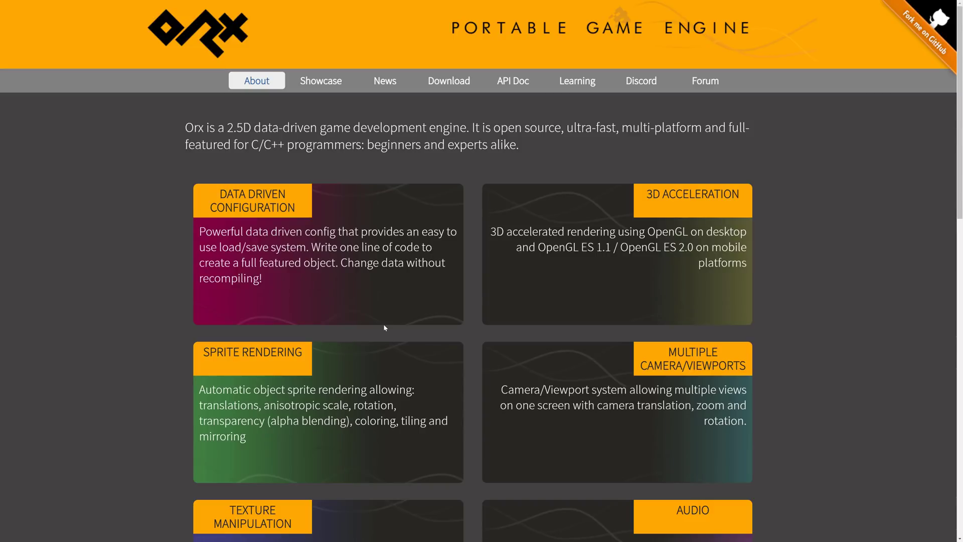
Read down the Orx About page's feature tiles to the multi-platform and license entries
scroll("down", 3)
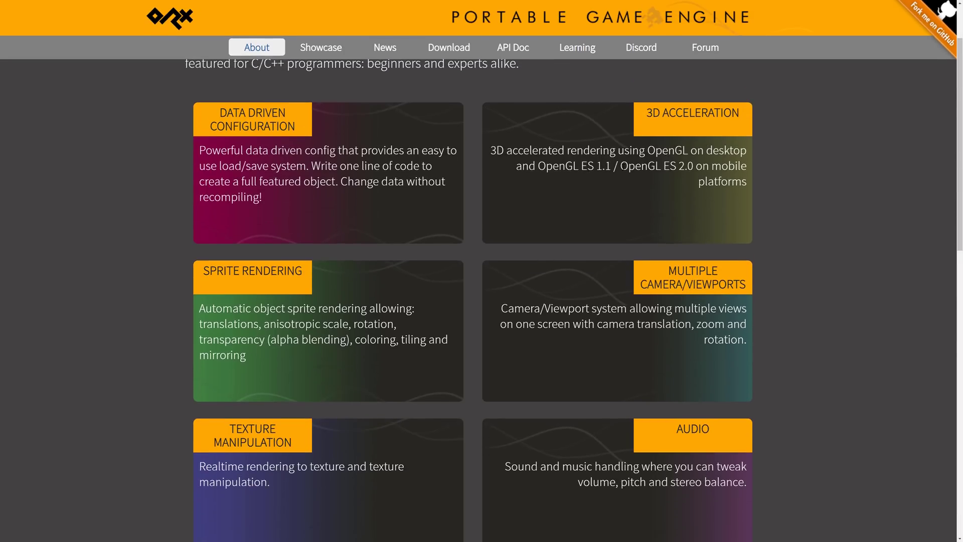
mouse_move(528, 217)
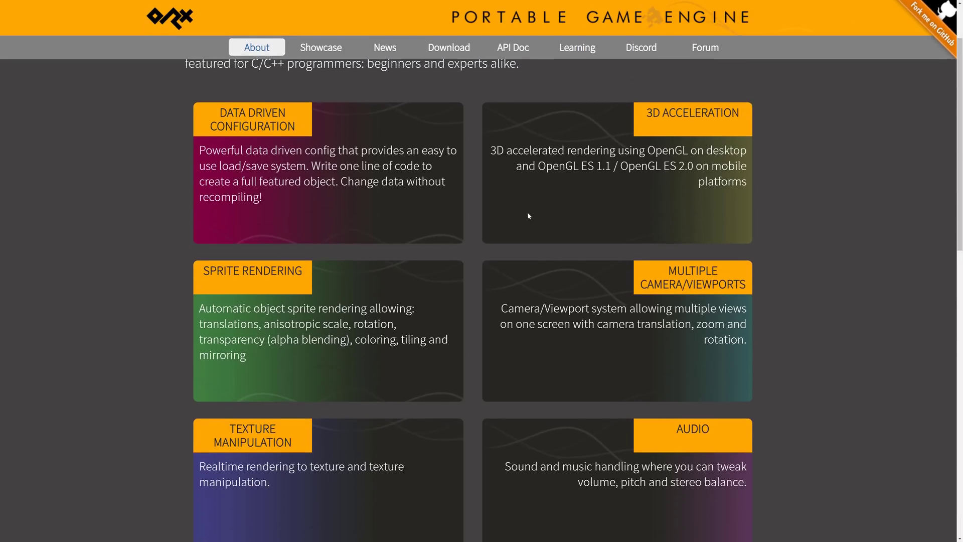
scroll("down", 3)
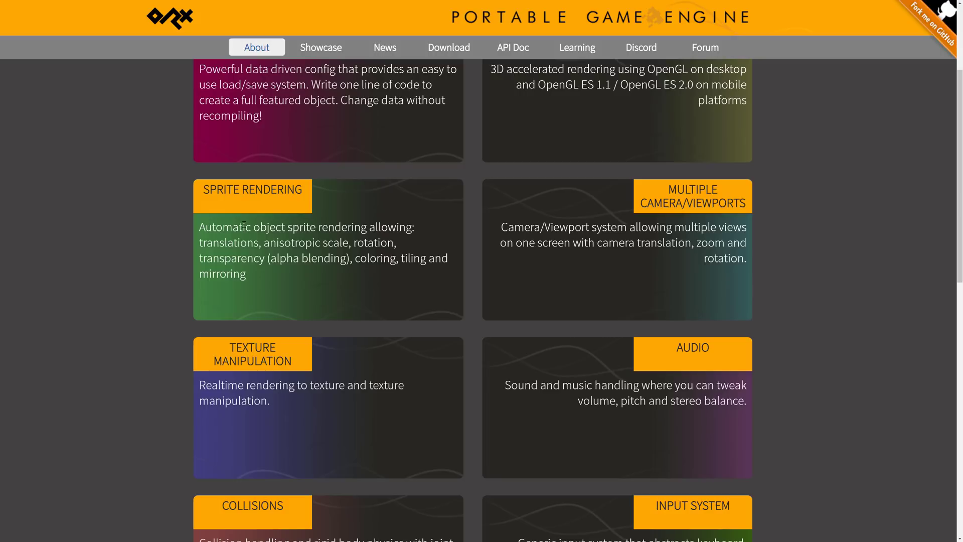
scroll("down", 3)
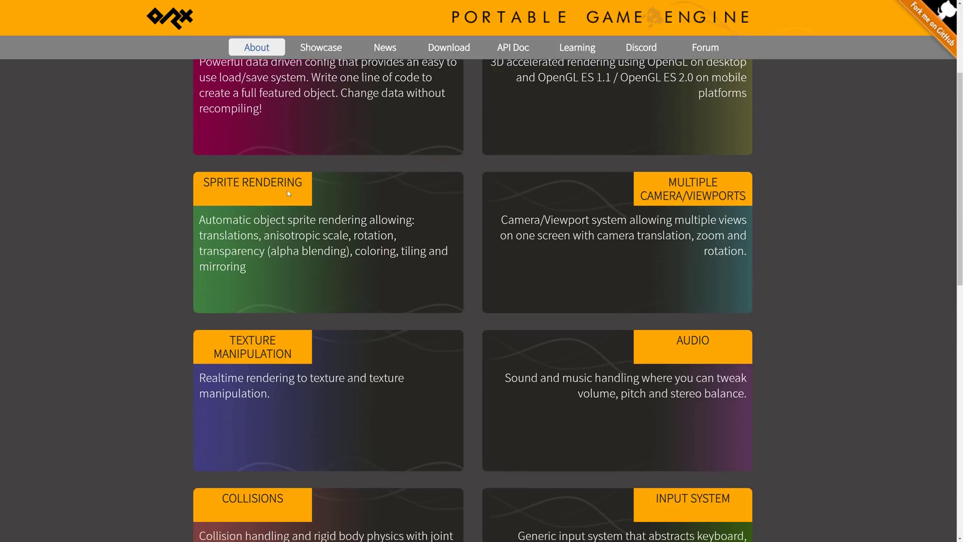
scroll("down", 3)
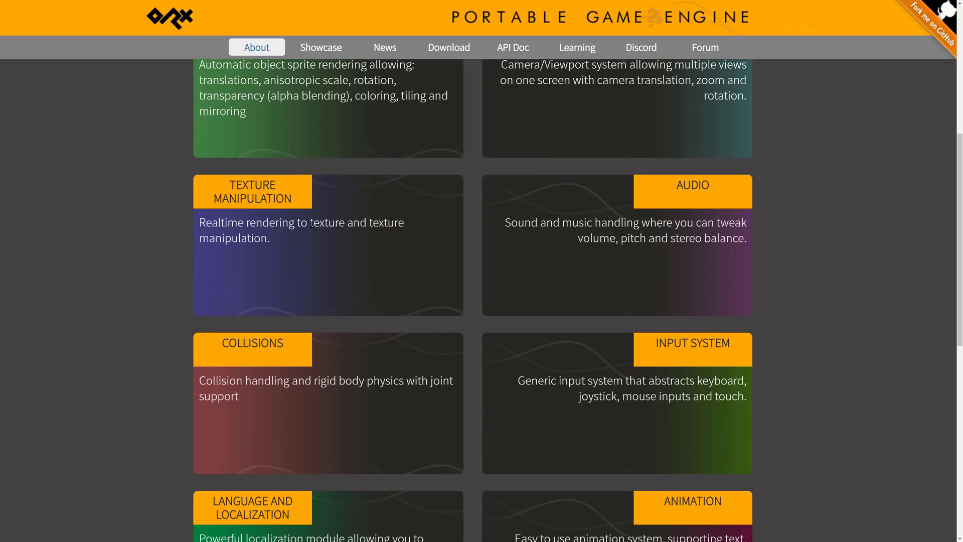
scroll("down", 3)
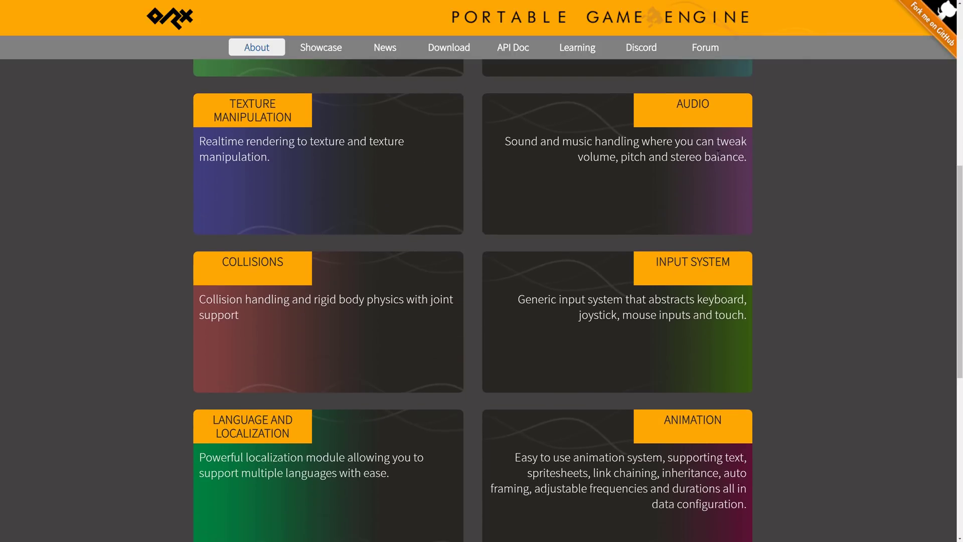
scroll("down", 3)
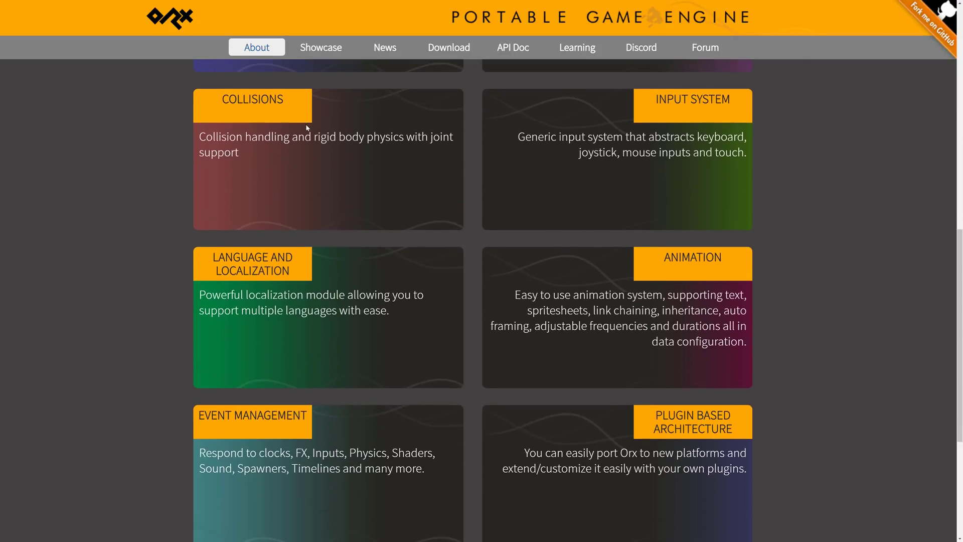
mouse_move(431, 140)
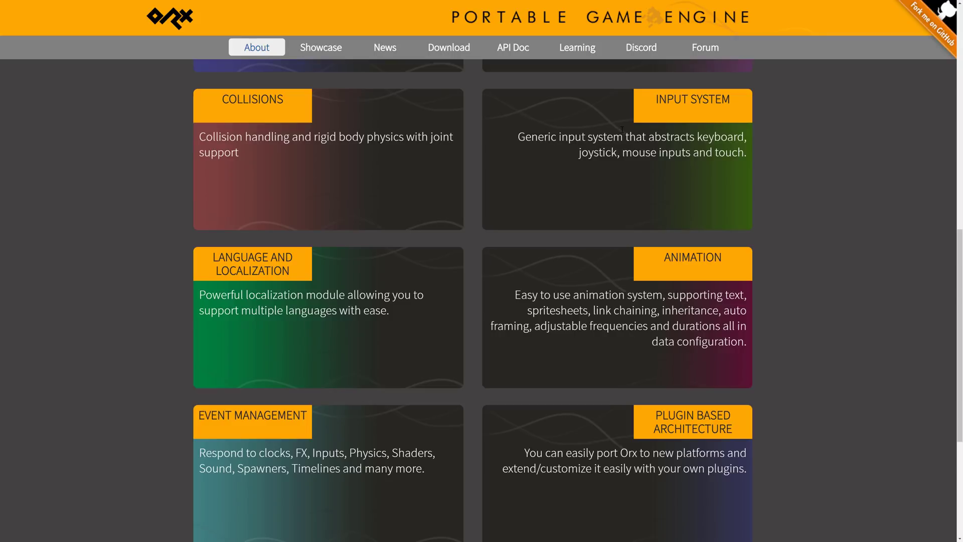
scroll("down", 3)
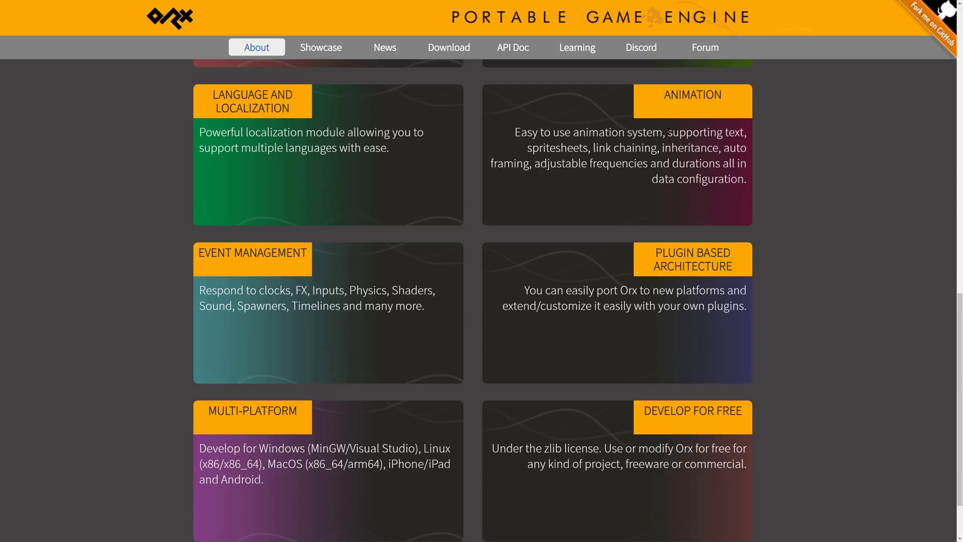
scroll("down", 3)
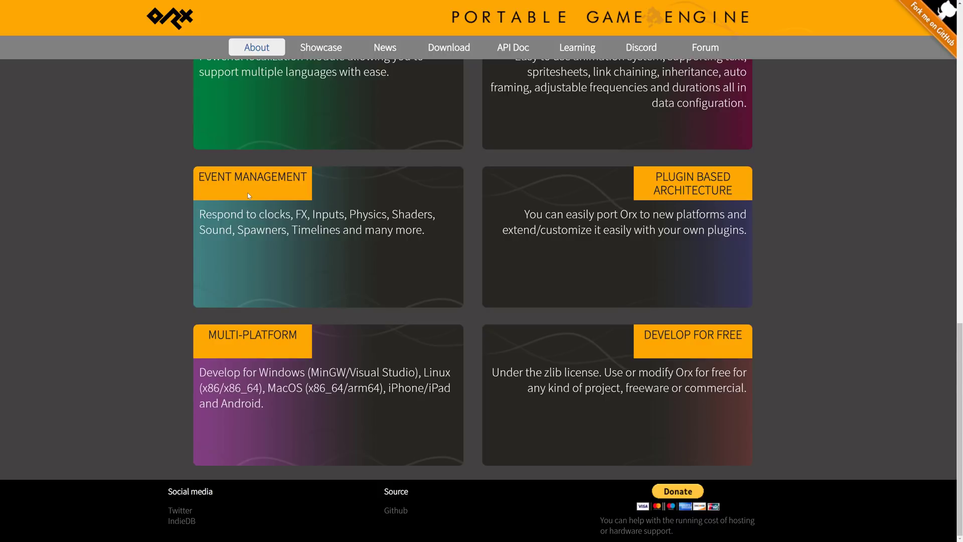
mouse_move(664, 177)
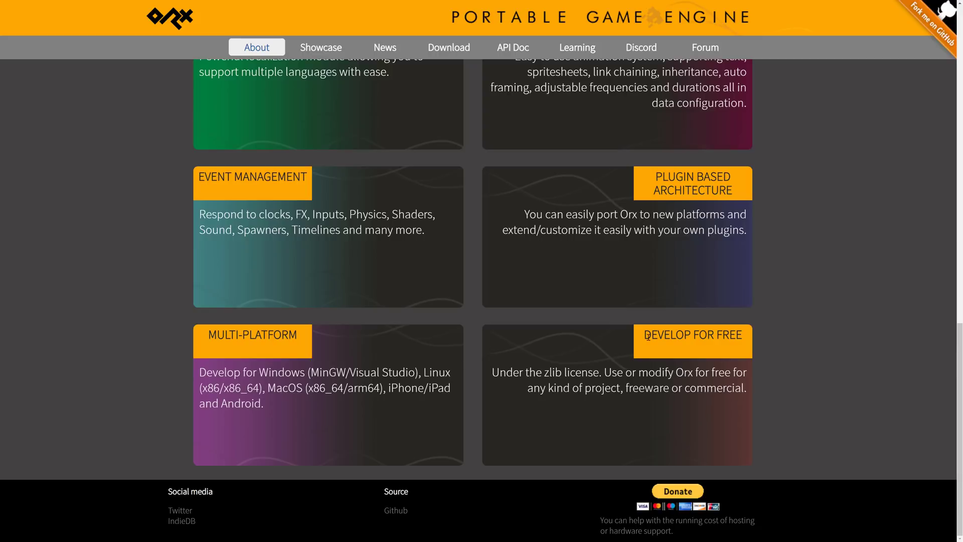
Read the Orx 1.13 release post in News, noting the SoundSystem plugin, then reach the orx/orx GitHub repository
left_click(385, 47)
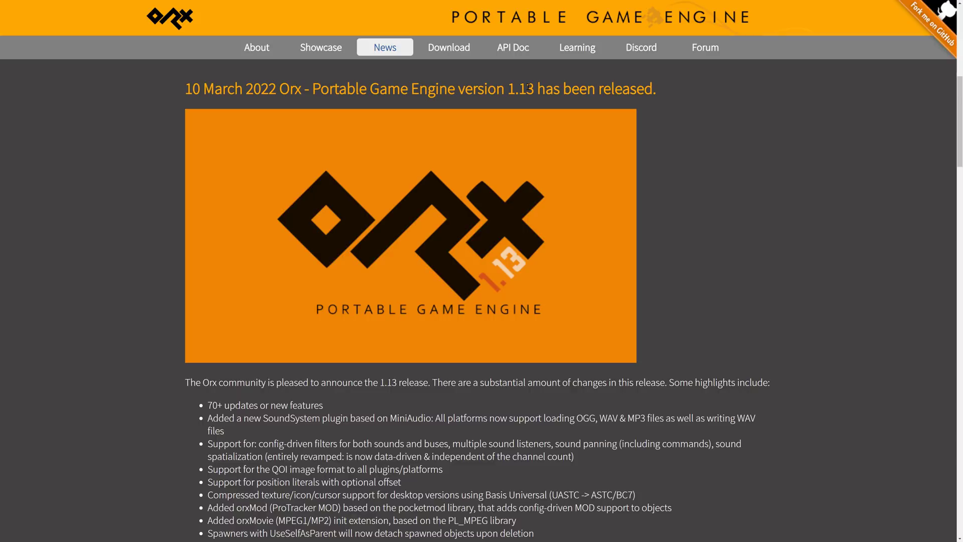
scroll("down", 3)
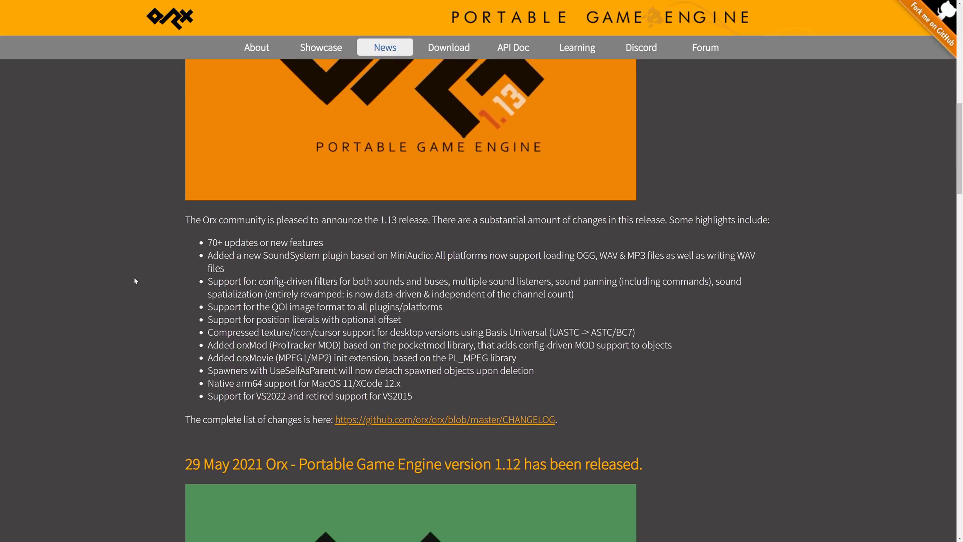
mouse_move(269, 259)
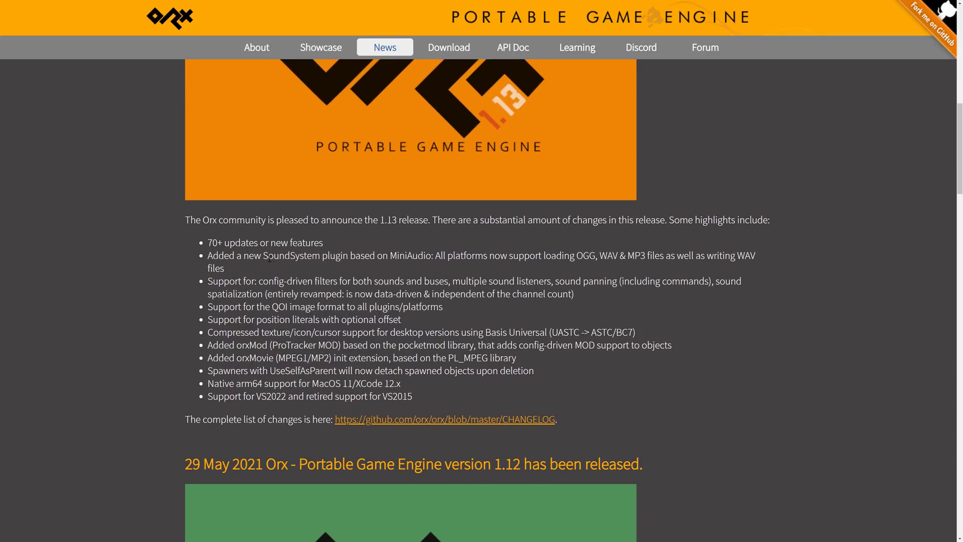
double_click(283, 256)
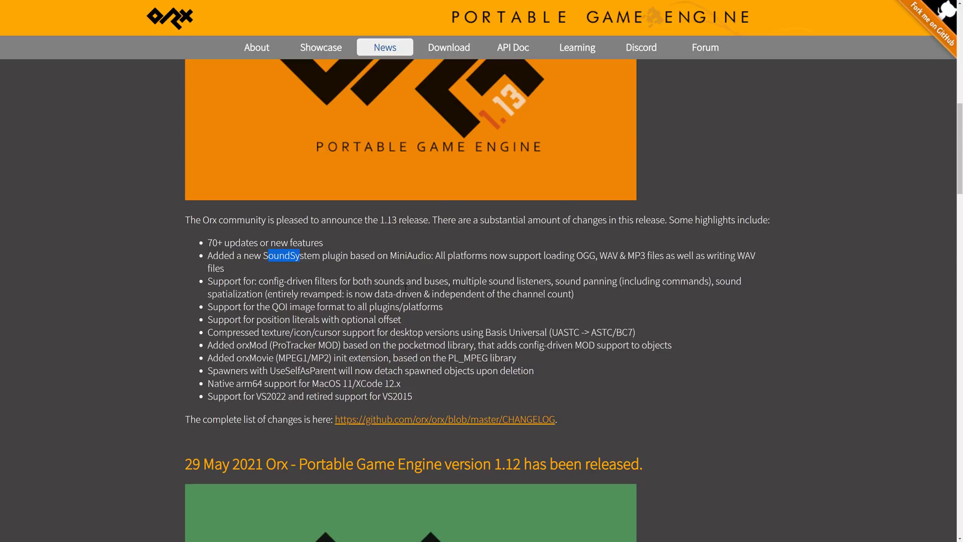
mouse_move(200, 297)
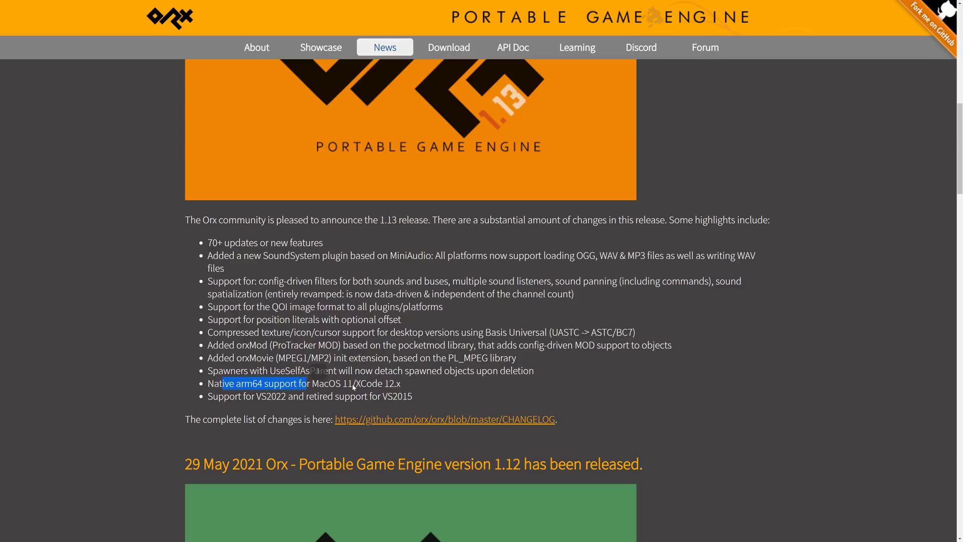
mouse_move(331, 345)
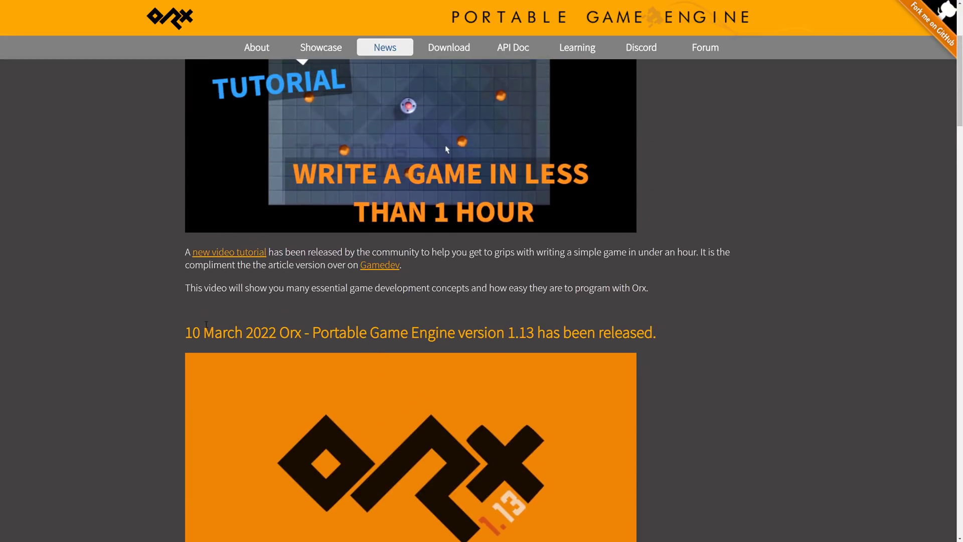
scroll("down", 3)
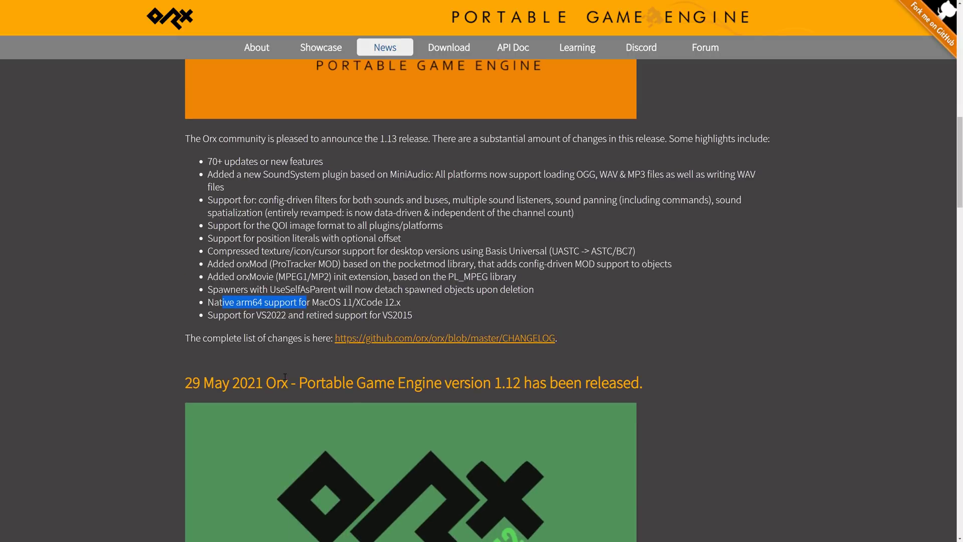
mouse_move(316, 377)
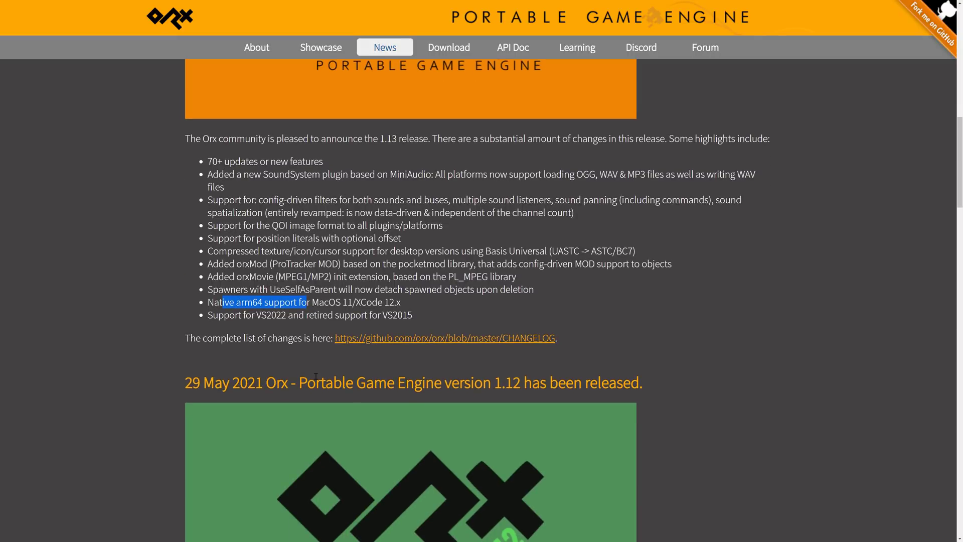
left_click(445, 339)
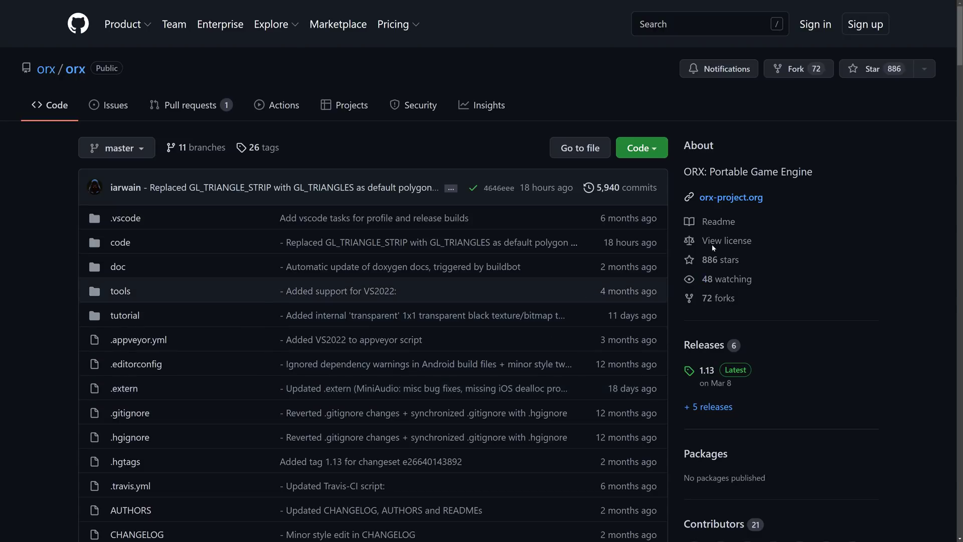
Read through the repository's README.md summary and feature list for Orx 1.13
left_click(726, 240)
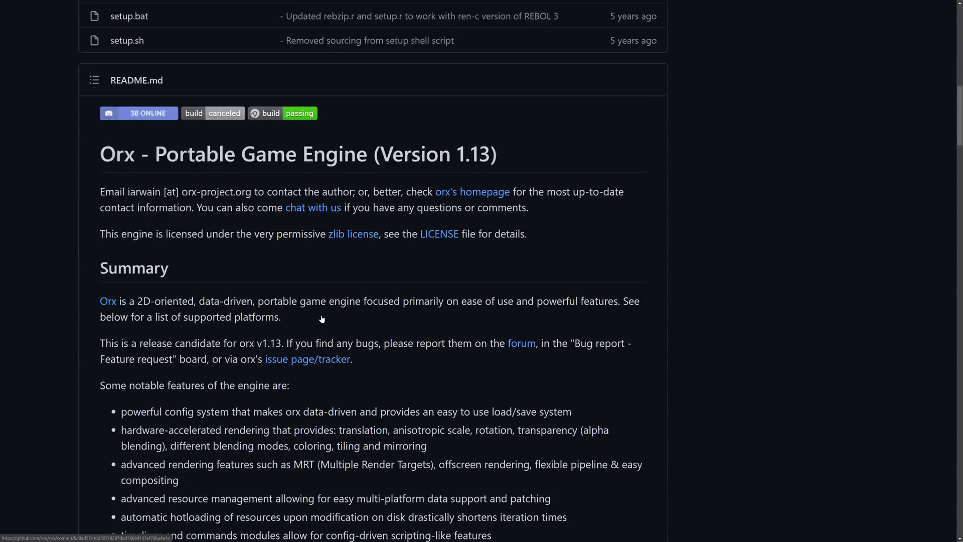
scroll("down", 3)
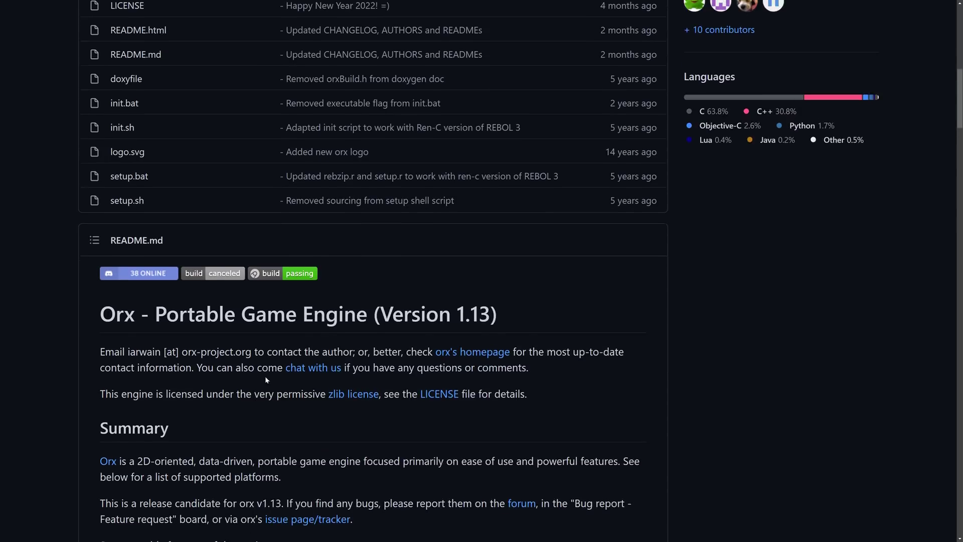
scroll("down", 3)
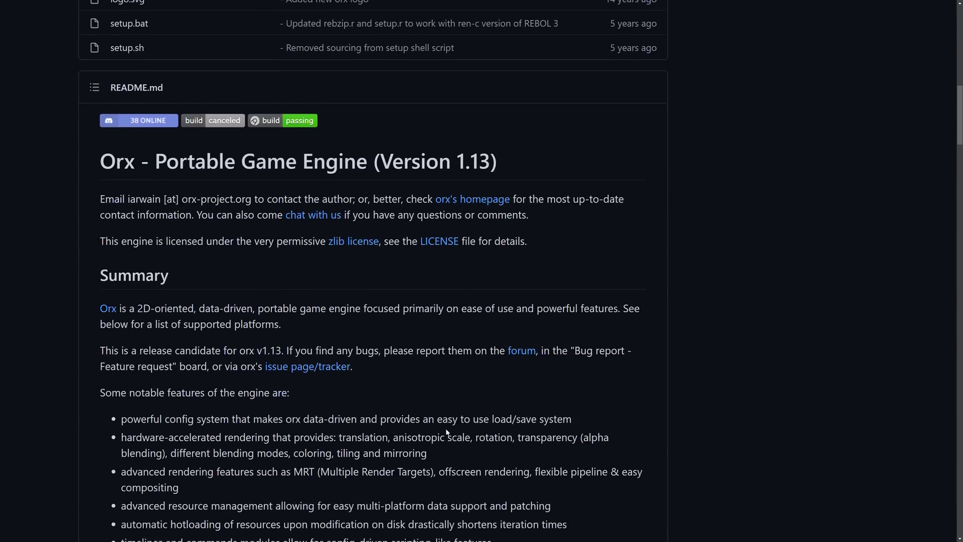
scroll("down", 3)
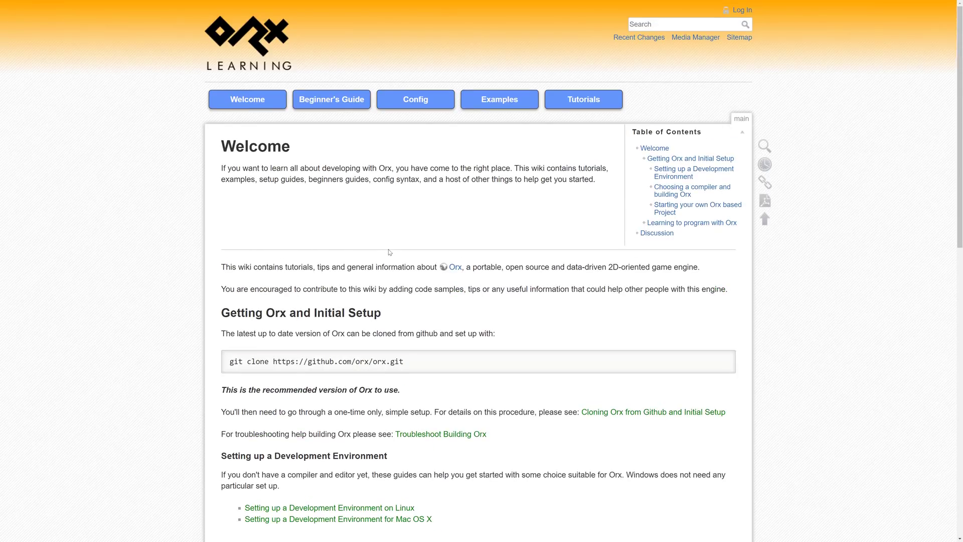
From the Beginner's Guide index, read through the Part 14 – FX tutorial page
left_click(331, 99)
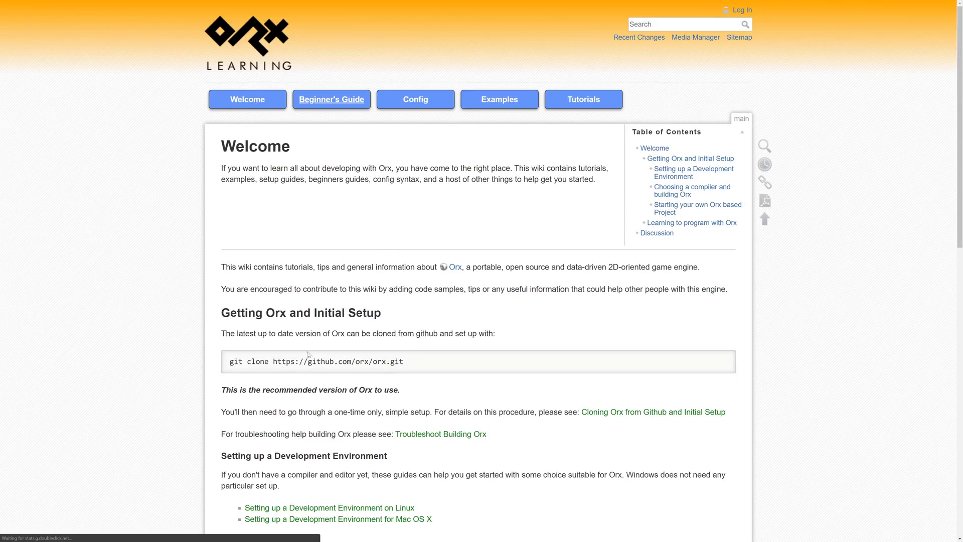
left_click(332, 98)
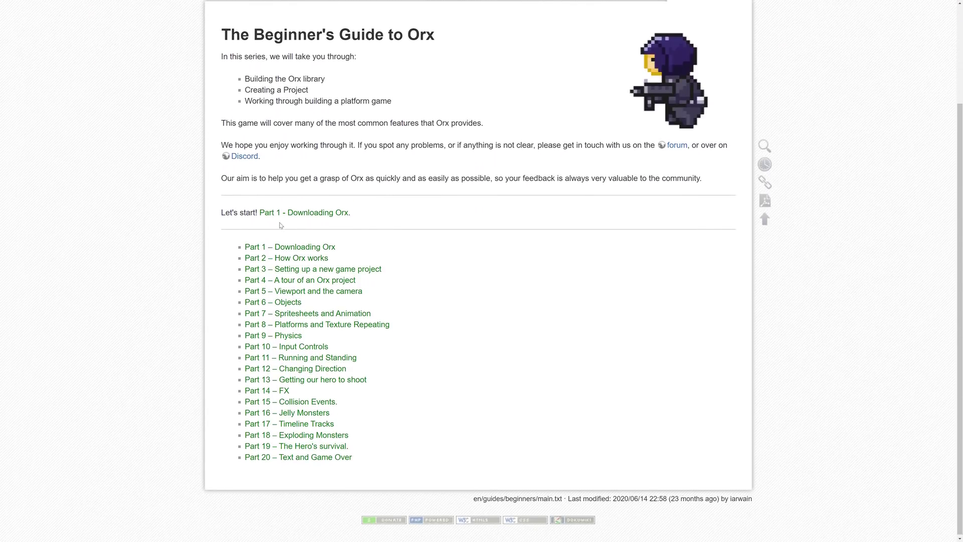
mouse_move(281, 389)
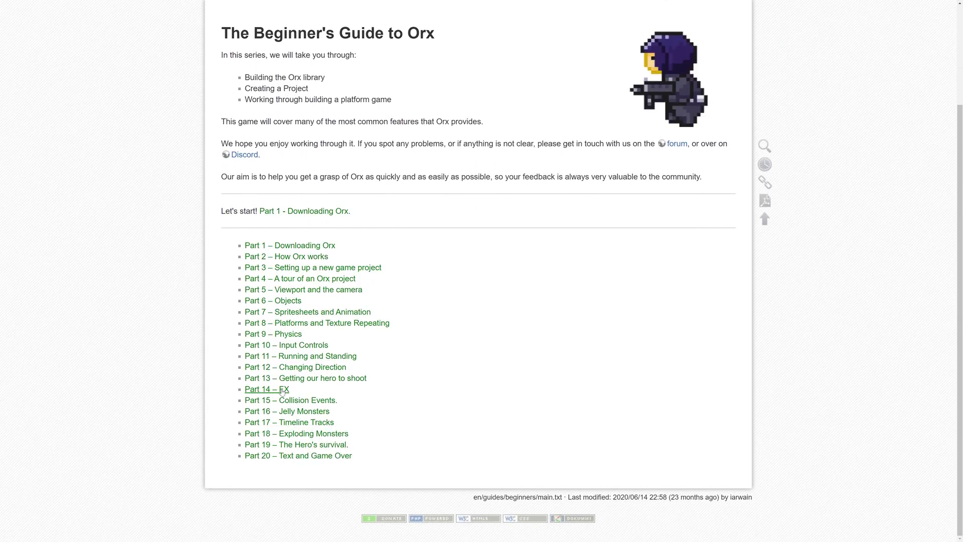
left_click(267, 389)
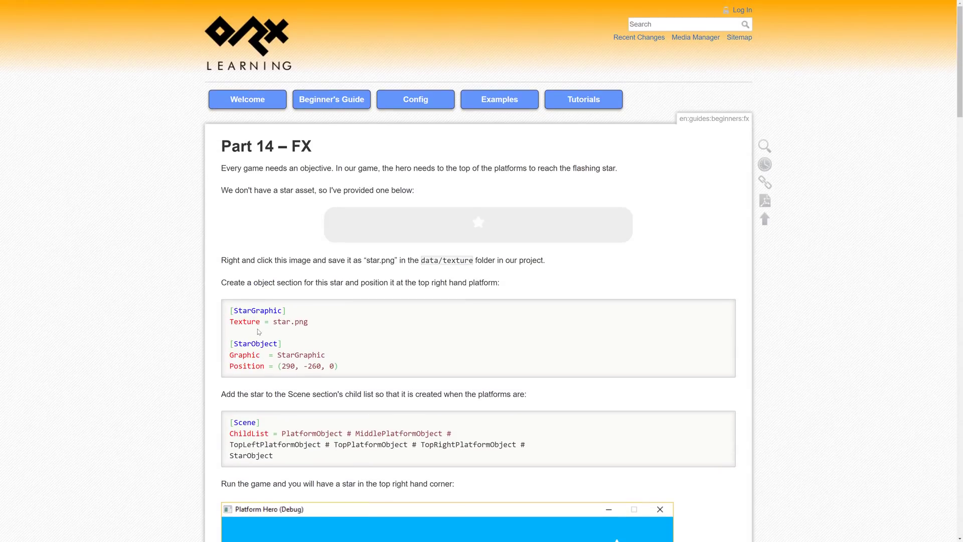
scroll("down", 3)
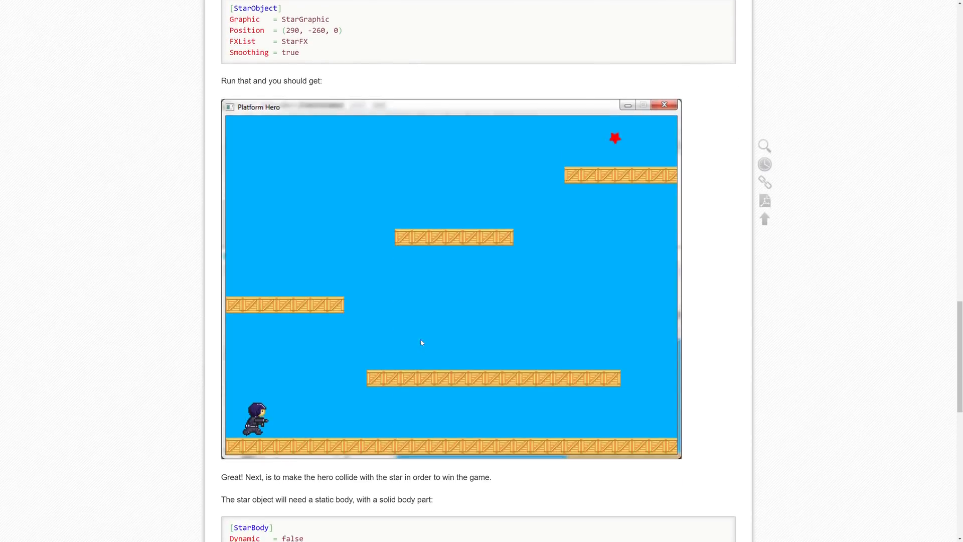
scroll("down", 3)
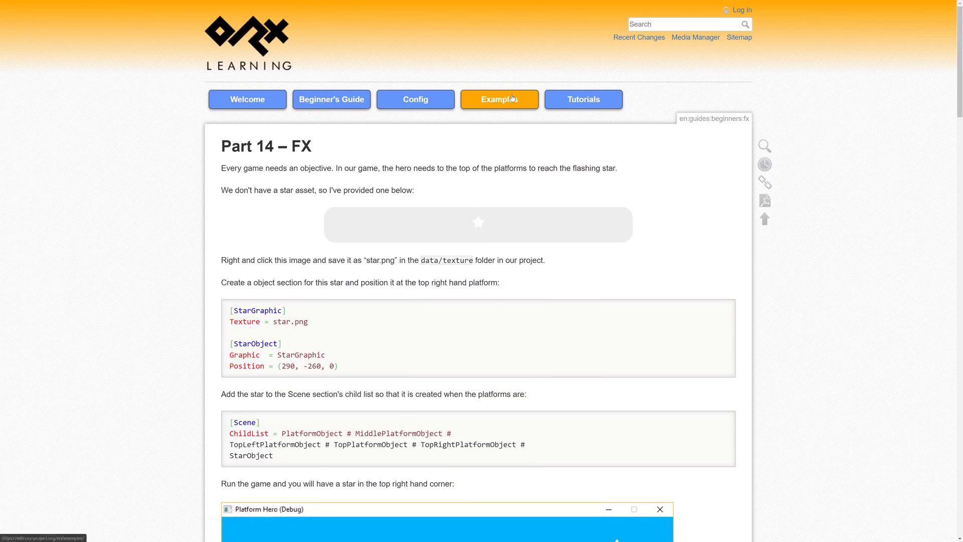
From the Examples' Animation category, view the Animation frame overriding example's JellyObject config
left_click(500, 100)
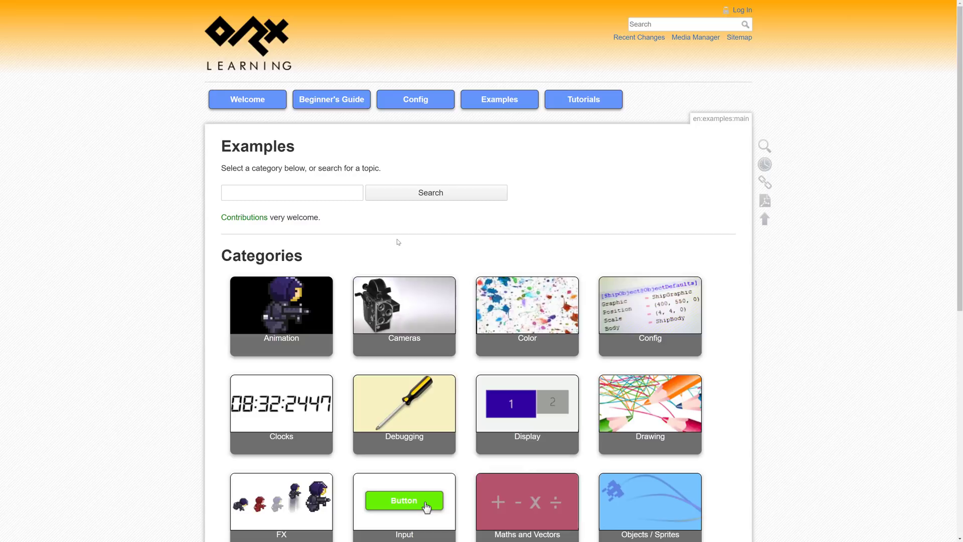
left_click(281, 316)
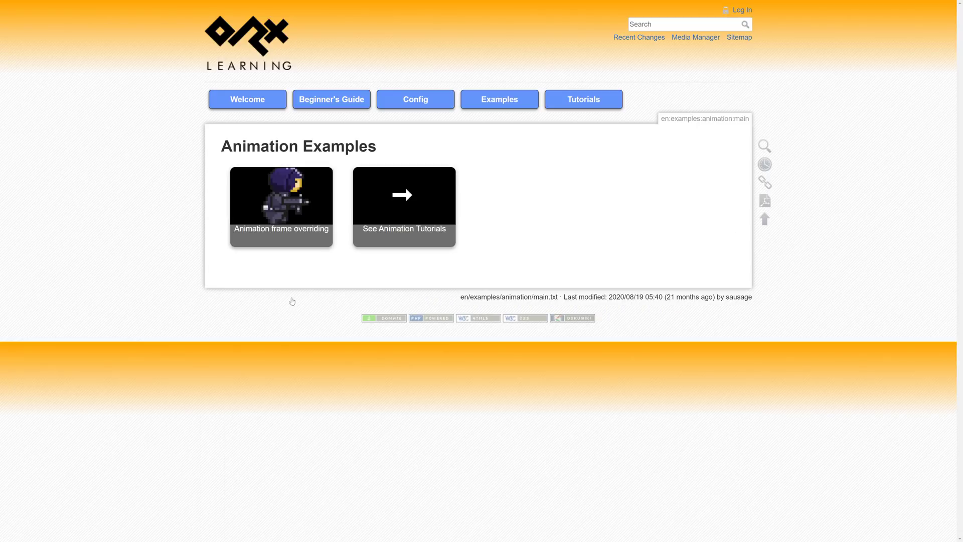
left_click(281, 206)
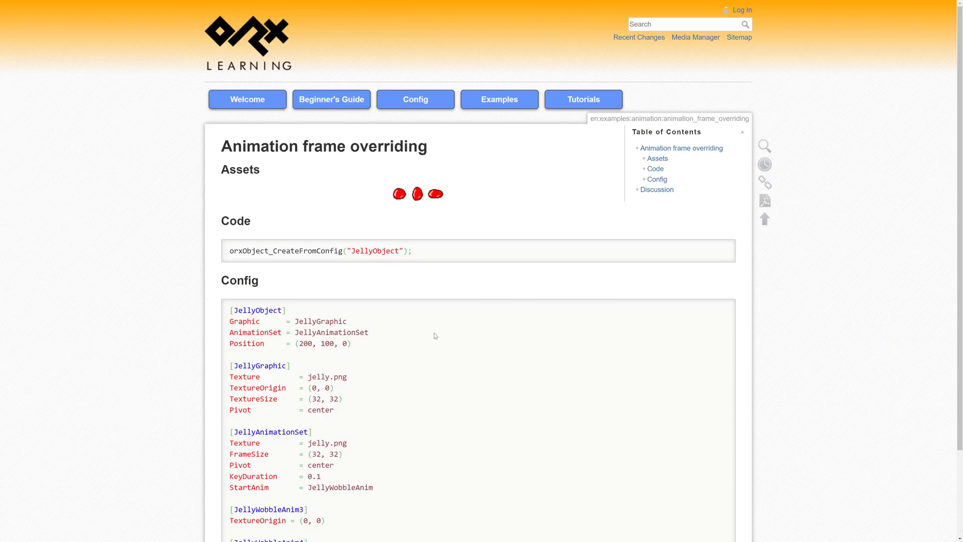
scroll("down", 3)
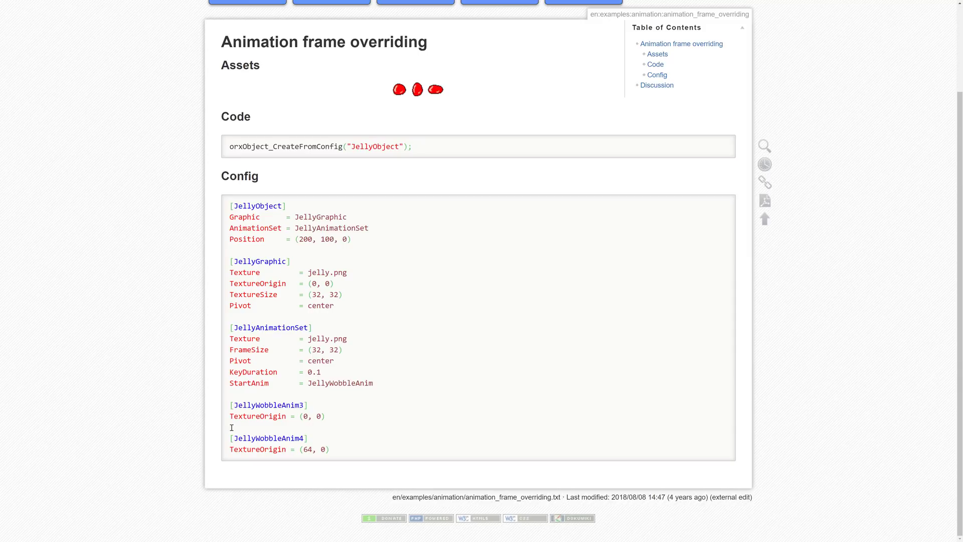
mouse_move(362, 287)
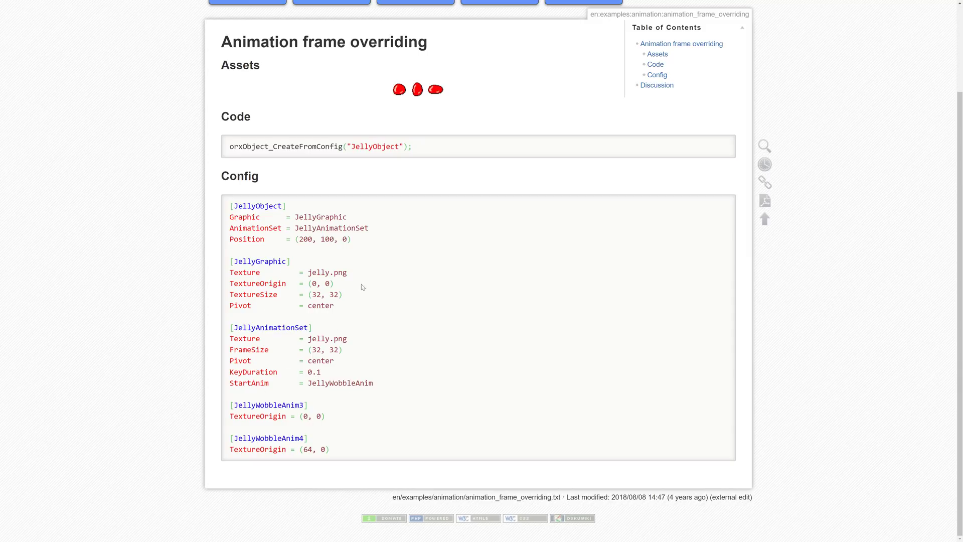
mouse_move(341, 253)
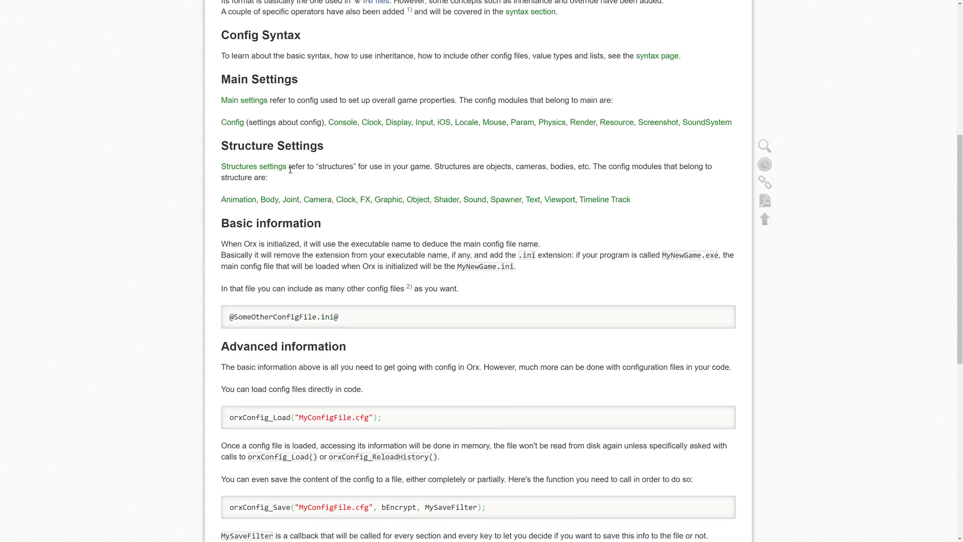
mouse_move(291, 201)
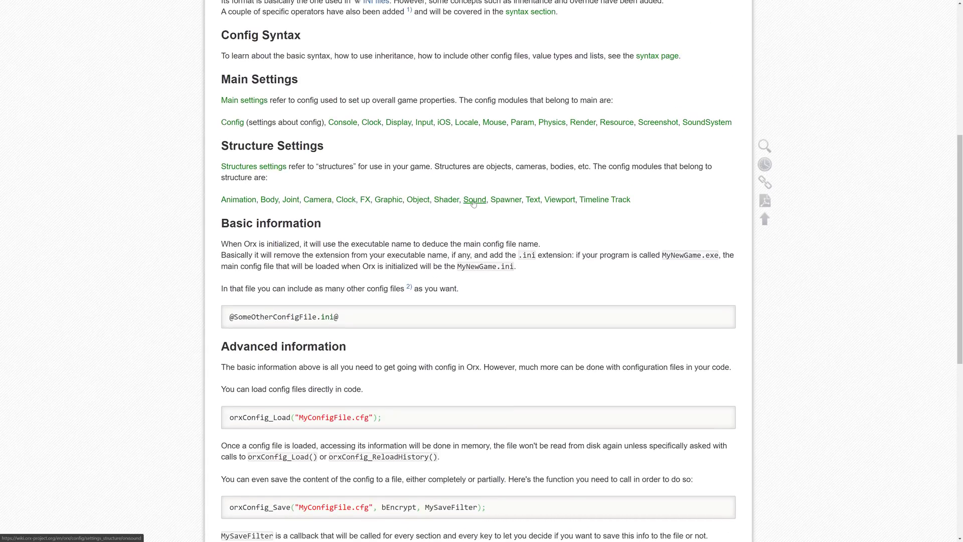
Reach the orxTEXT structure page and read its TextTemplate and FontTemplate summaries
left_click(474, 200)
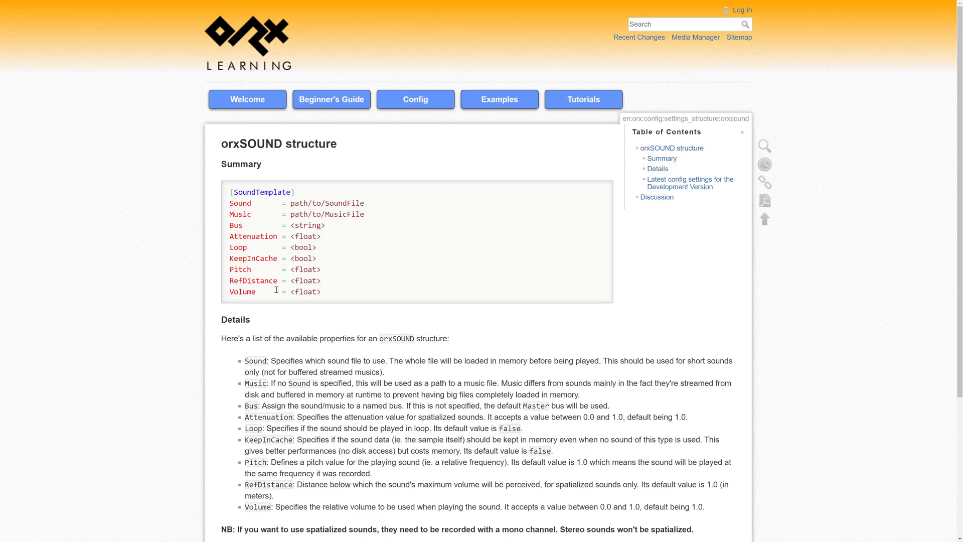
mouse_move(243, 225)
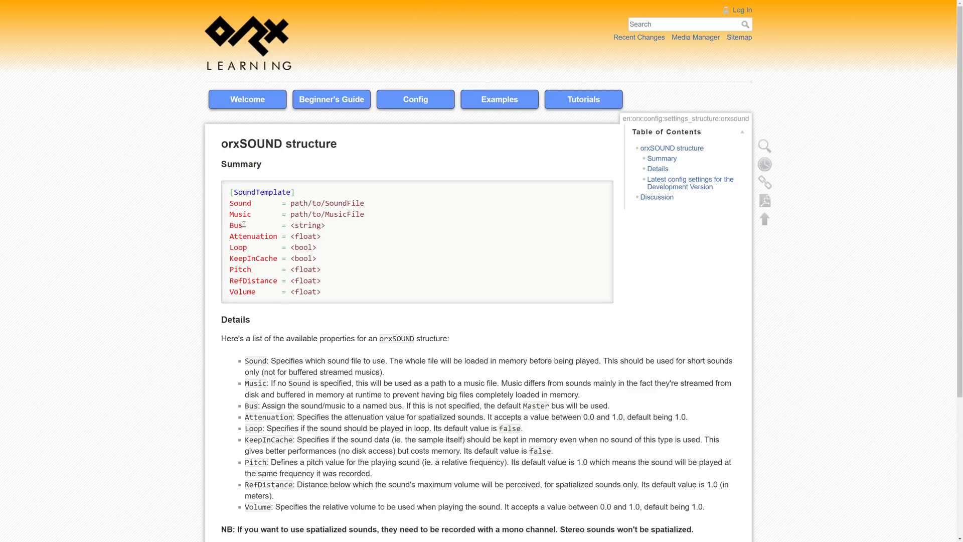
mouse_move(252, 247)
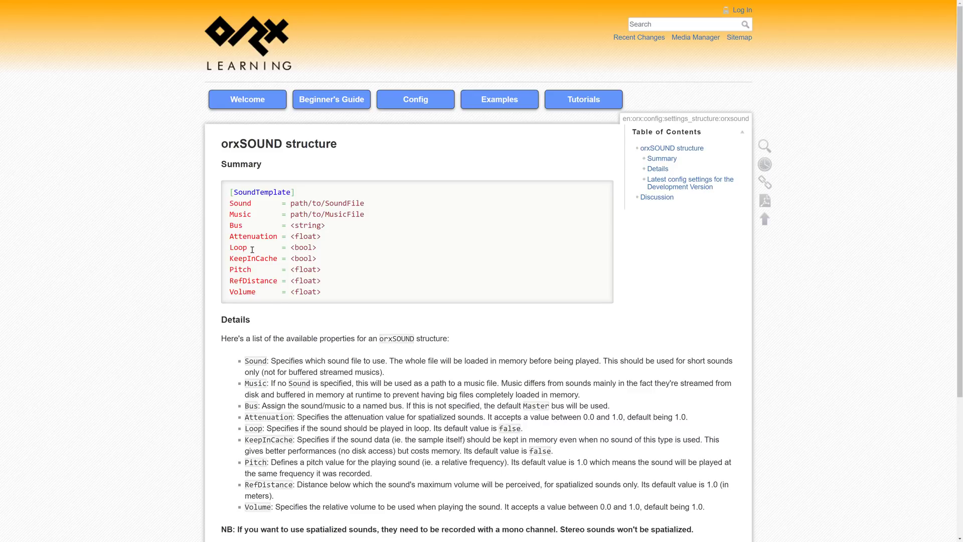
scroll("down", 3)
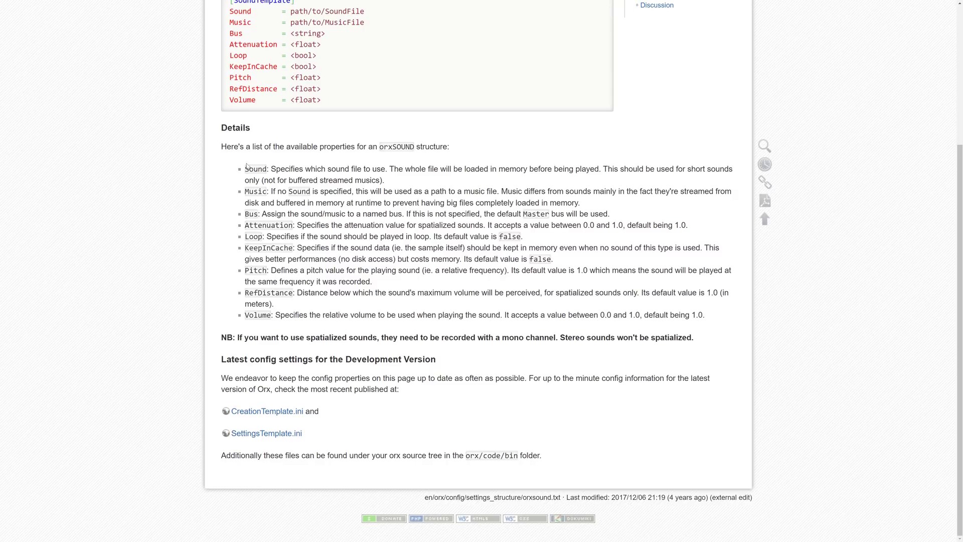
left_click_drag(244, 168, 402, 314)
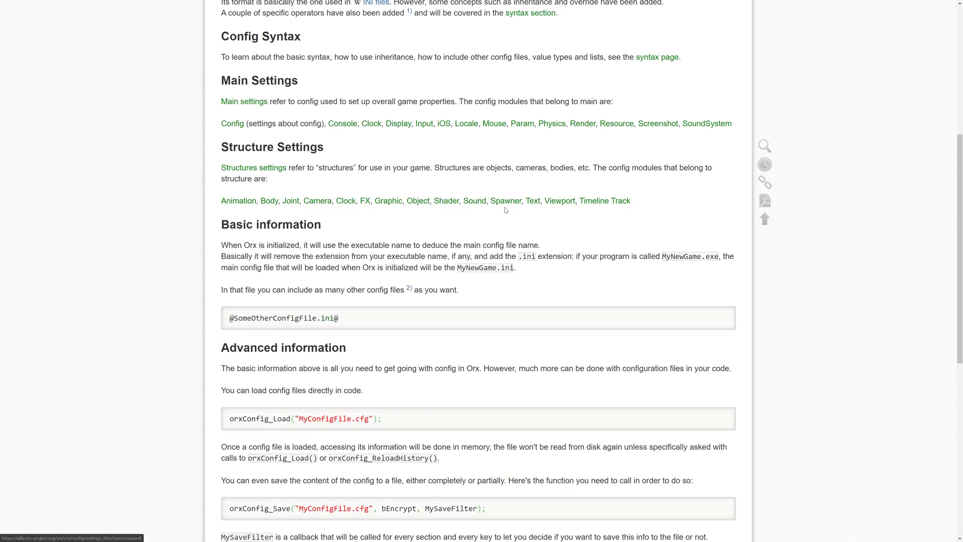
left_click(533, 201)
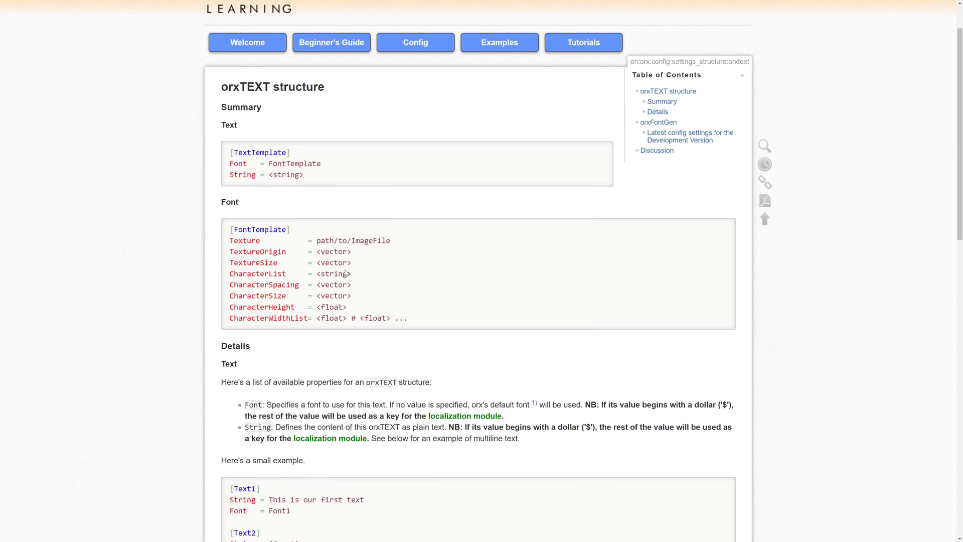
scroll("down", 3)
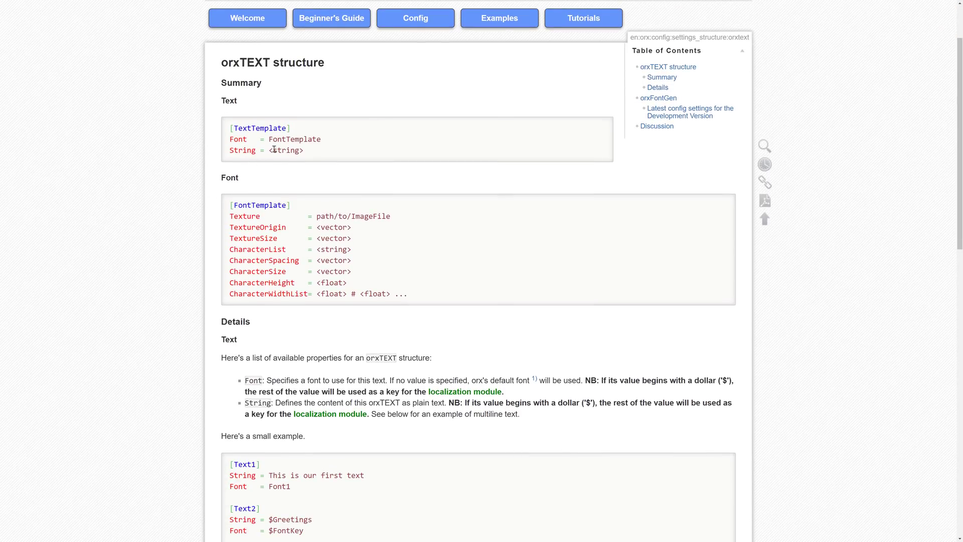
scroll("down", 3)
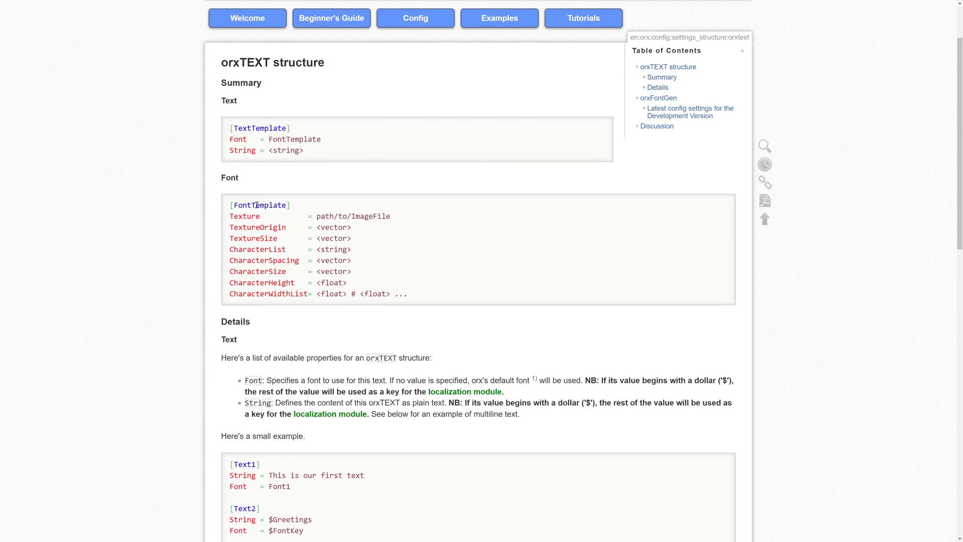
scroll("down", 3)
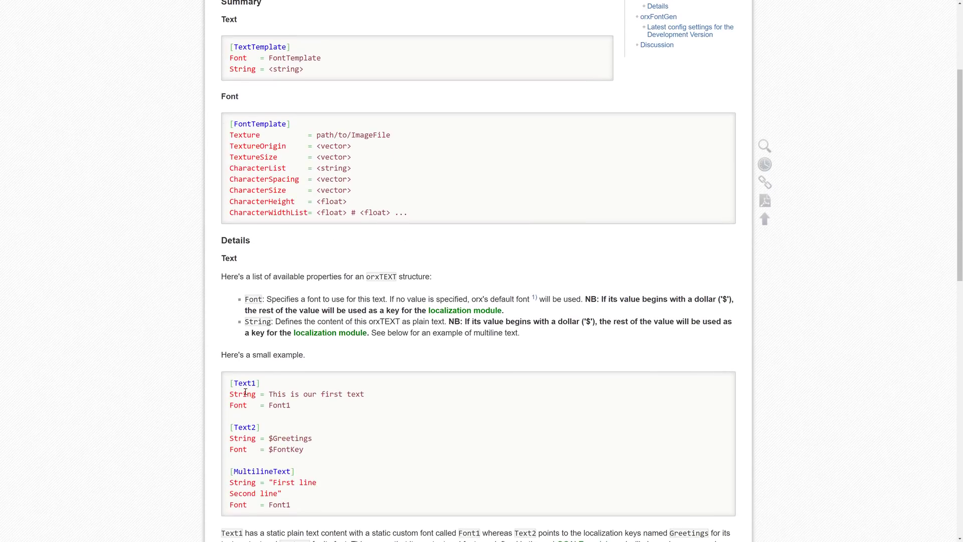
Highlight the Text1 and MultilineText example blocks and review the surrounding page
left_click_drag(231, 382, 290, 405)
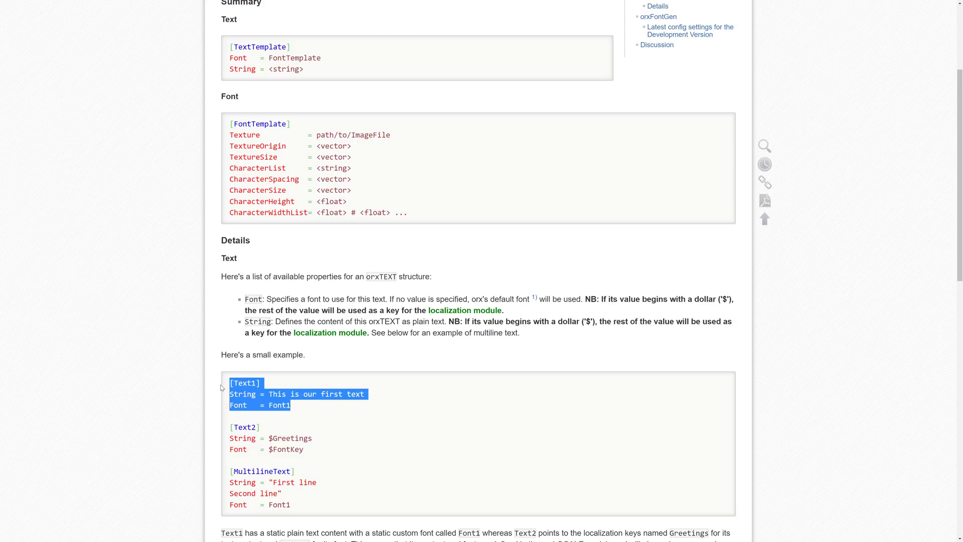
left_click(313, 467)
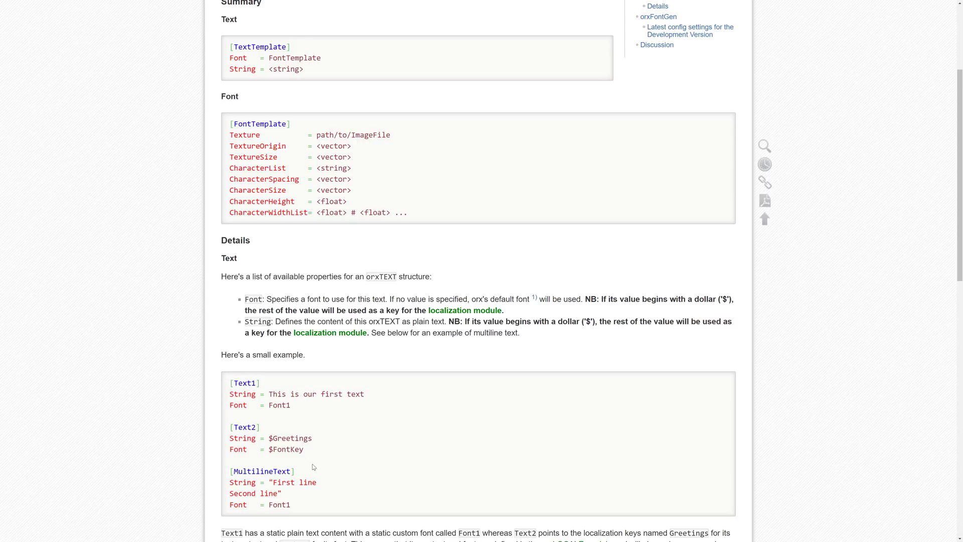
left_click_drag(230, 472, 291, 505)
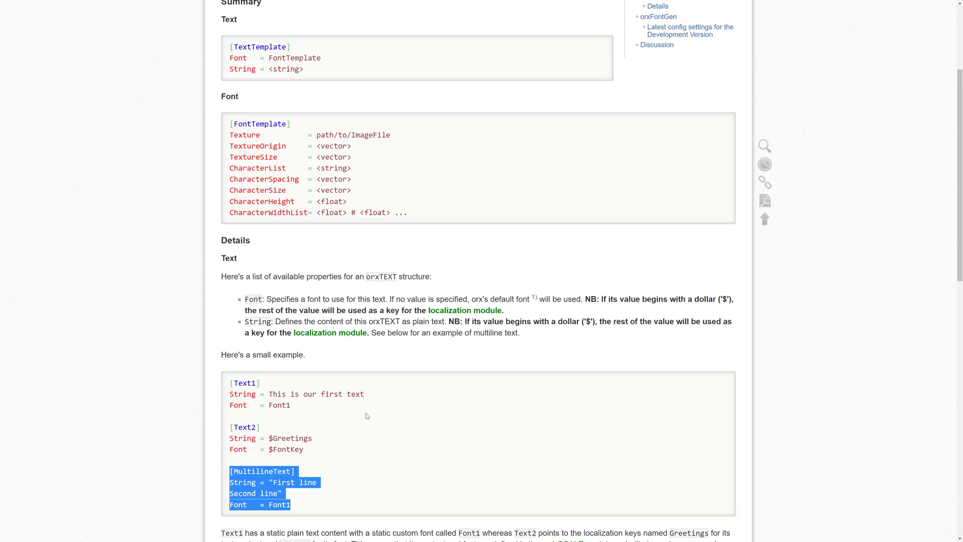
scroll("up", 3)
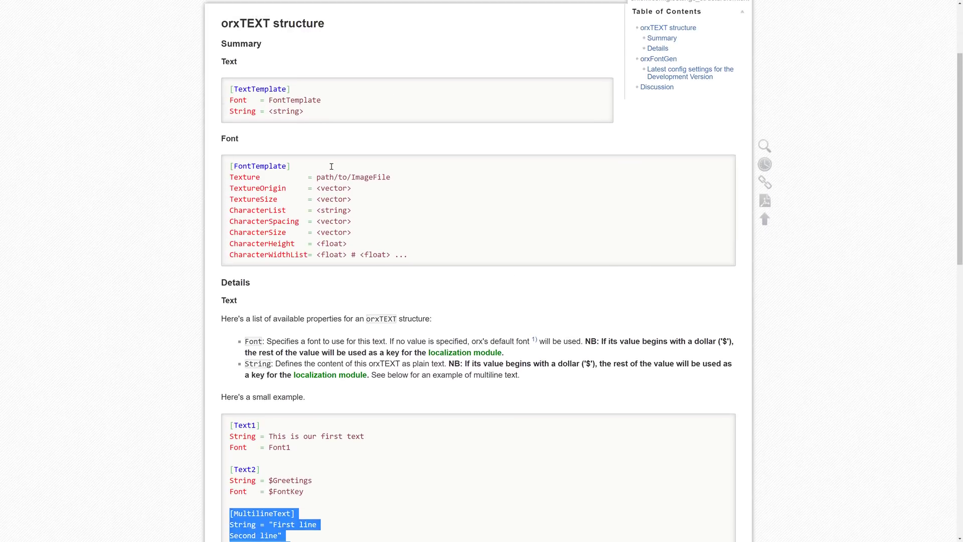
scroll("down", 3)
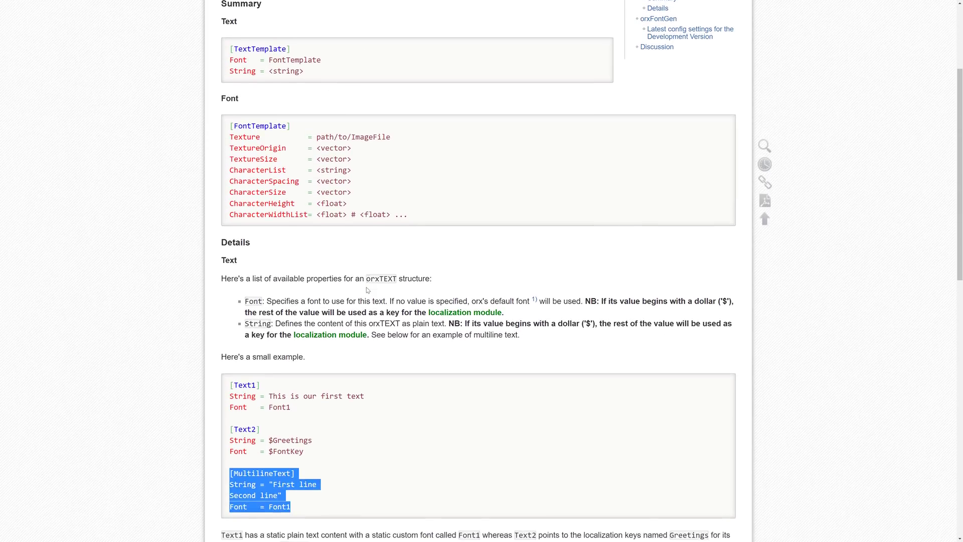
scroll("down", 3)
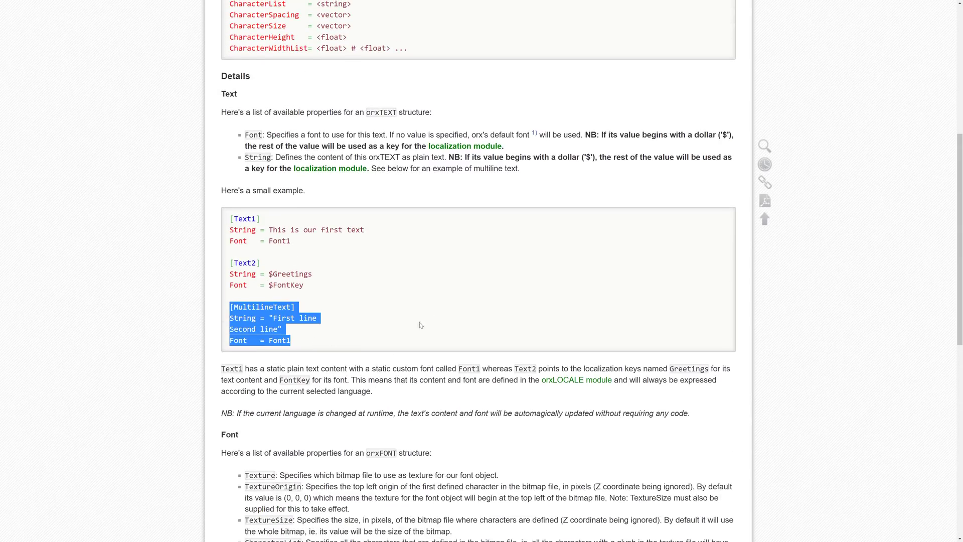
scroll("up", 3)
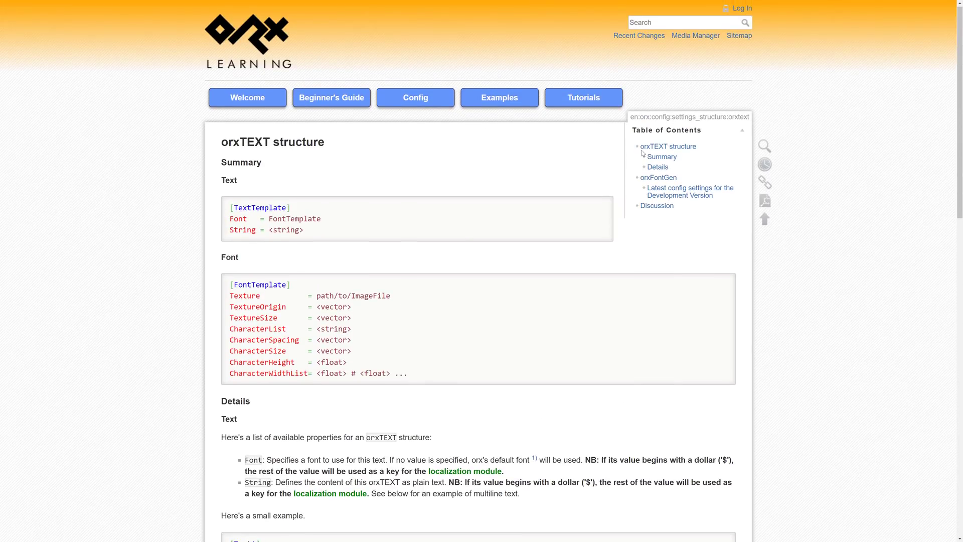
mouse_move(467, 150)
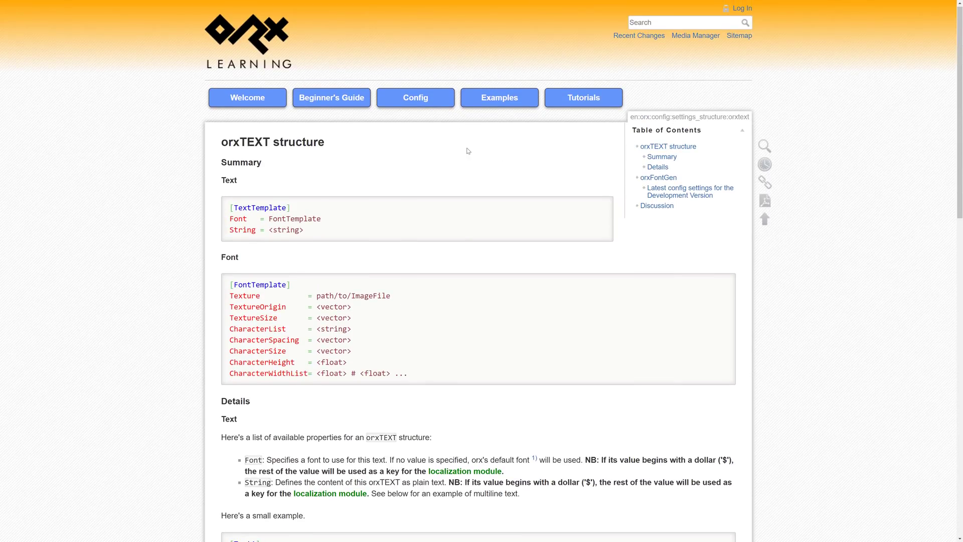
Read the wiki's Main settings page through its Config, Clock, Display and Input modules
left_click(415, 98)
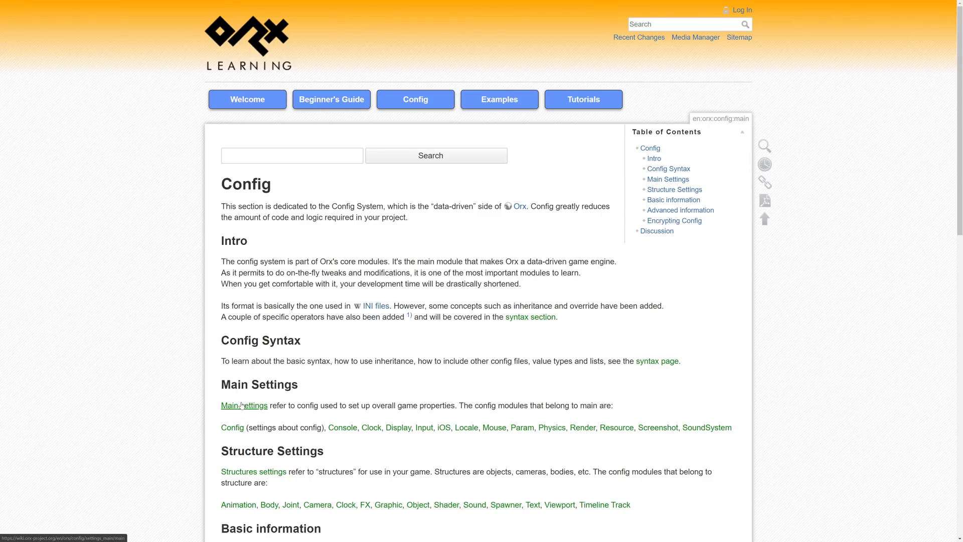
left_click(235, 406)
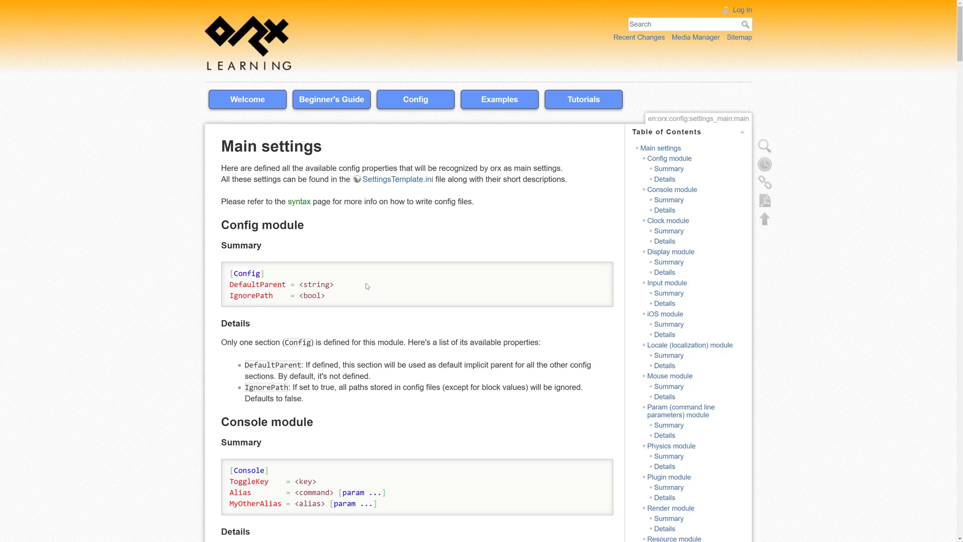
scroll("down", 3)
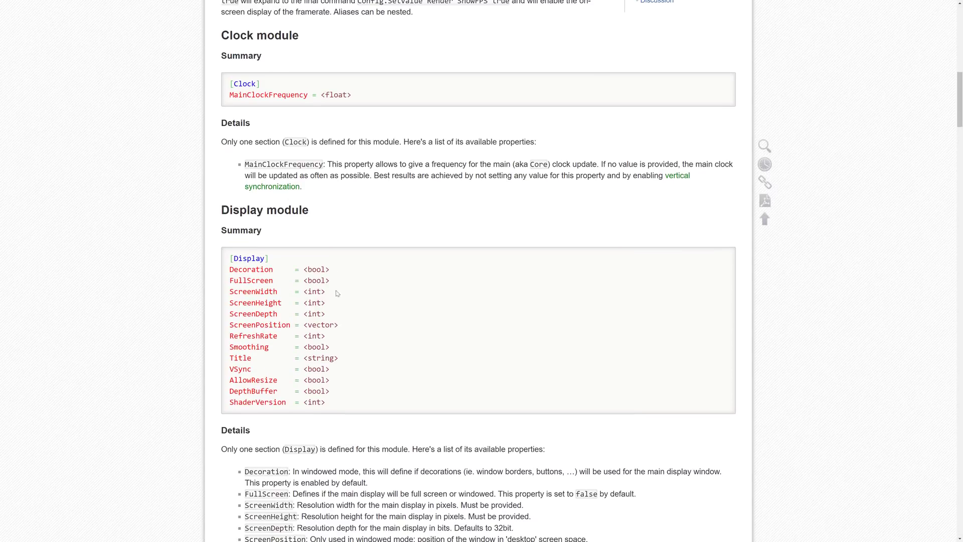
mouse_move(319, 325)
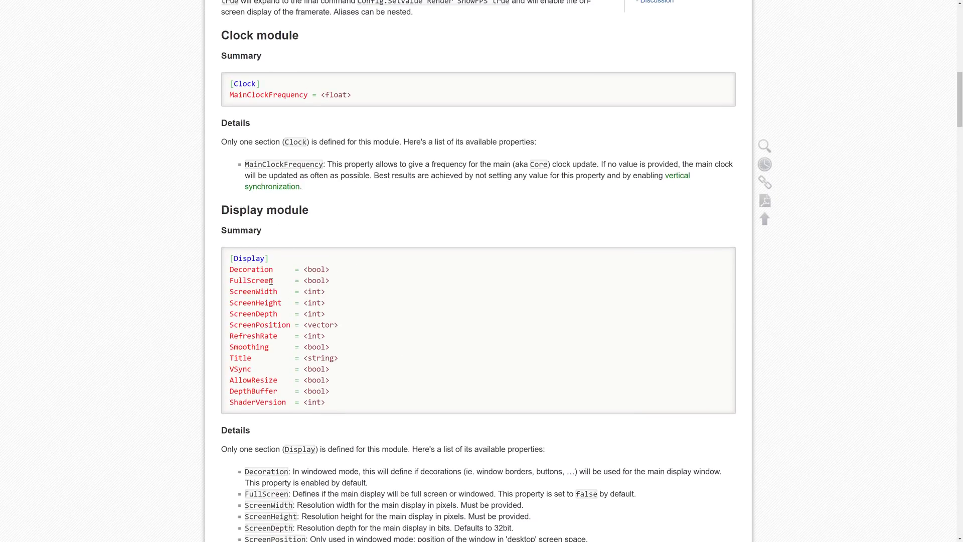
scroll("down", 3)
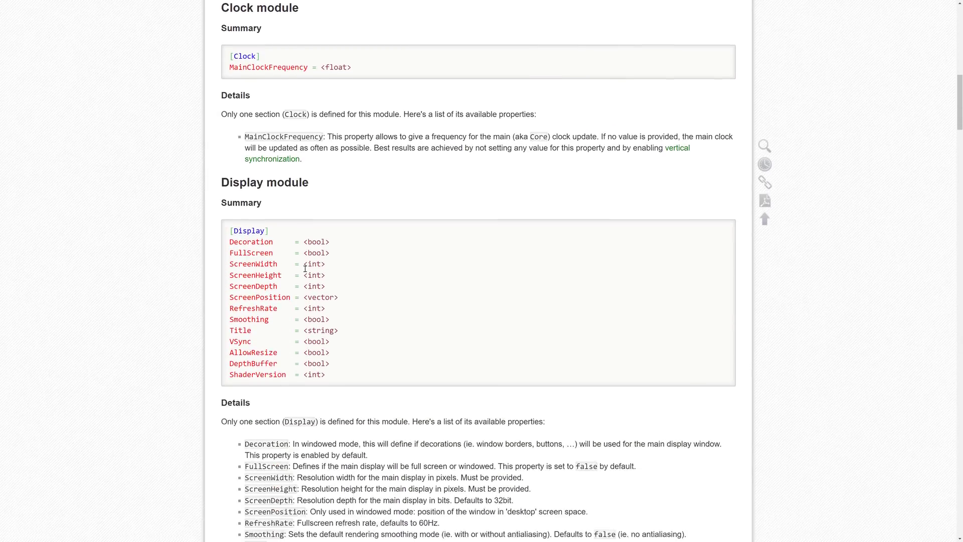
scroll("down", 3)
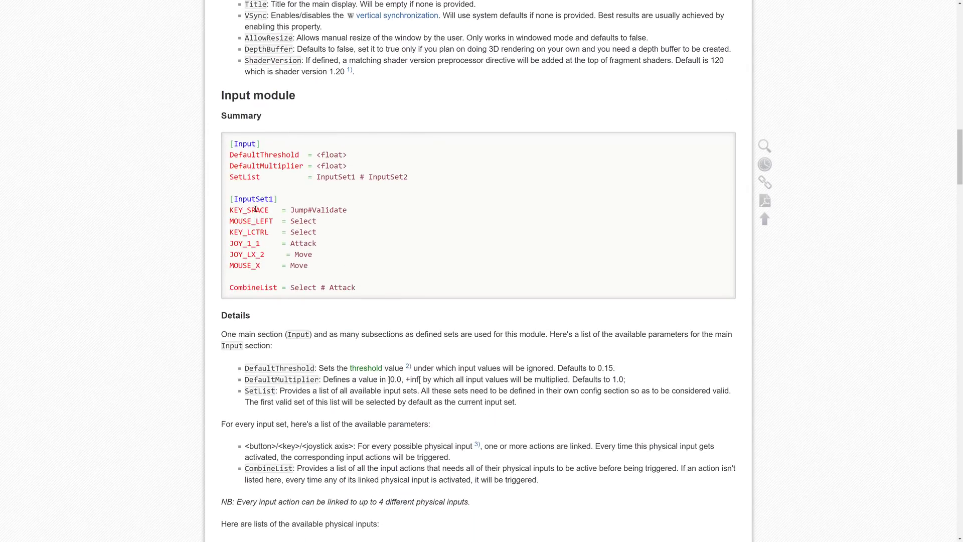
scroll("down", 3)
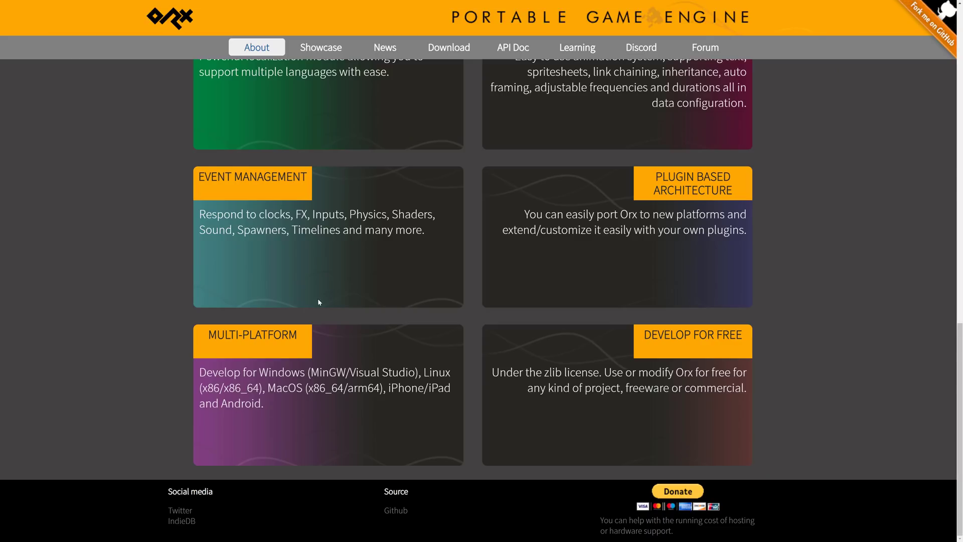
scroll("up", 3)
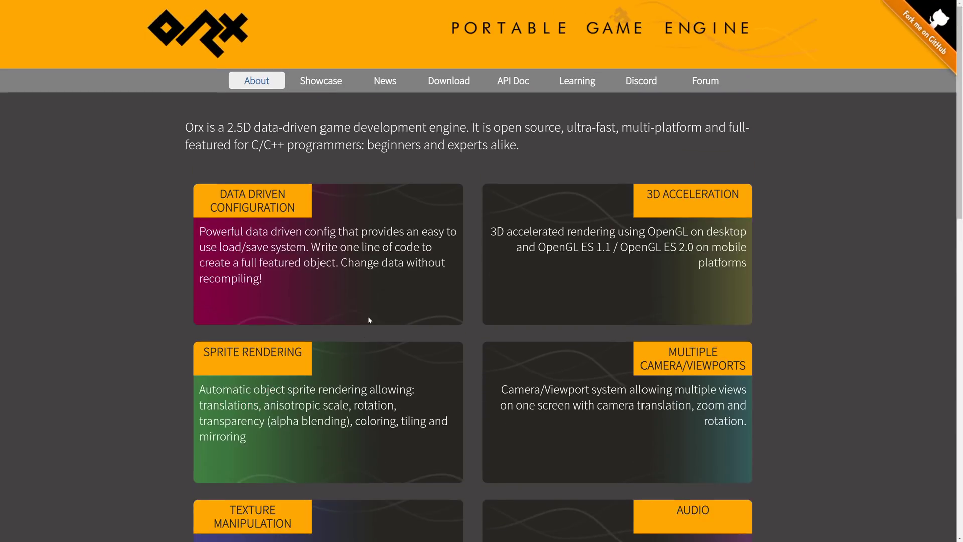